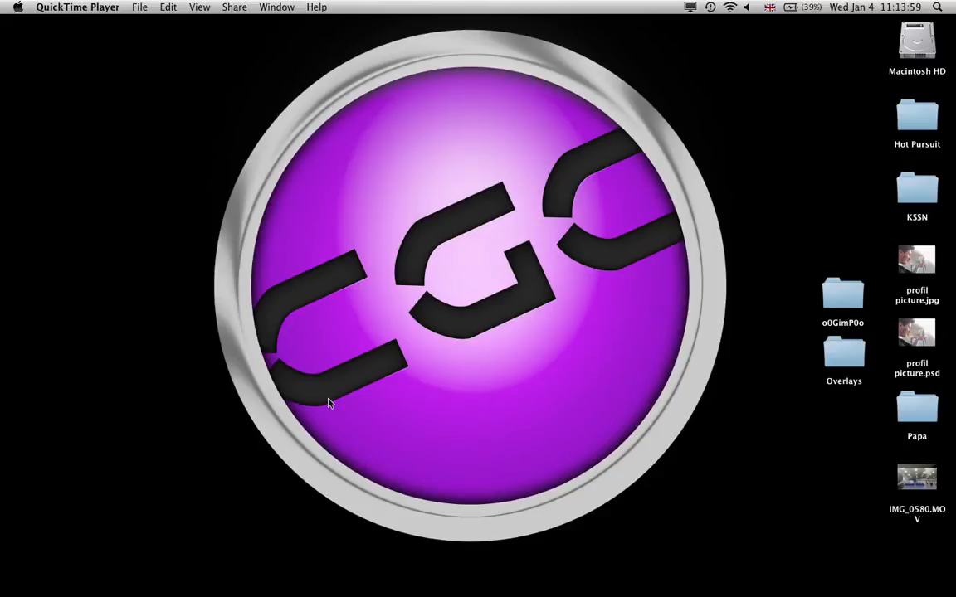
mouse_move(332, 510)
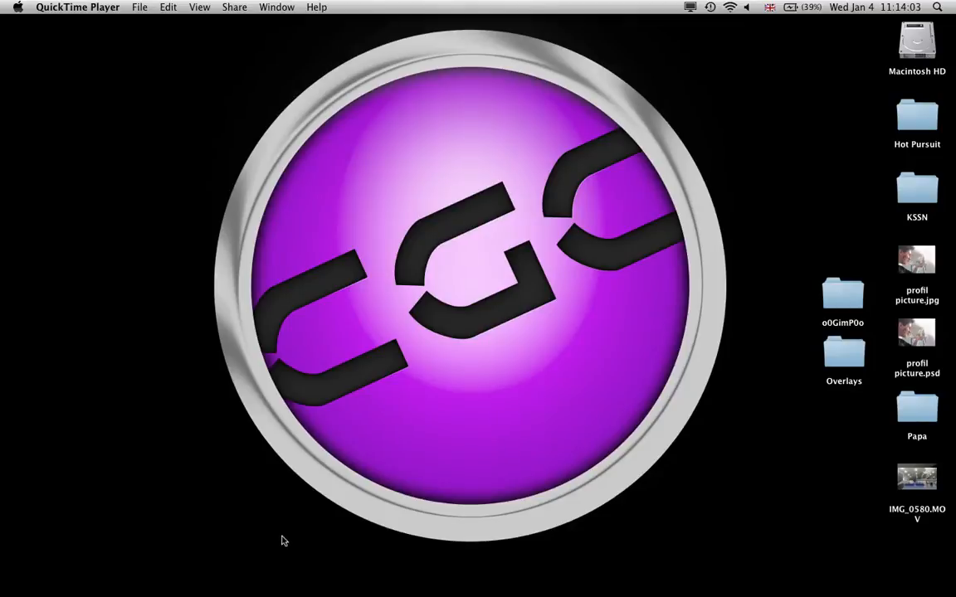
mouse_move(39, 464)
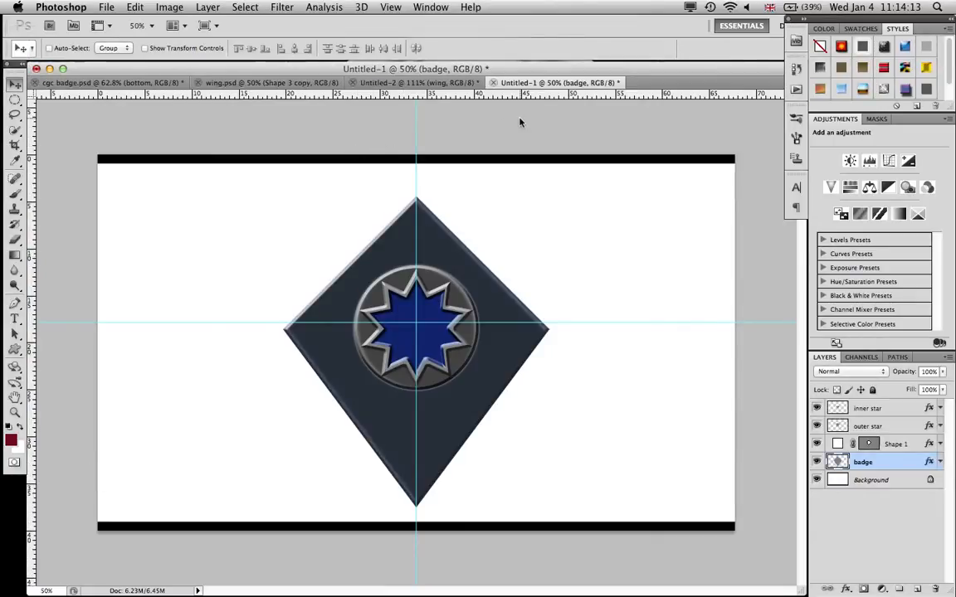
mouse_move(761, 518)
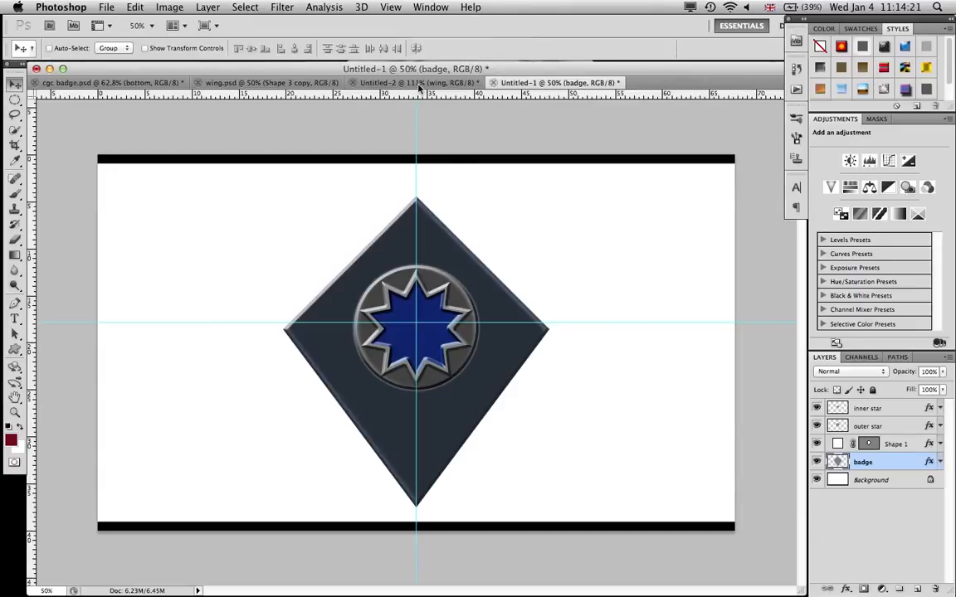
- Bring in the grey wing, scale it to about 81%, and set it at the diamond's upper-right edge
click(415, 82)
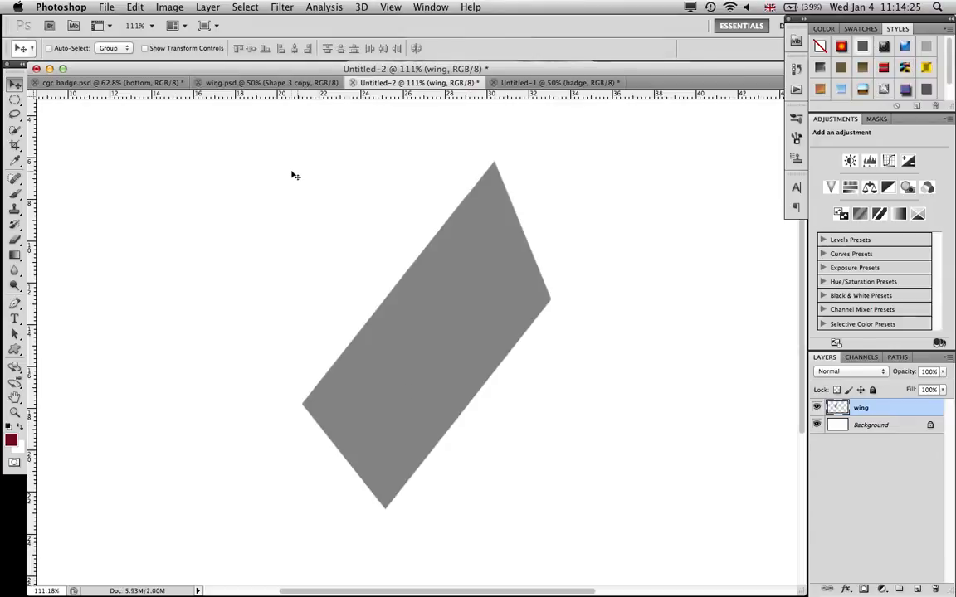
click(108, 82)
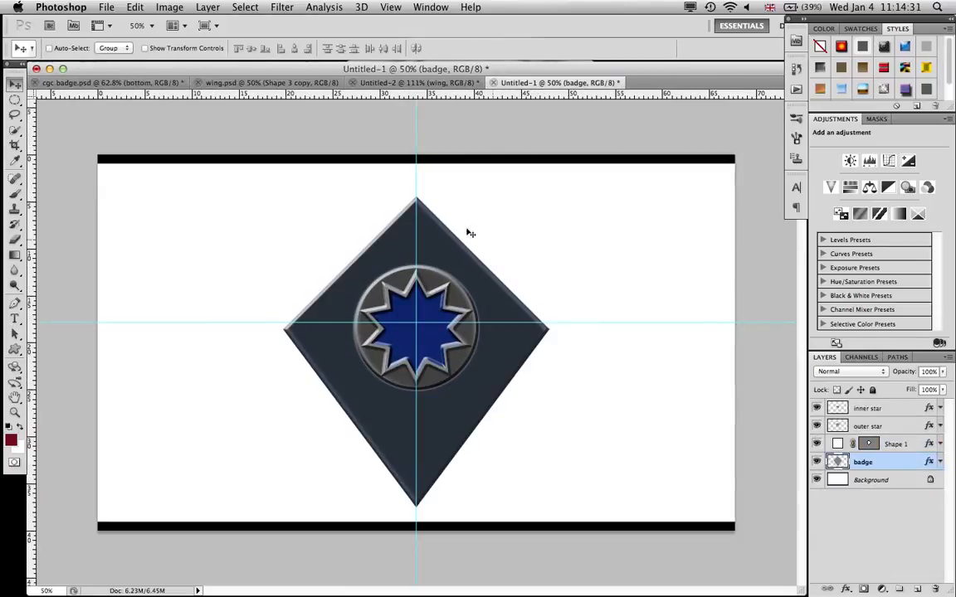
mouse_move(381, 184)
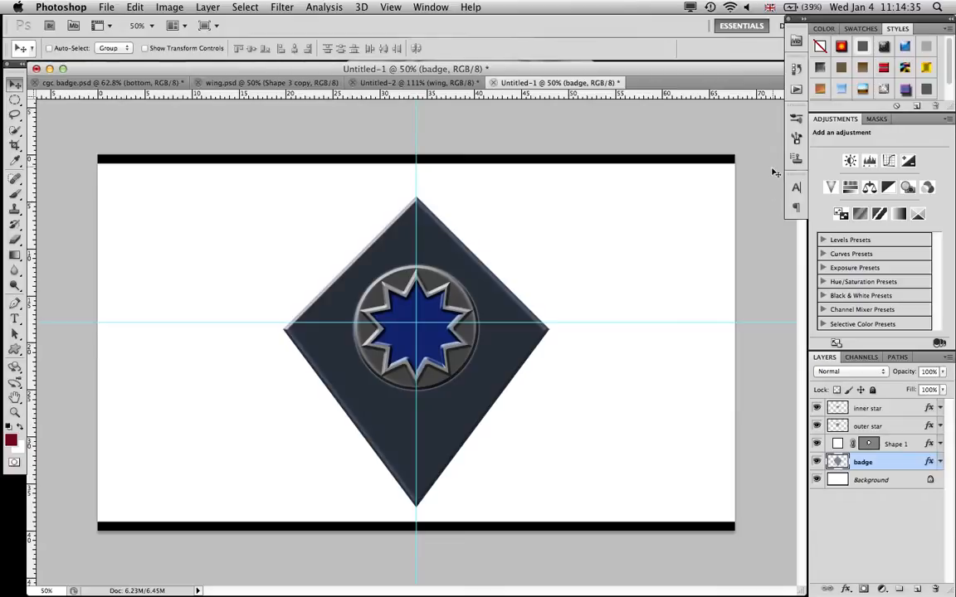
mouse_move(79, 236)
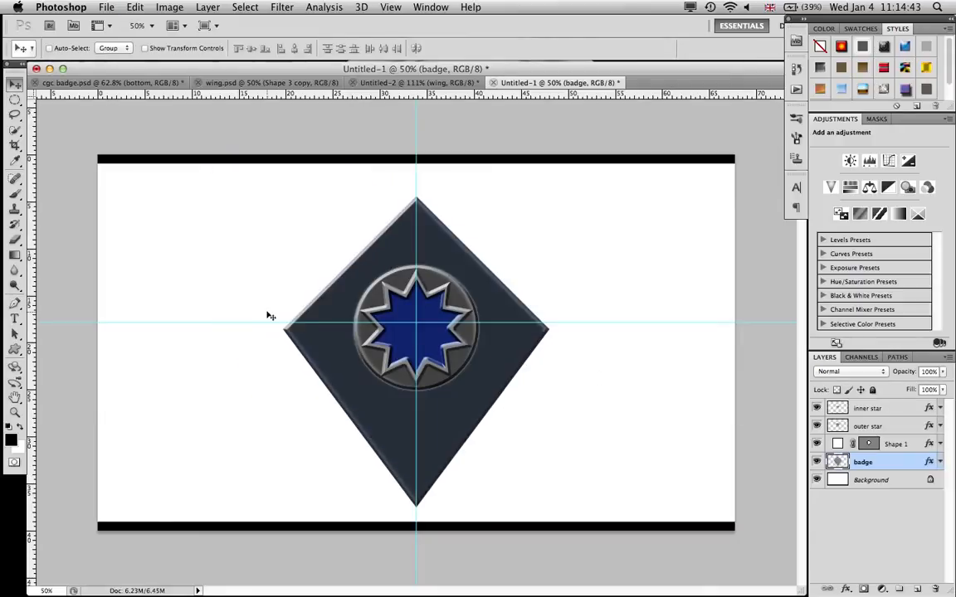
mouse_move(348, 314)
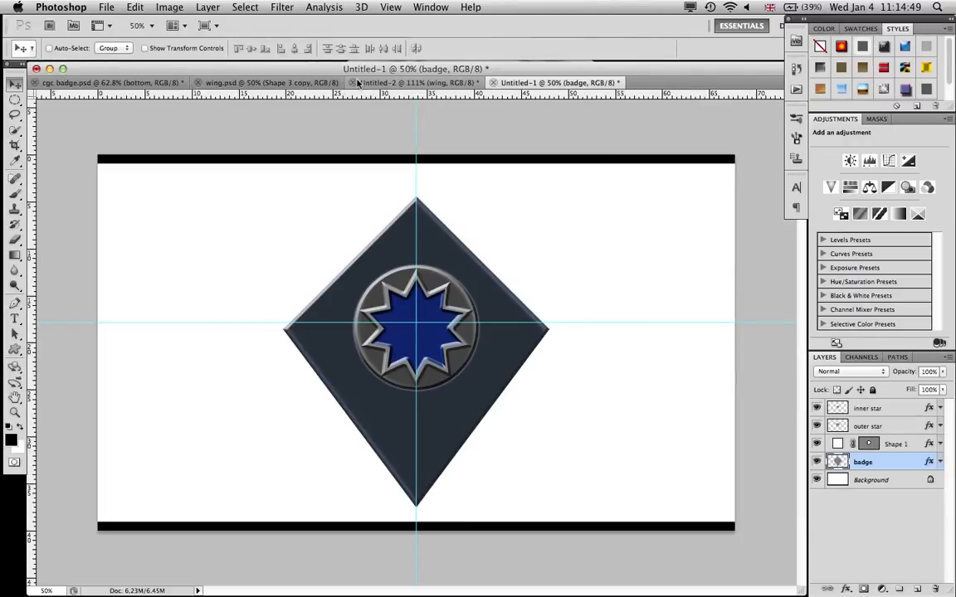
click(413, 82)
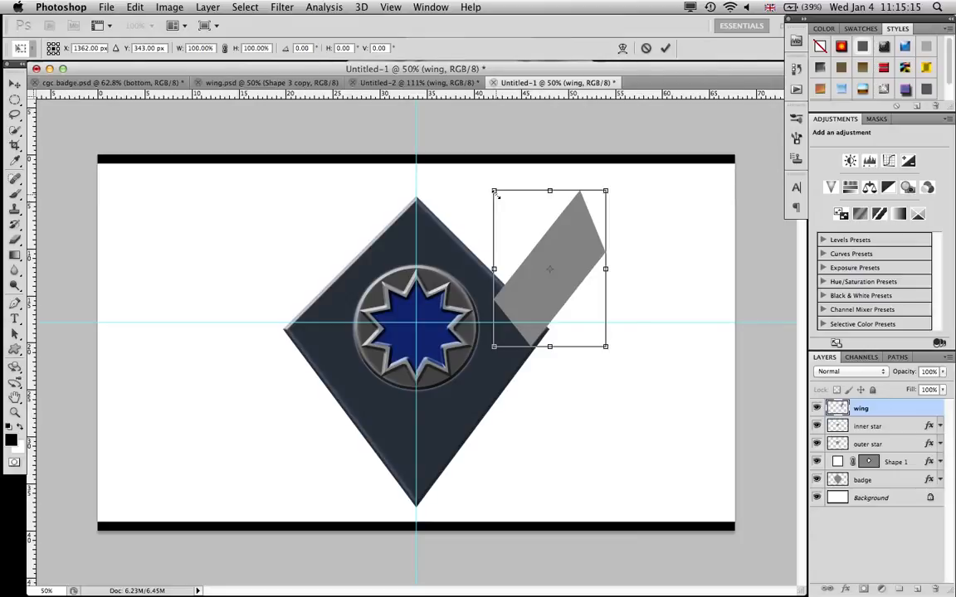
drag(494, 192, 498, 197)
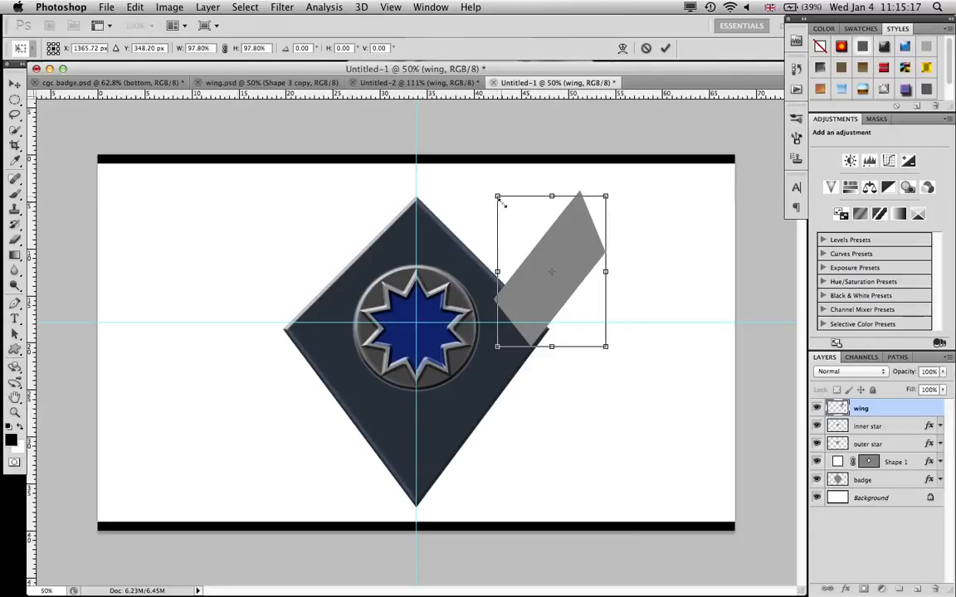
drag(498, 196, 515, 220)
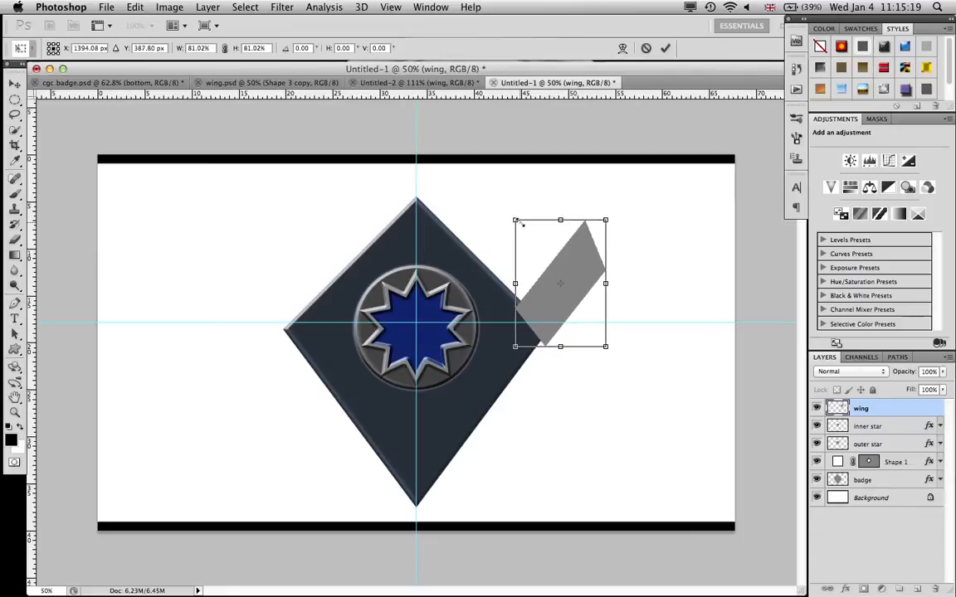
drag(560, 283, 540, 264)
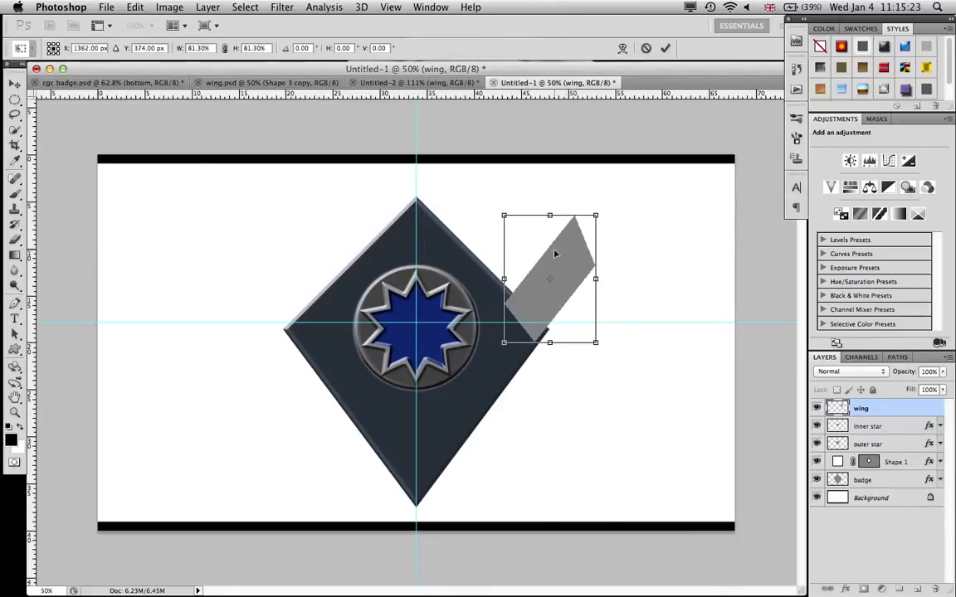
mouse_move(544, 246)
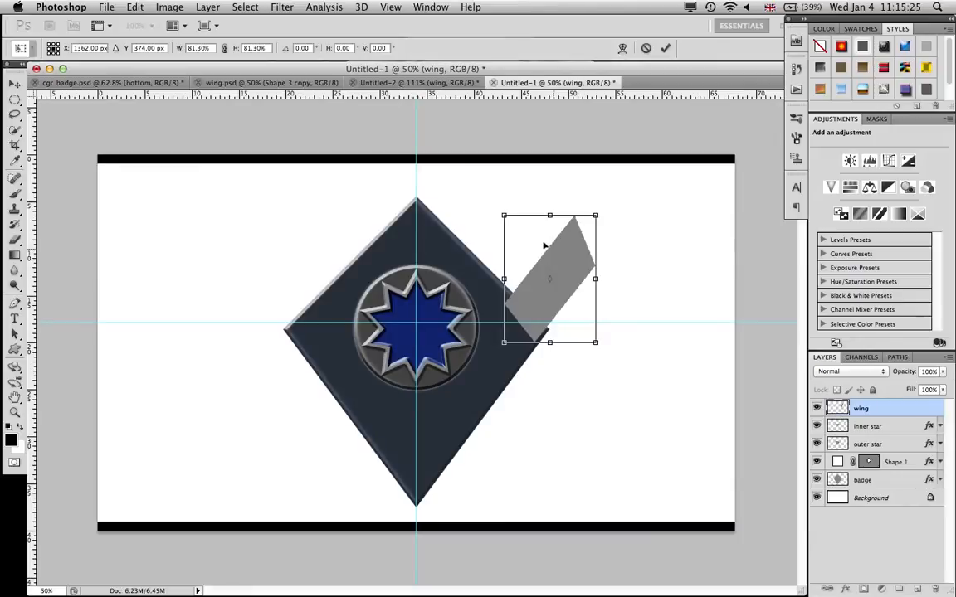
mouse_move(563, 245)
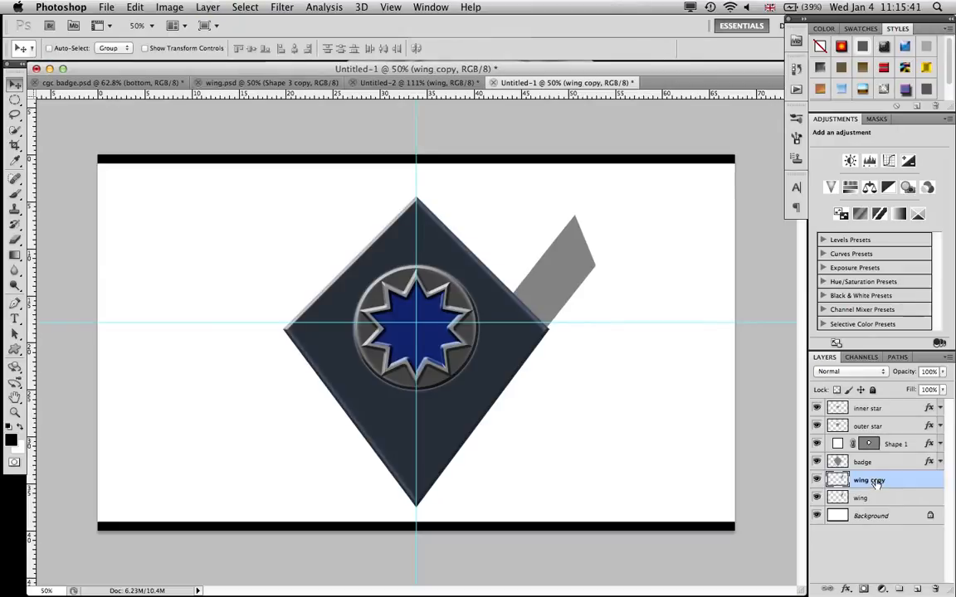
- Rename the original wing layer 'wing rb' and its copy 'wing rt'
click(860, 498)
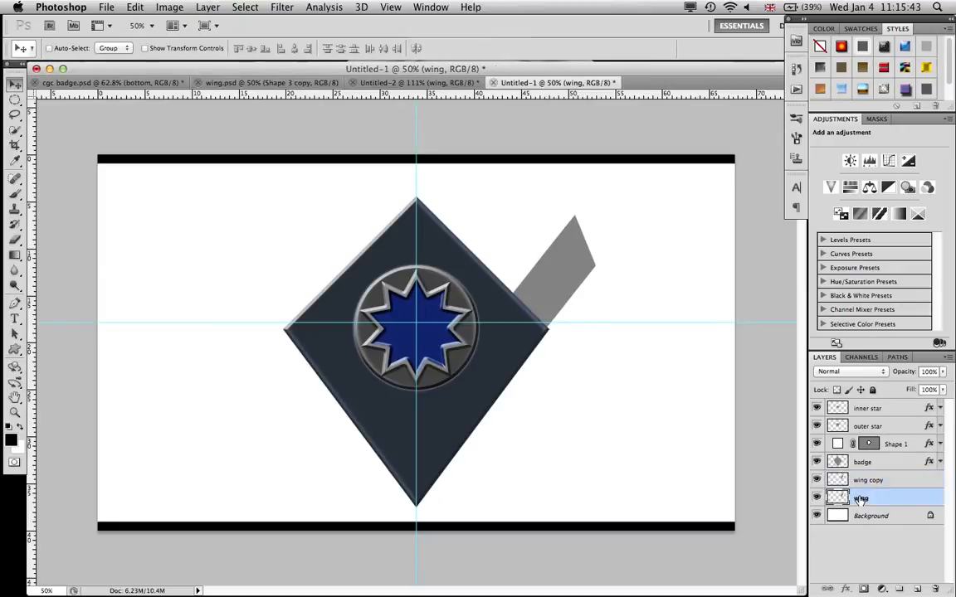
double_click(867, 498)
text( rb)
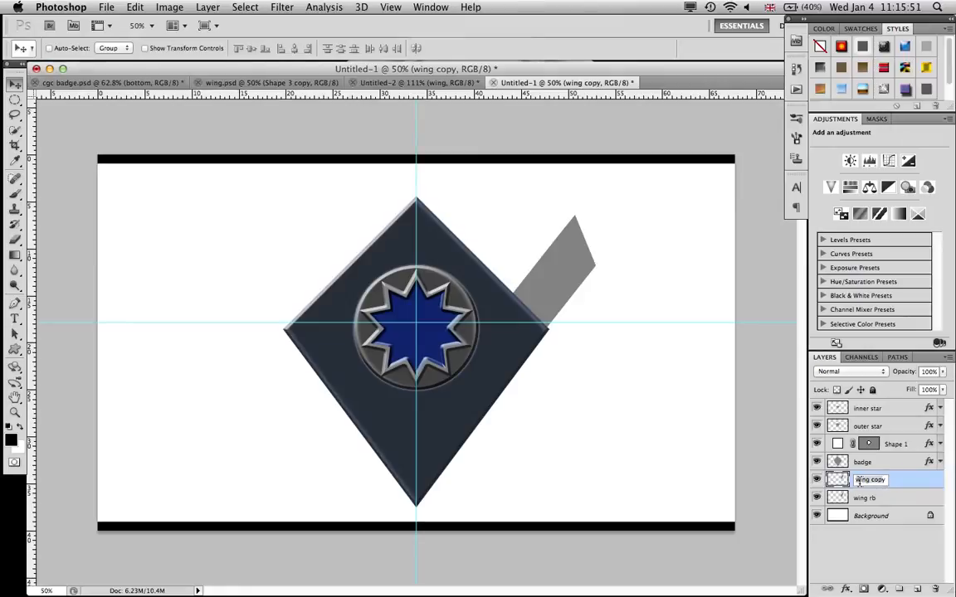
click(865, 498)
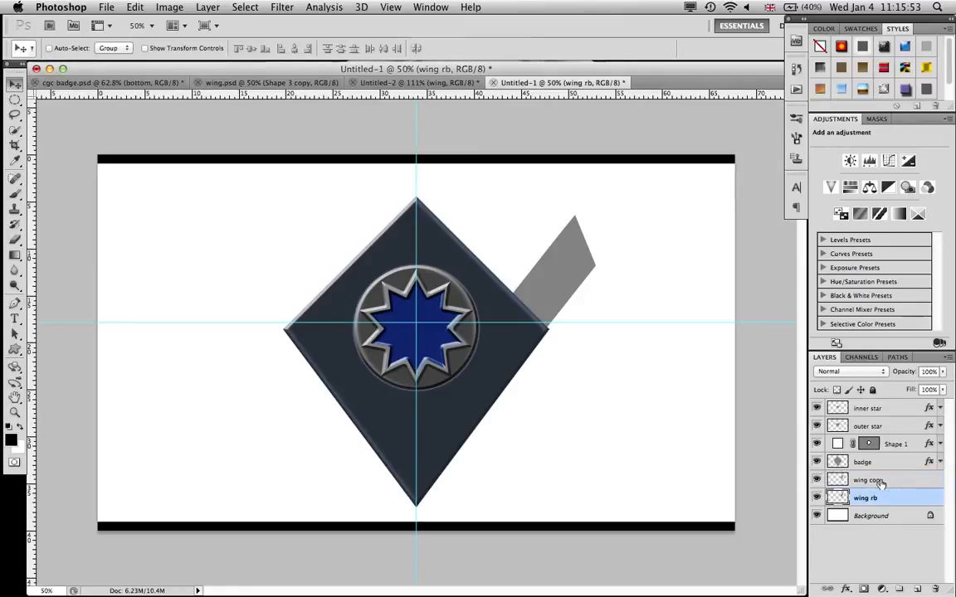
double_click(869, 480)
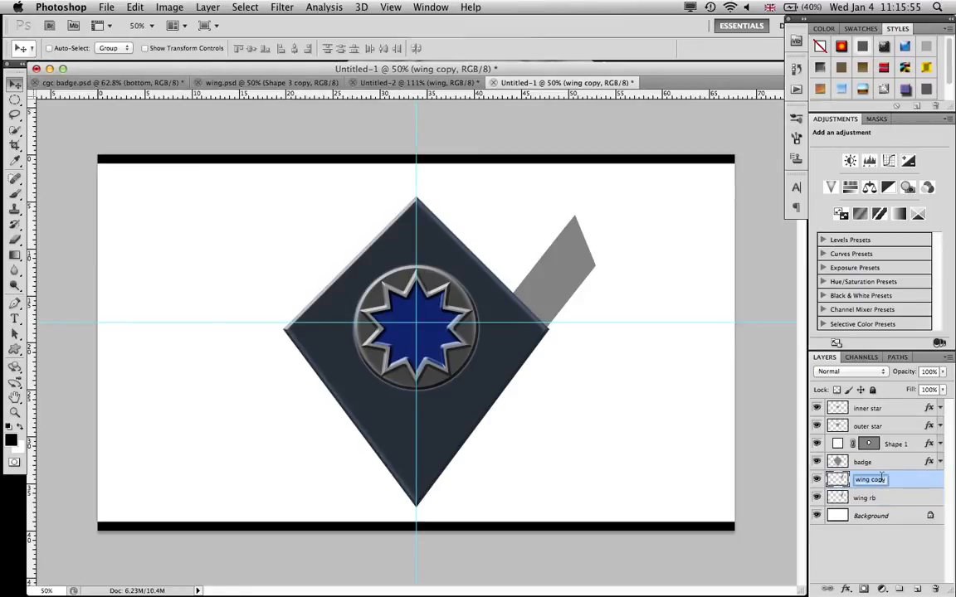
text(wing rt)
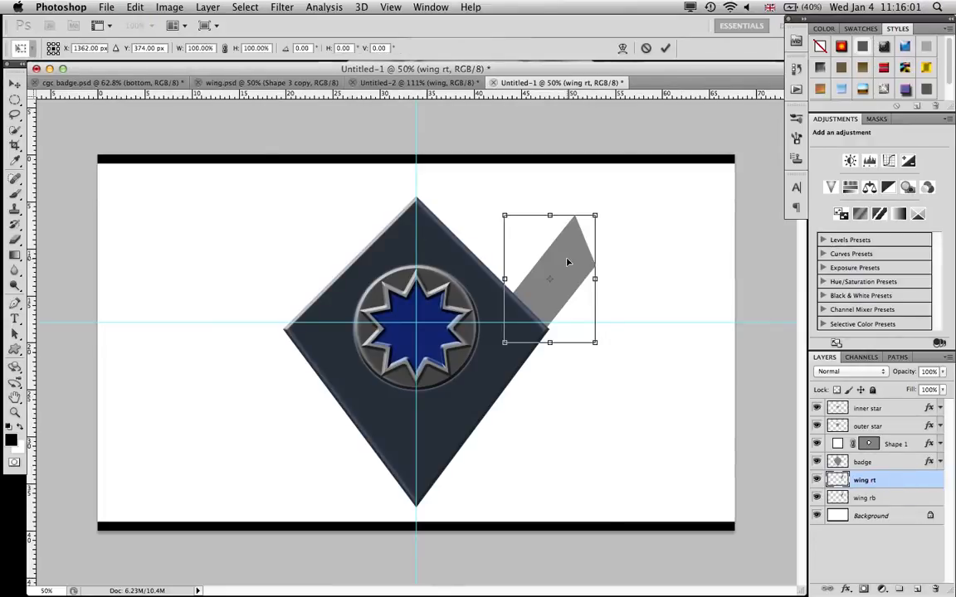
- Move the 'wing rt' stripe up and left, just above the first wing
drag(568, 278, 522, 216)
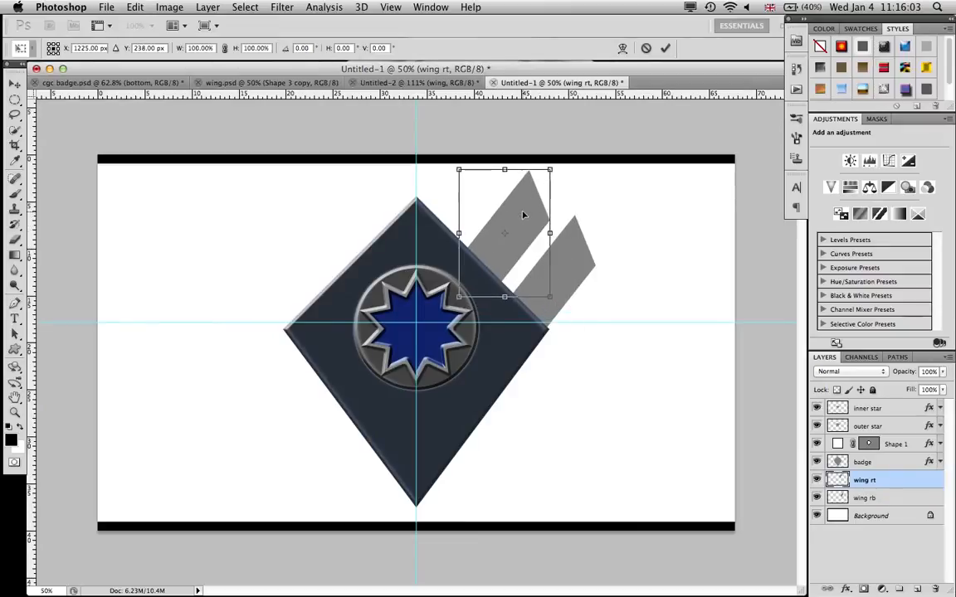
drag(504, 232, 531, 241)
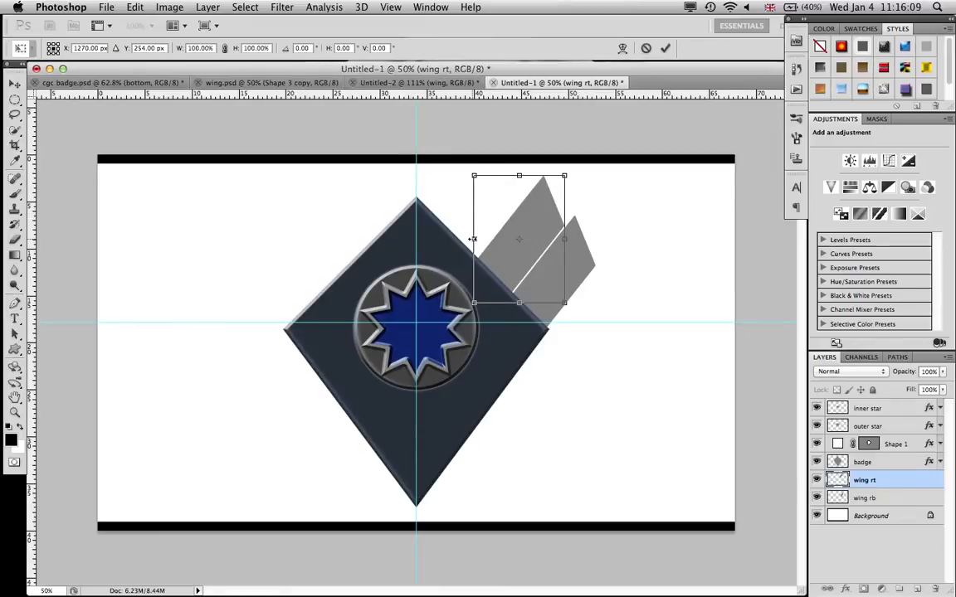
drag(473, 239, 485, 239)
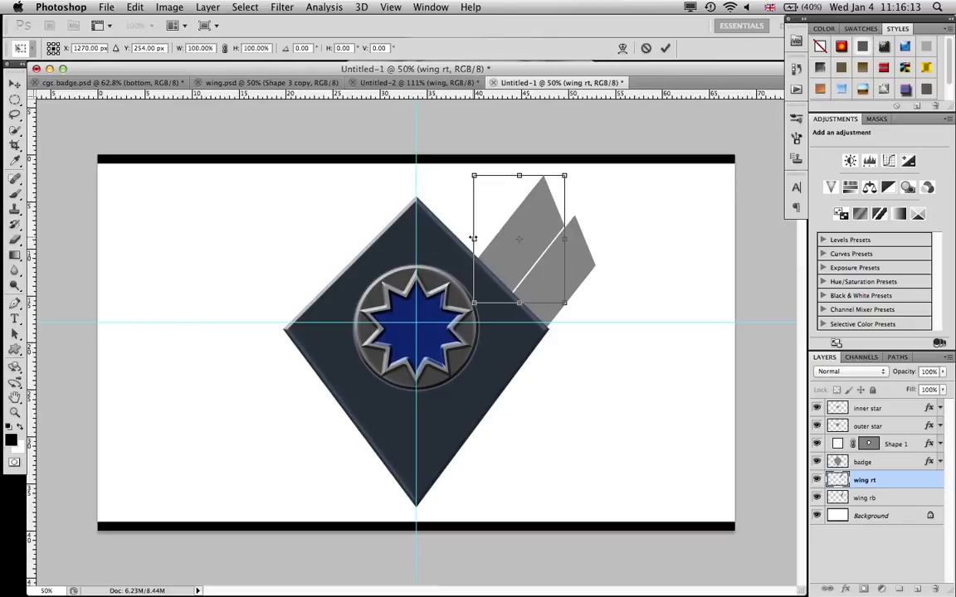
mouse_move(486, 239)
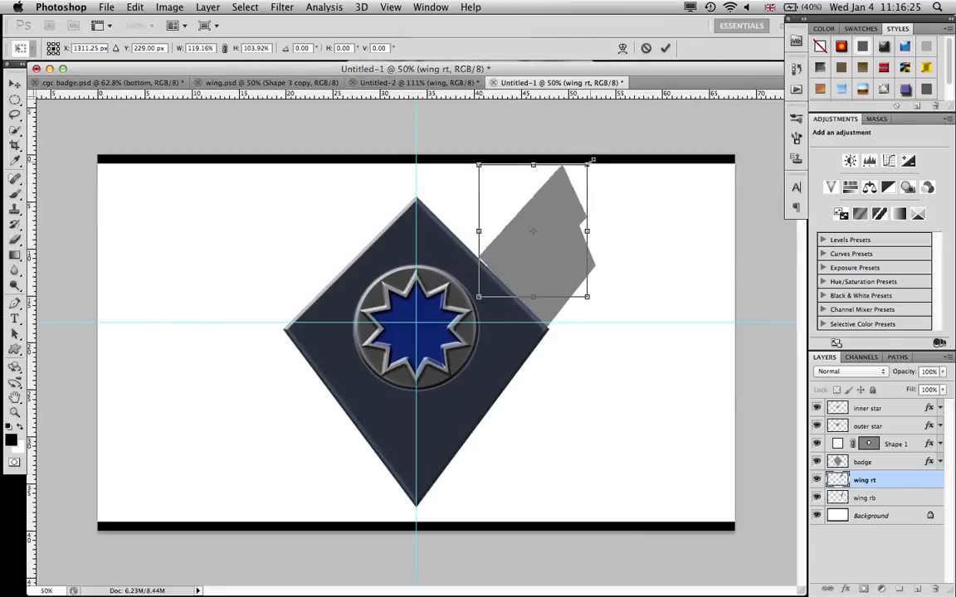
- Skew and stretch the second wing so it runs parallel to the first
drag(593, 160, 577, 170)
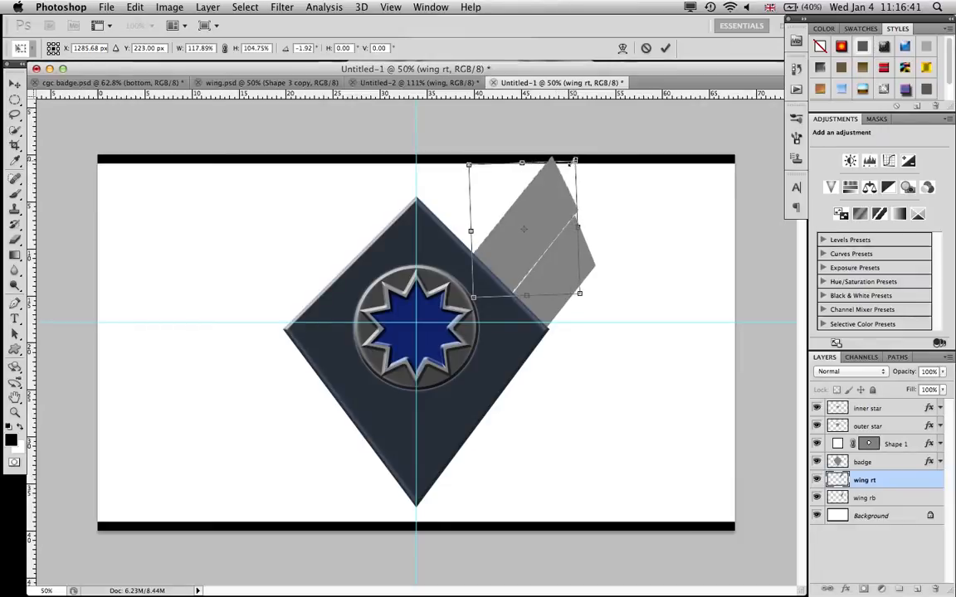
drag(575, 162, 571, 164)
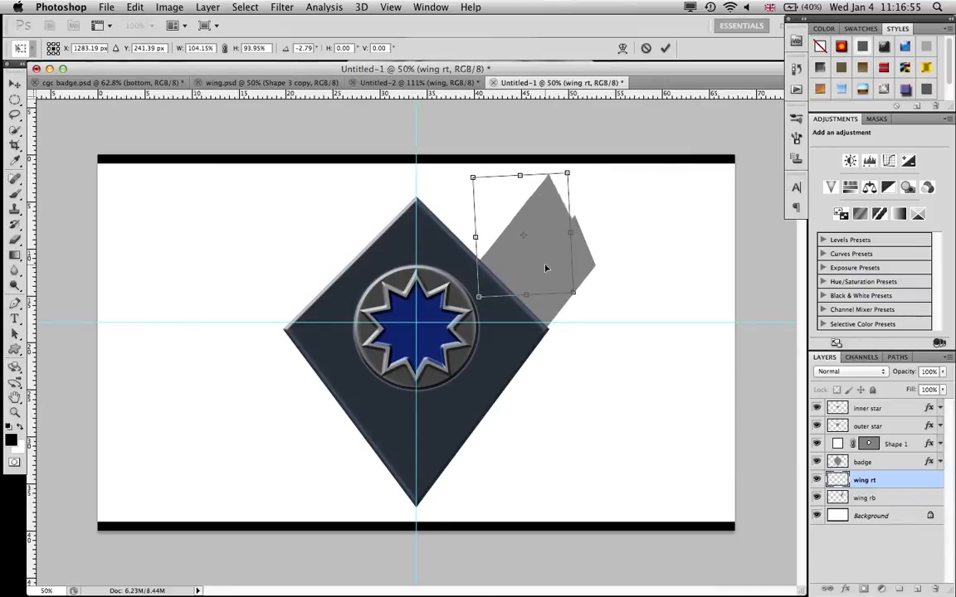
drag(546, 268, 571, 190)
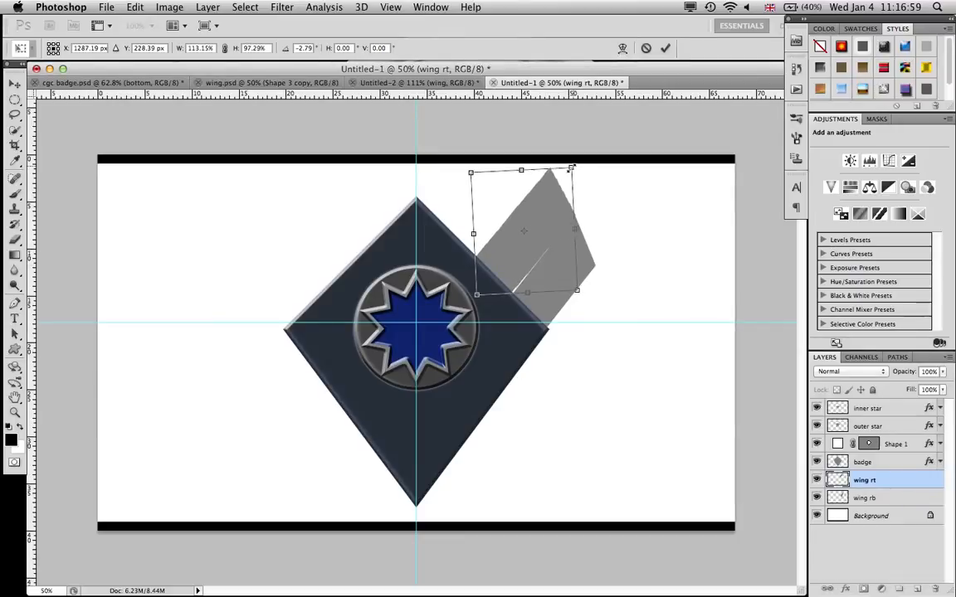
drag(572, 168, 569, 169)
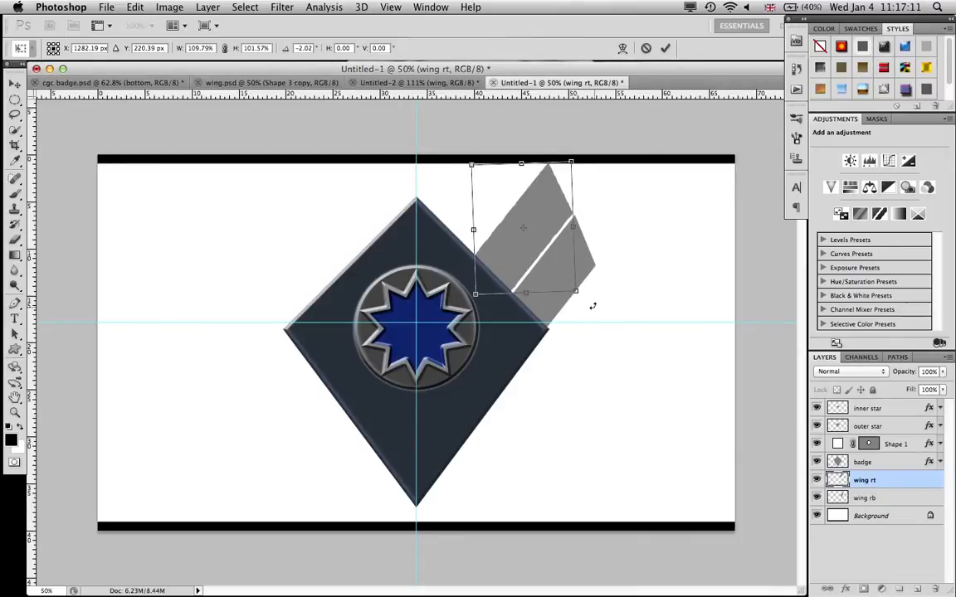
mouse_move(507, 174)
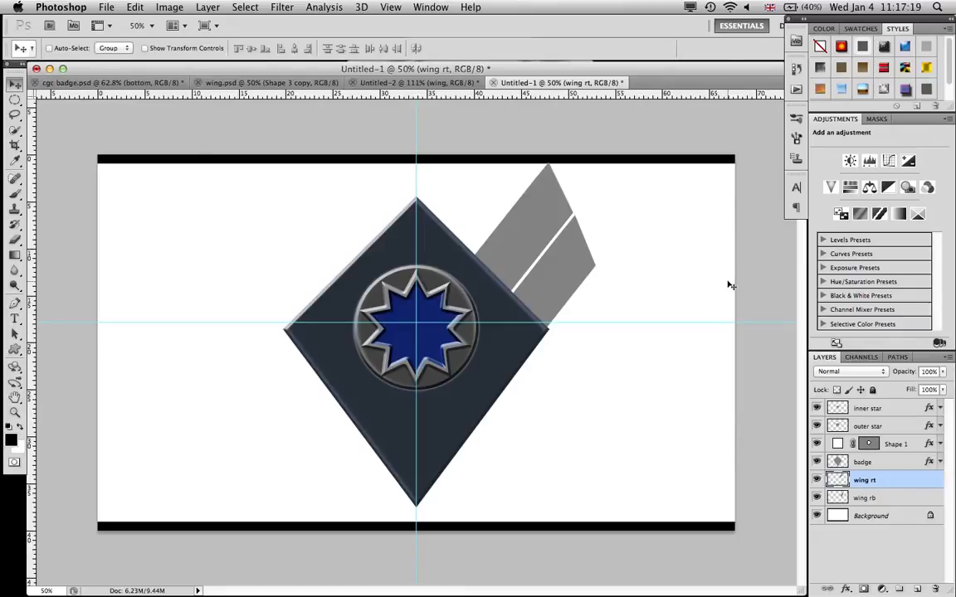
mouse_move(784, 369)
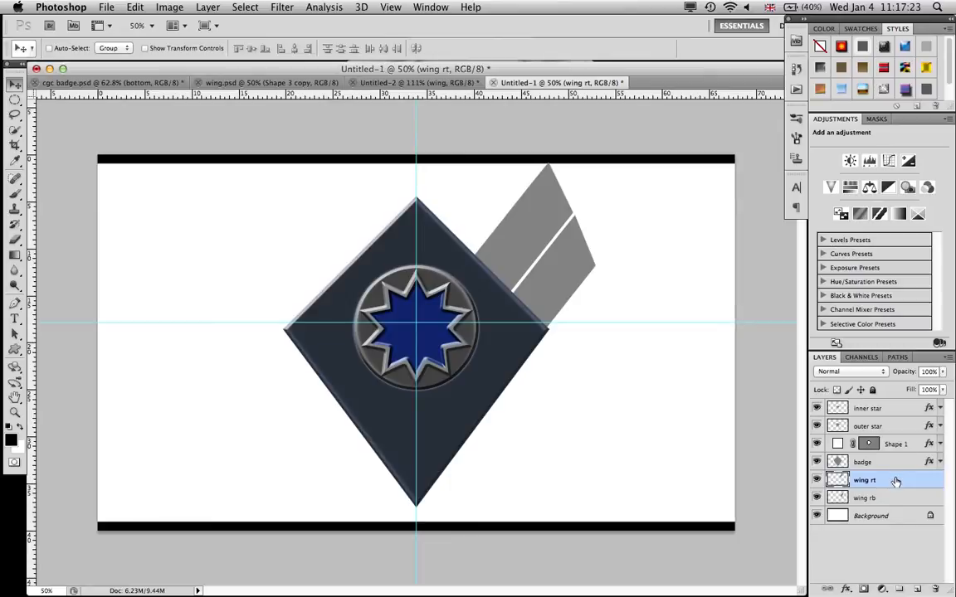
- Select 'wing rb' and move its copied stripe to the badge's left side
click(864, 498)
text(wing lb)
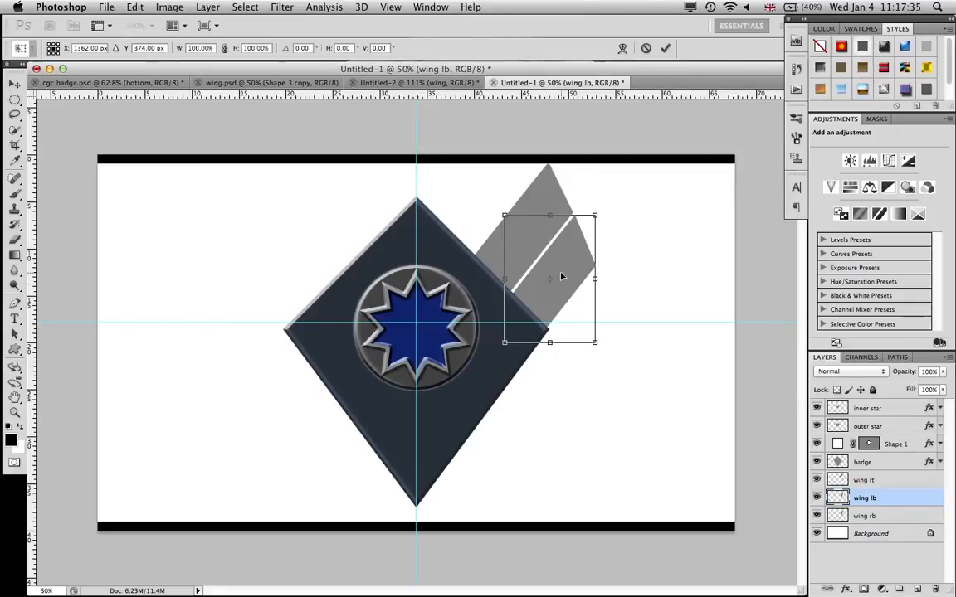
drag(563, 277, 539, 272)
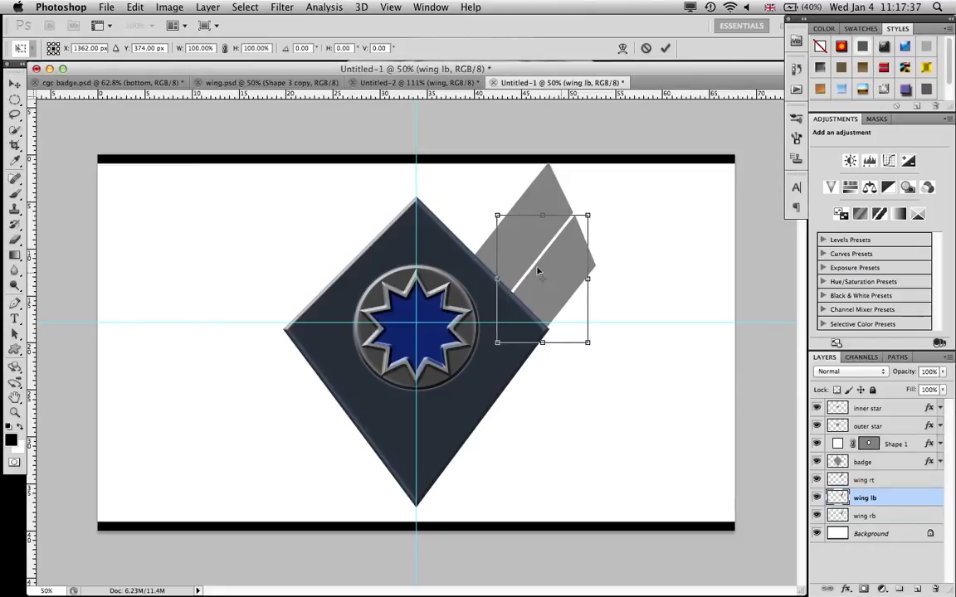
drag(543, 278, 429, 278)
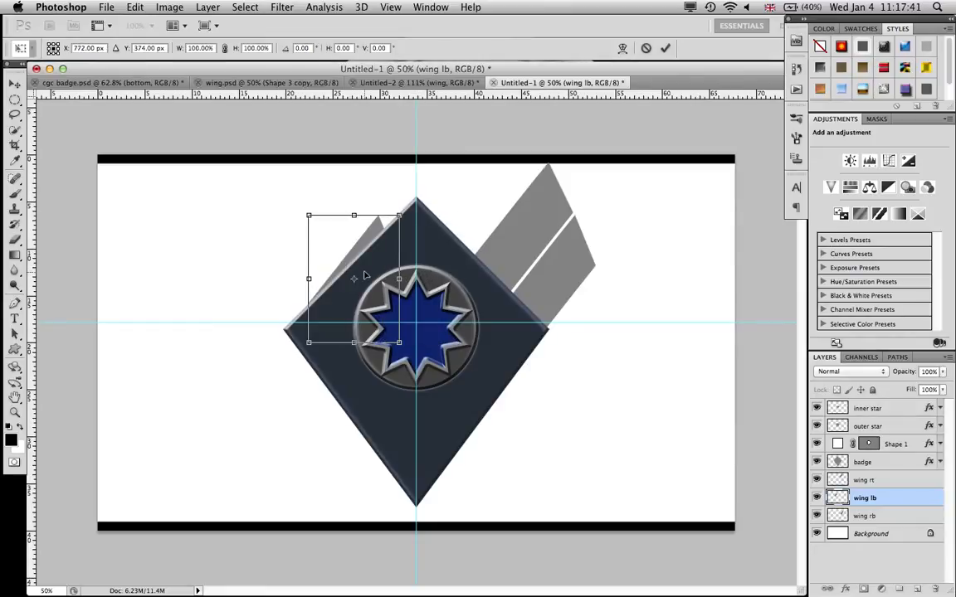
- Flip the copied stripe horizontally and fit it along the diamond's upper-left edge
right_click(353, 278)
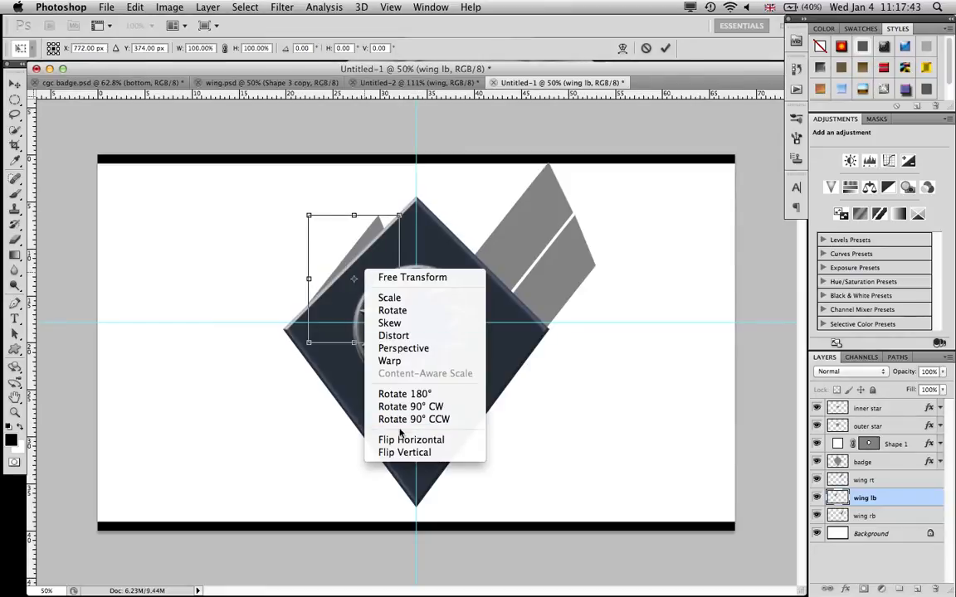
click(411, 439)
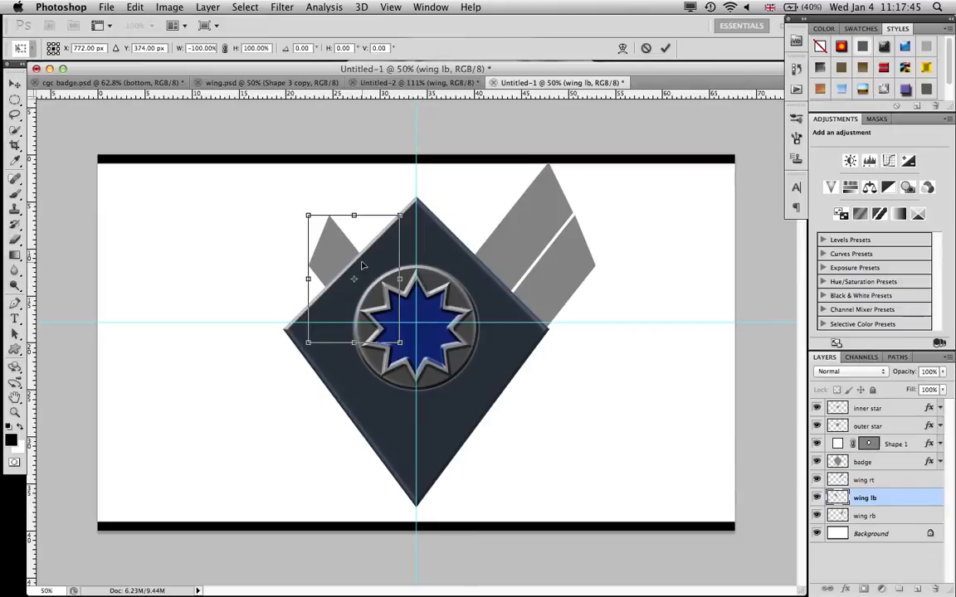
drag(354, 278, 313, 278)
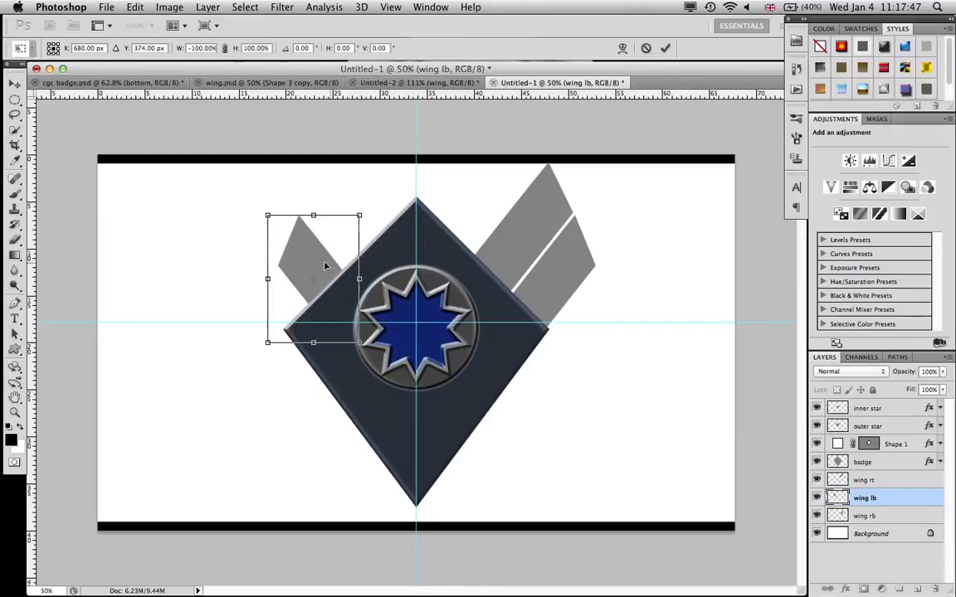
drag(324, 266, 290, 261)
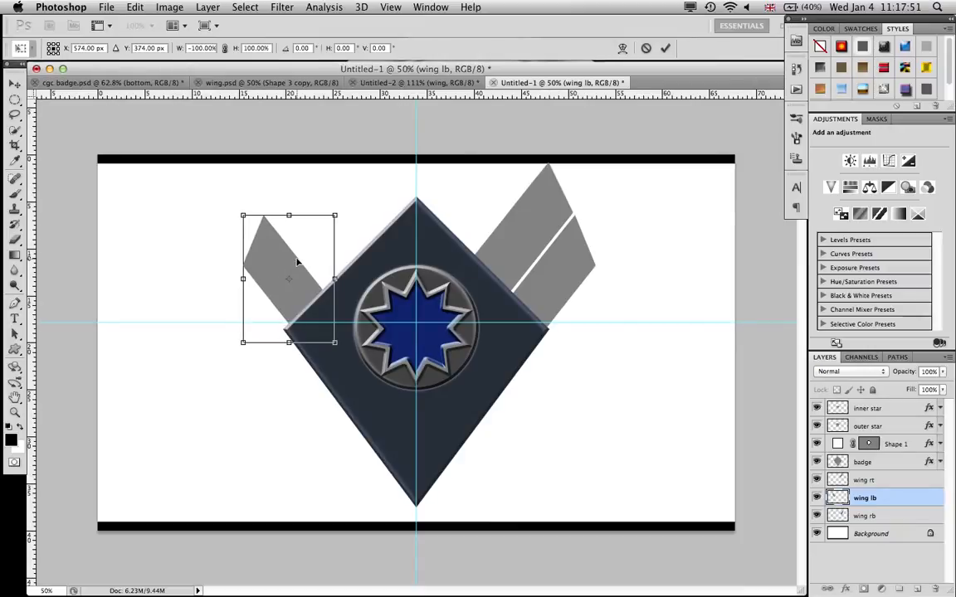
drag(289, 280, 294, 280)
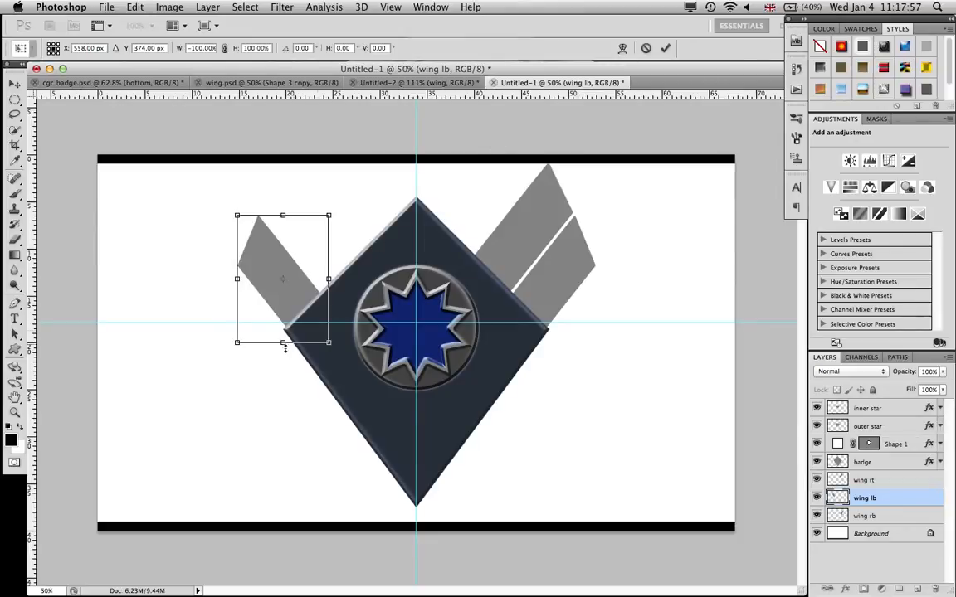
mouse_move(569, 339)
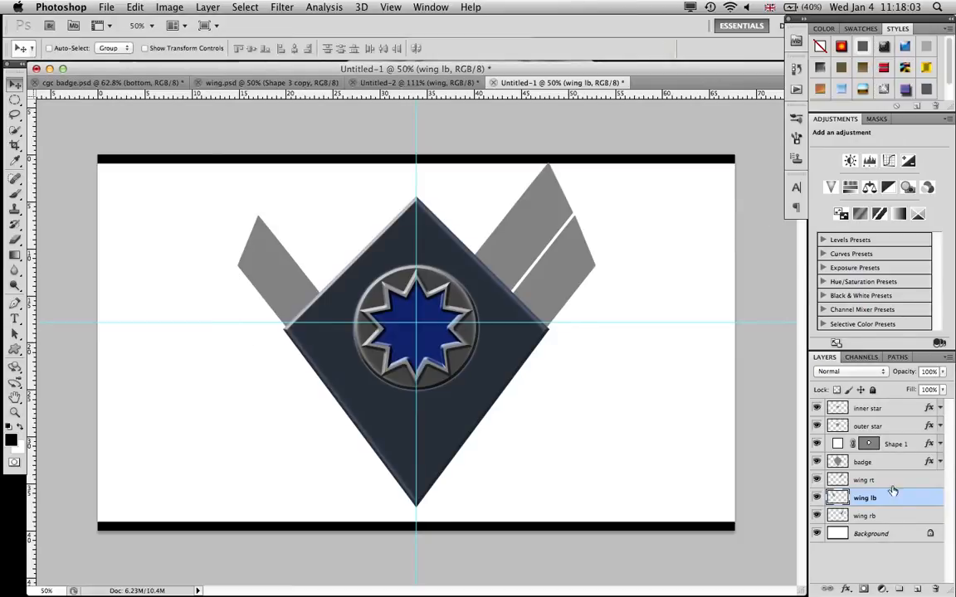
- Create a horizontally mirrored 'wing lt' copy of the upper stripe, then view the reference badge
click(864, 481)
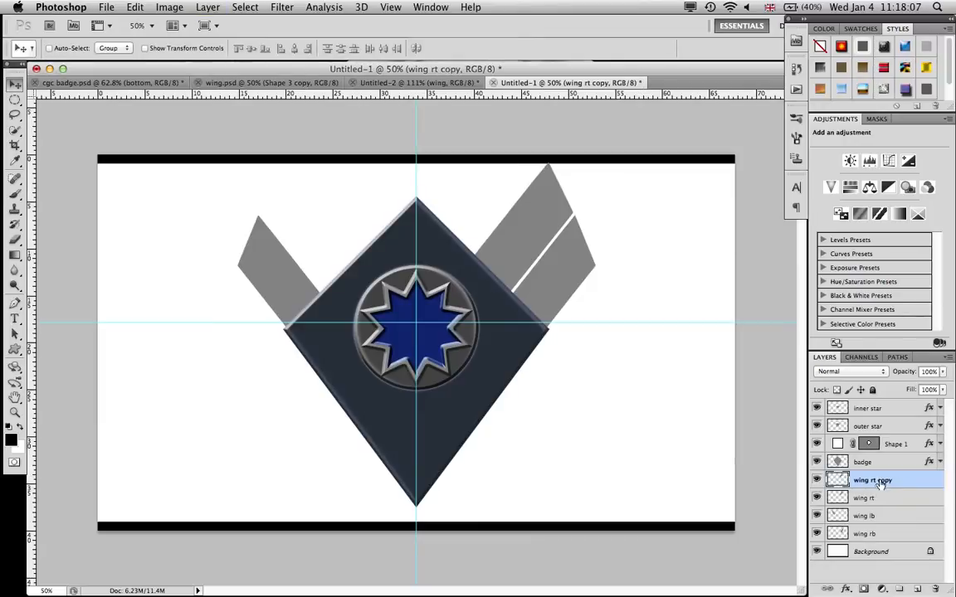
double_click(872, 479)
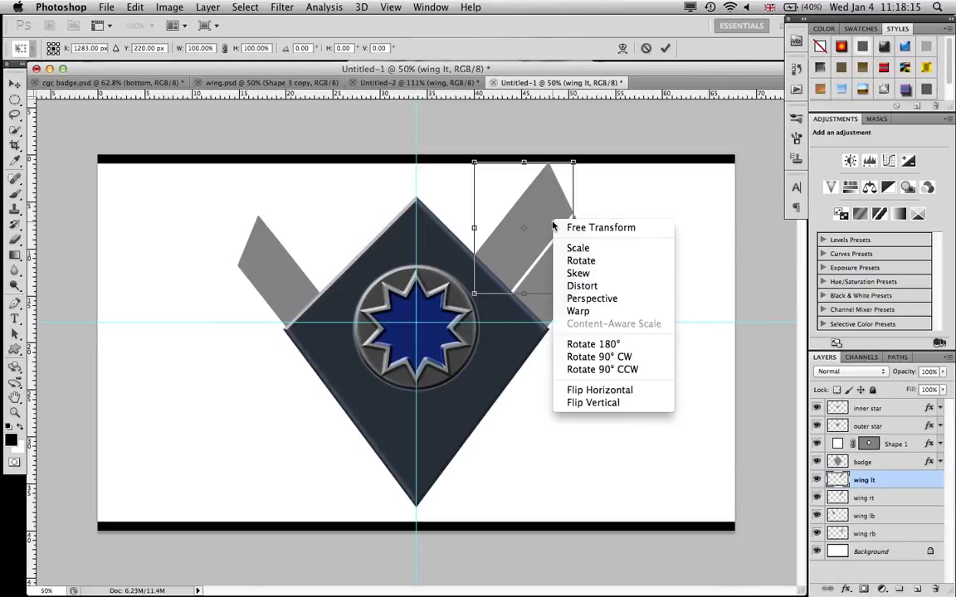
click(599, 390)
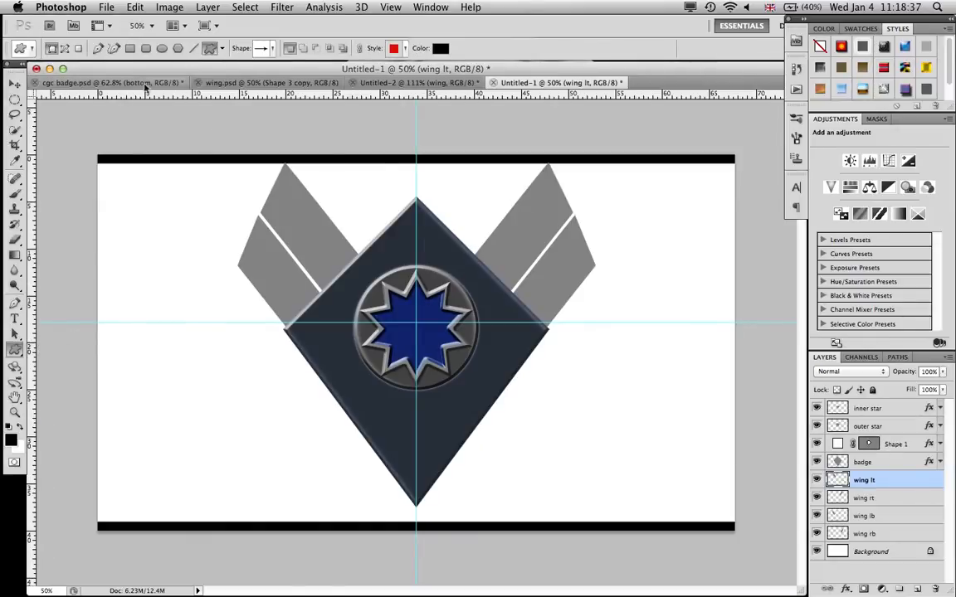
click(107, 82)
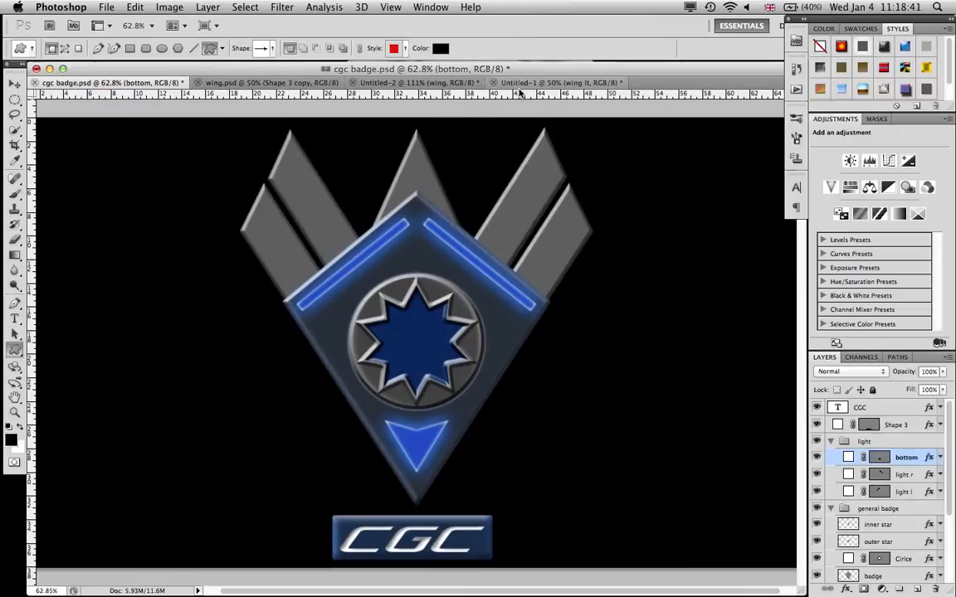
- Draw a red triangle peeking above the diamond's top point with the Custom Shape tool
click(560, 82)
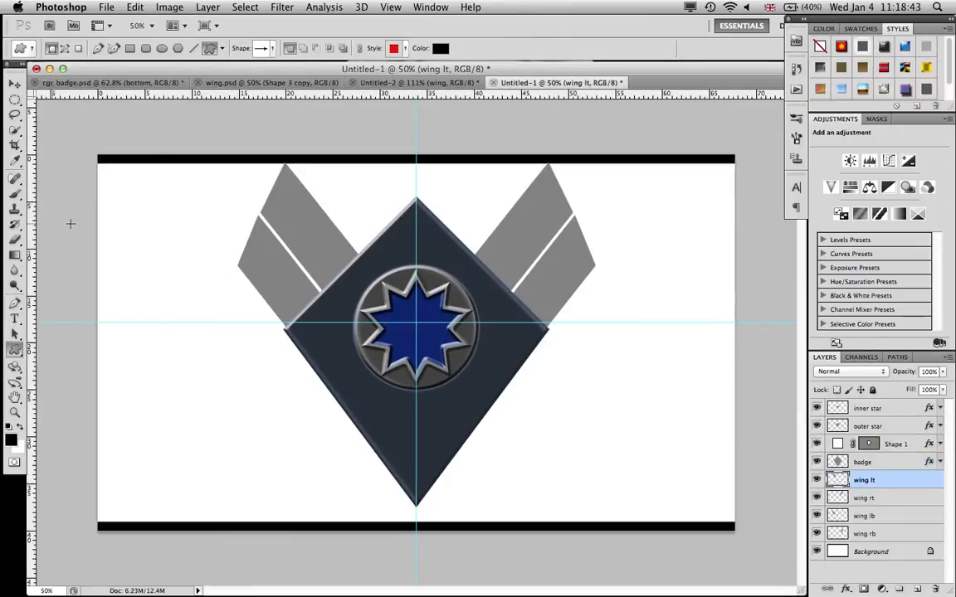
click(272, 47)
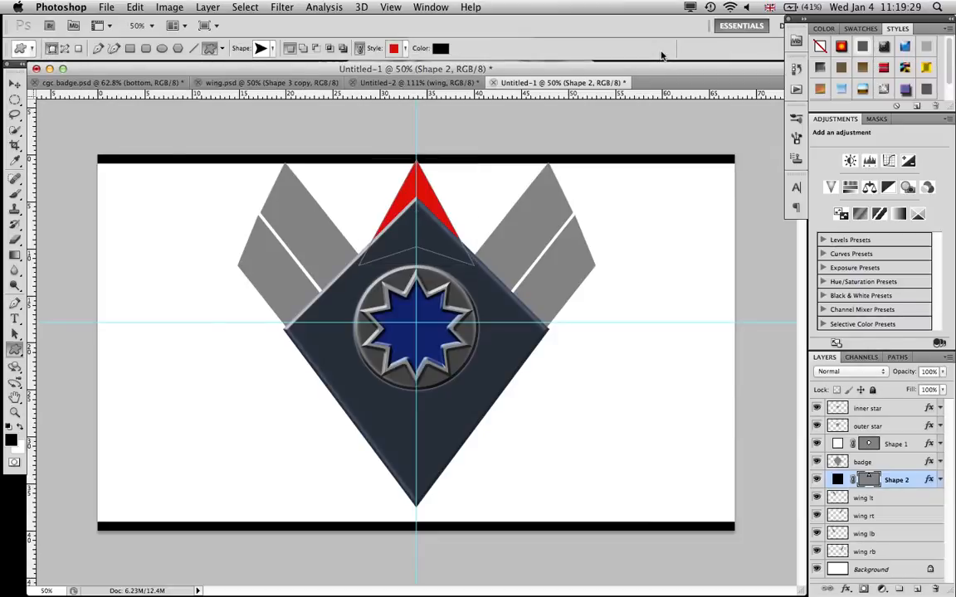
click(865, 498)
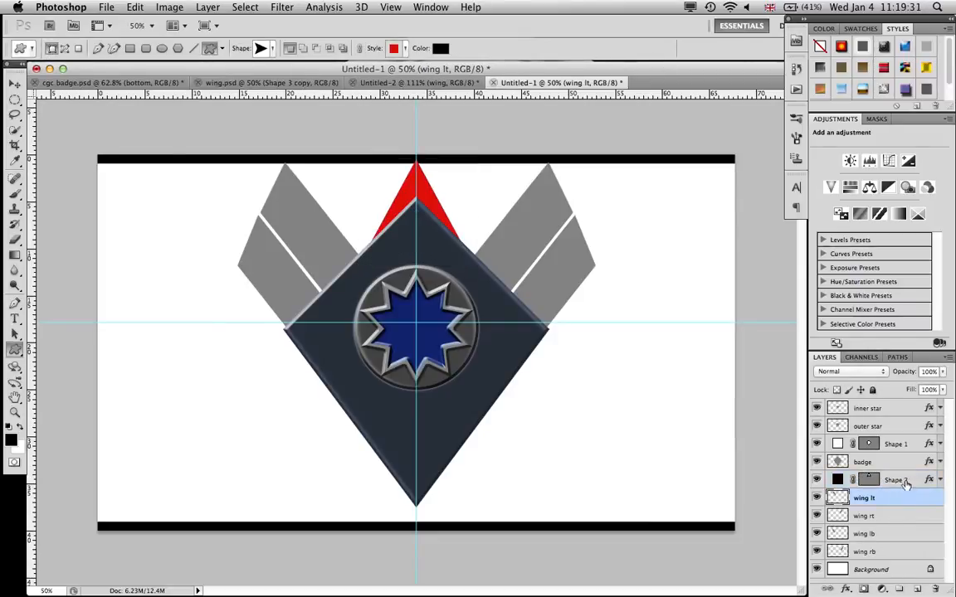
- Rename the triangle's layer to 'arrow'
click(894, 480)
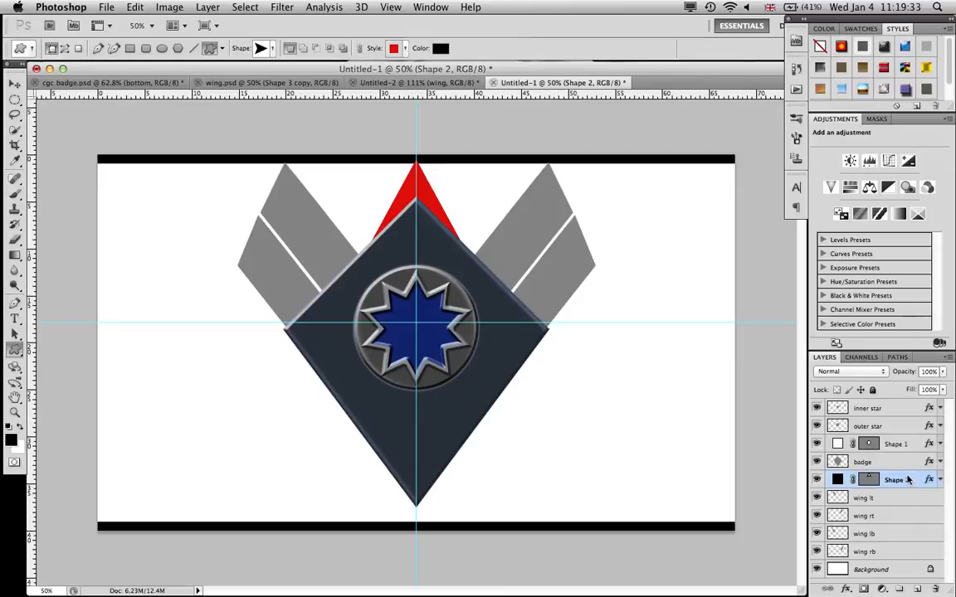
double_click(897, 479)
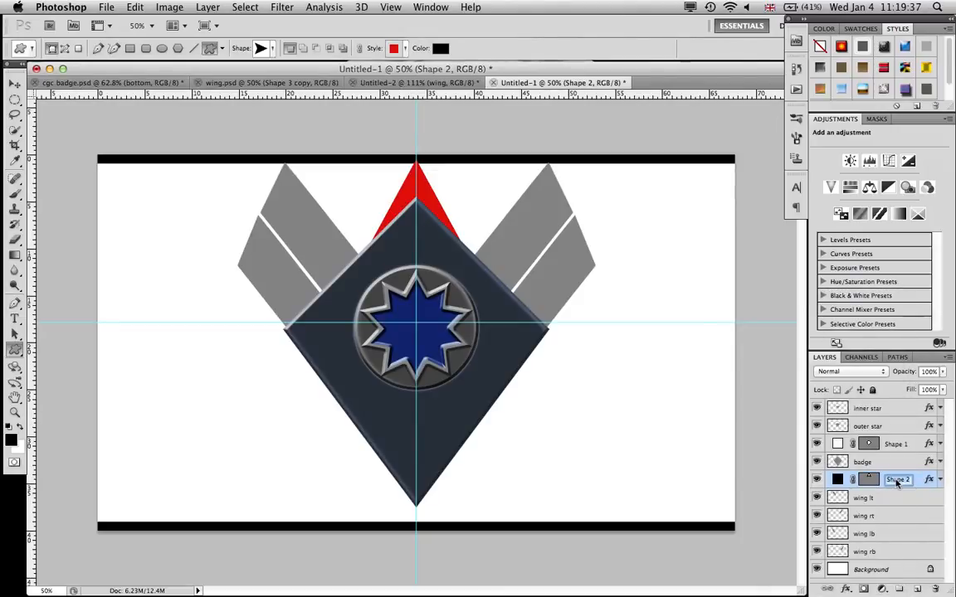
text(arrow)
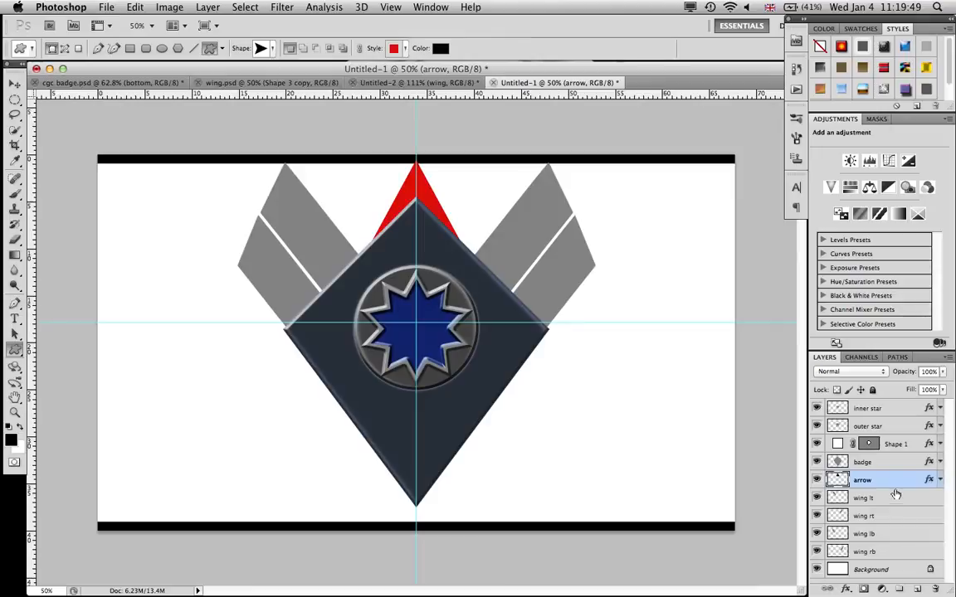
- Give the lower right wing stripe a bevel with a dark grey colour overlay
click(865, 552)
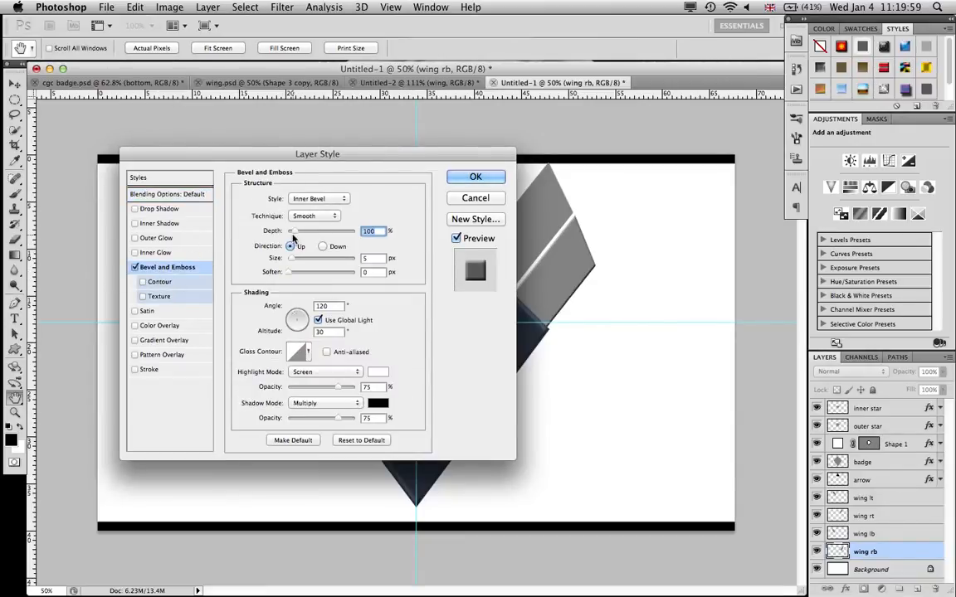
text(1000)
click(373, 417)
text(50)
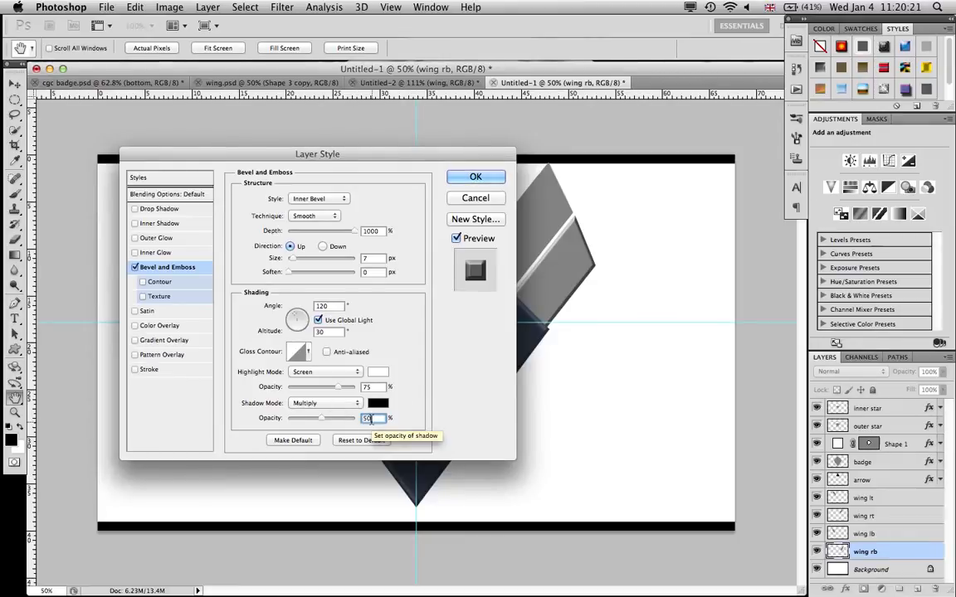
mouse_move(171, 324)
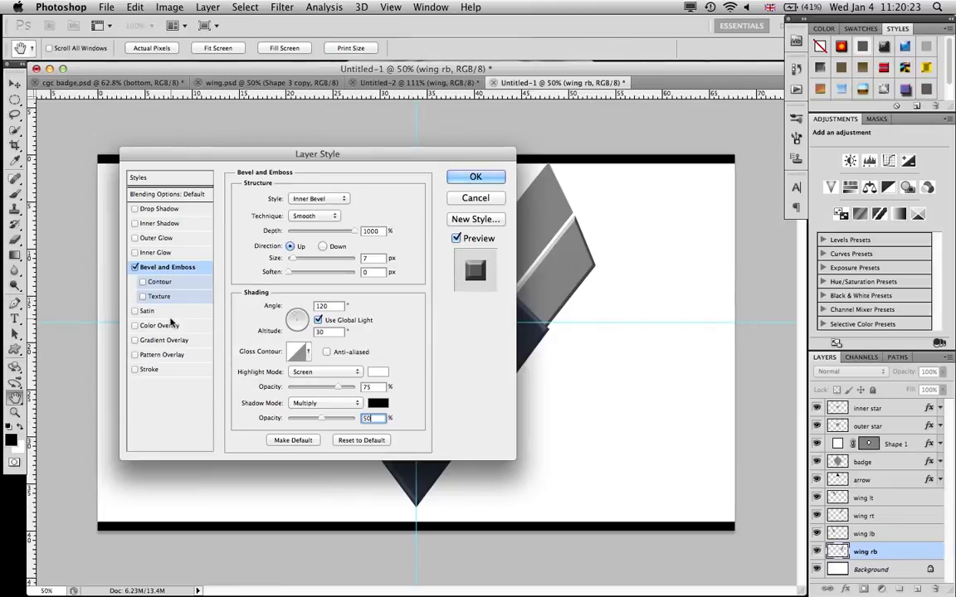
click(161, 325)
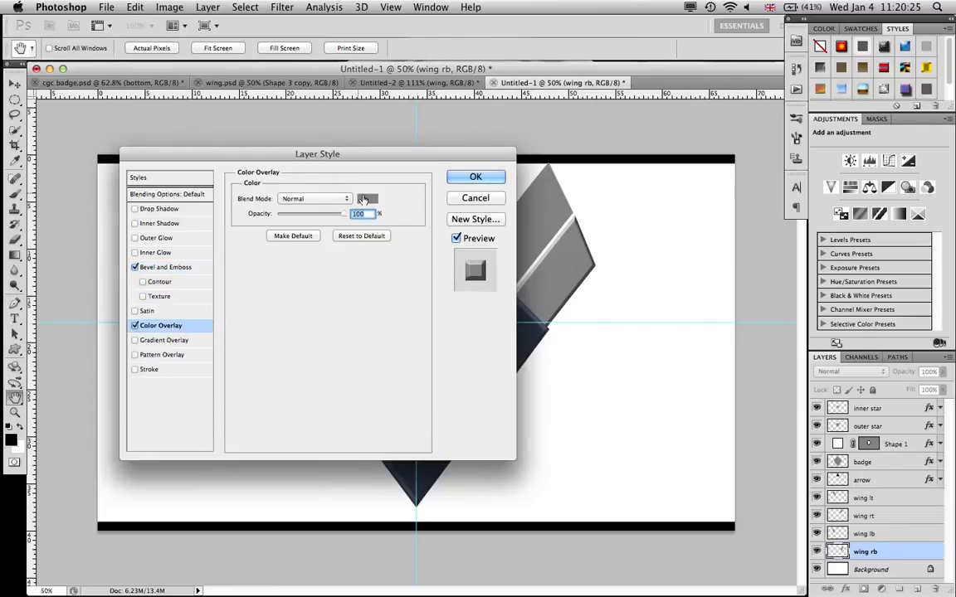
click(368, 199)
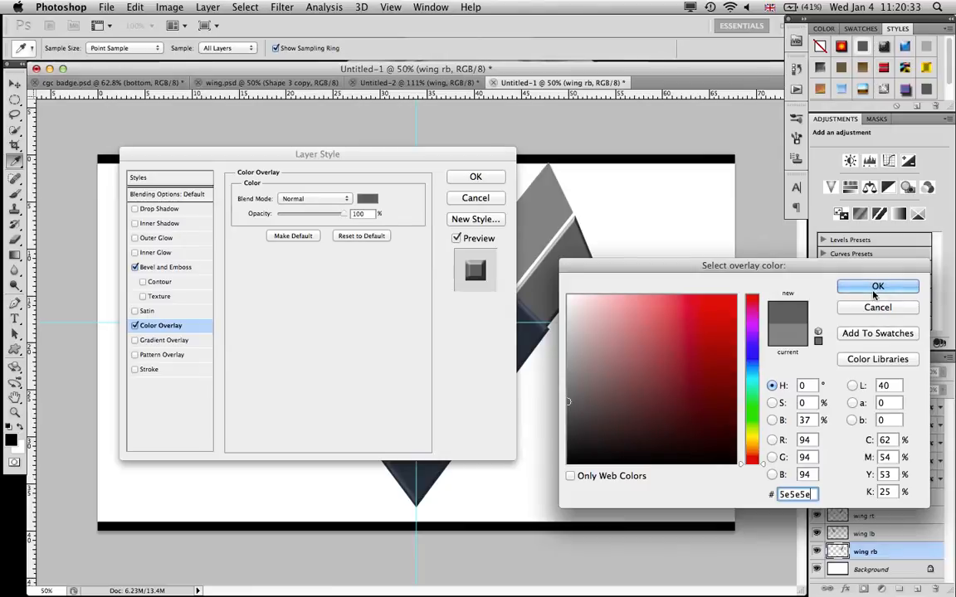
click(878, 287)
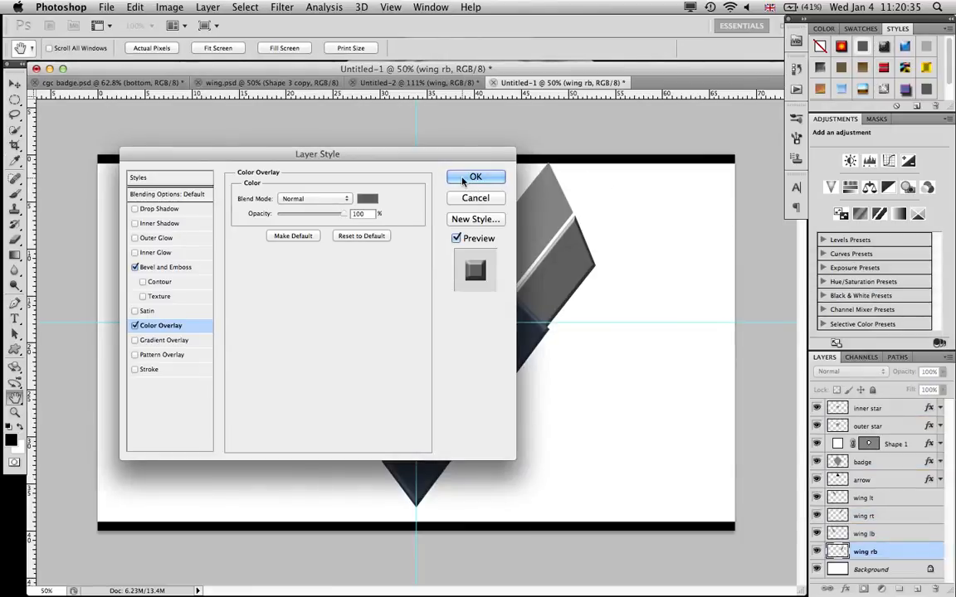
click(476, 177)
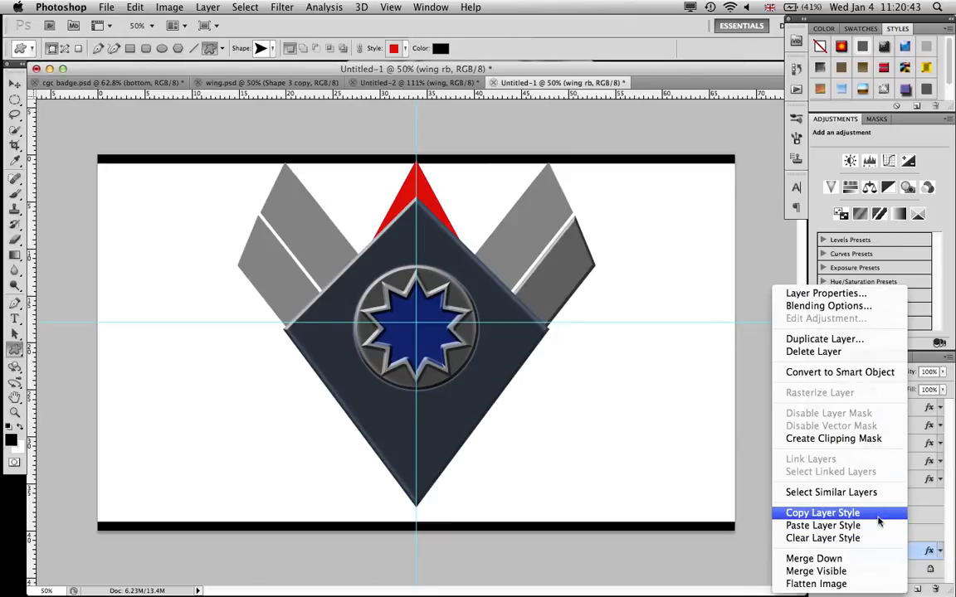
- Paste the stripe's layer style onto the other wings and arrow, then show cgc badge.psd
click(822, 513)
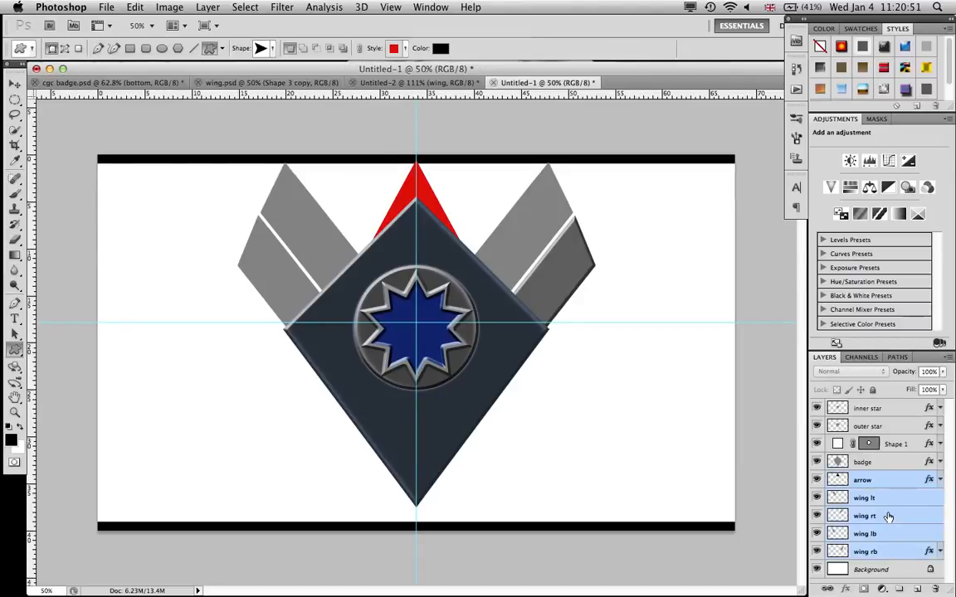
right_click(865, 515)
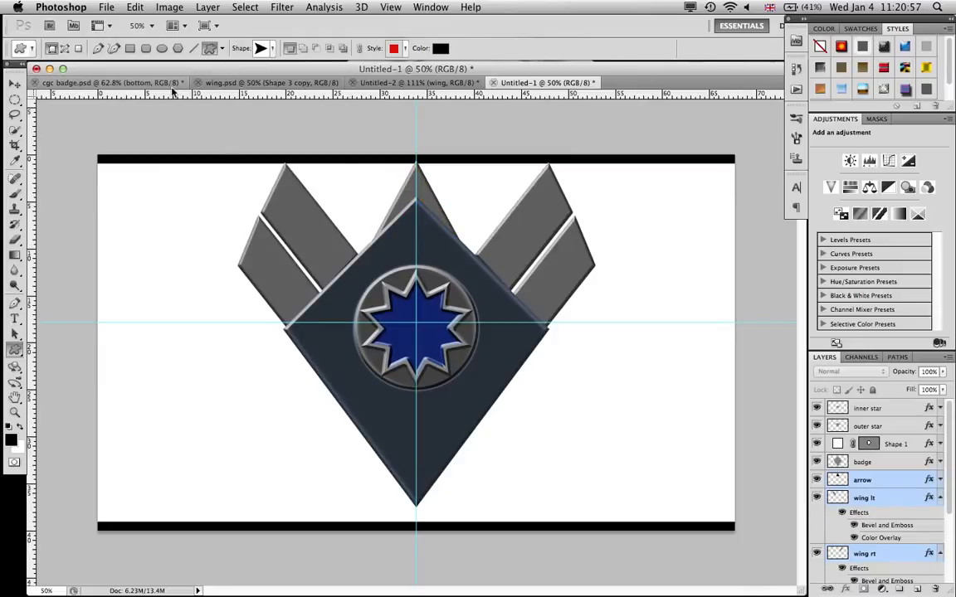
click(108, 83)
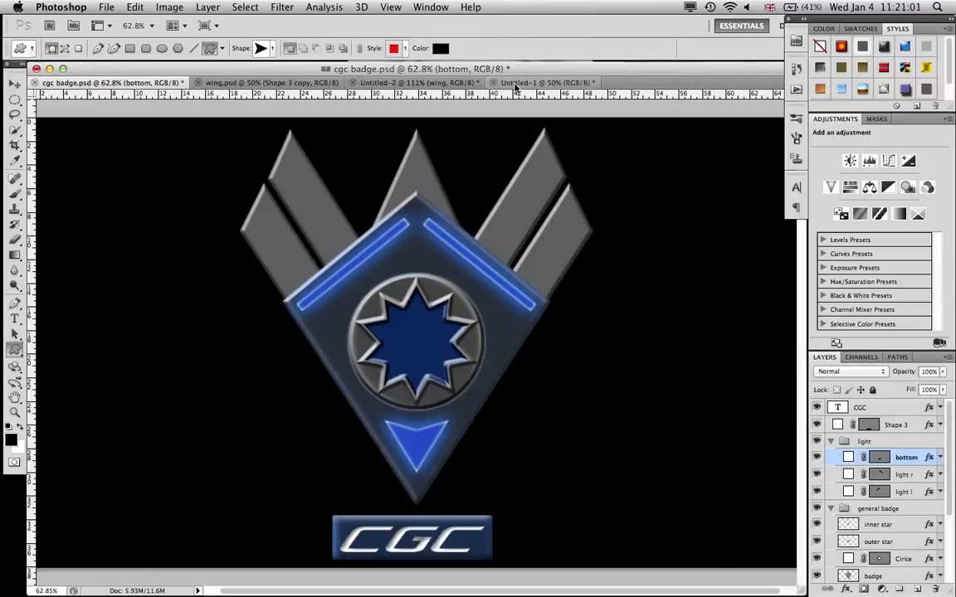
- Copy the bottom light's layer style from cgc badge.psd and return to Untitled-1
click(543, 82)
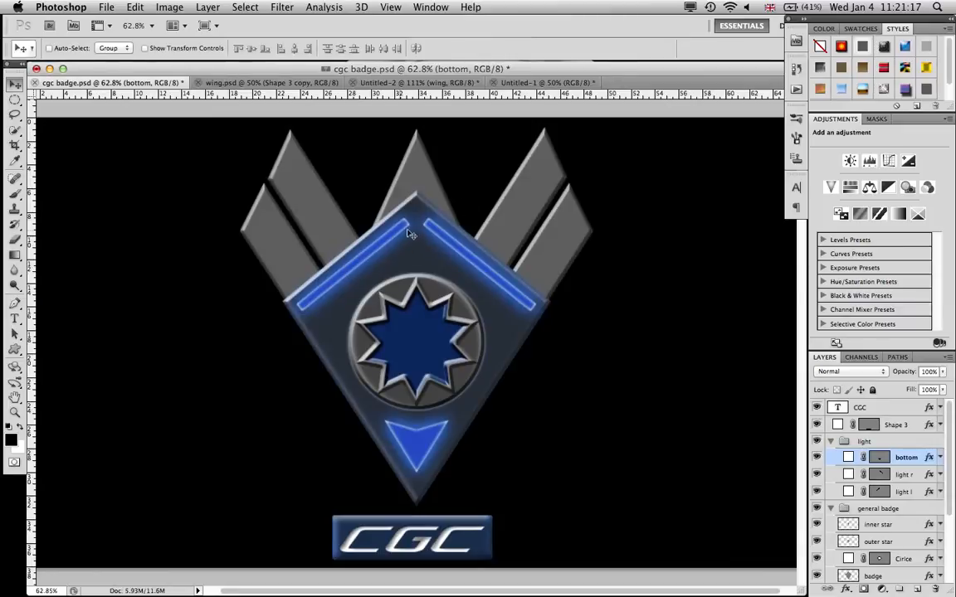
mouse_move(504, 231)
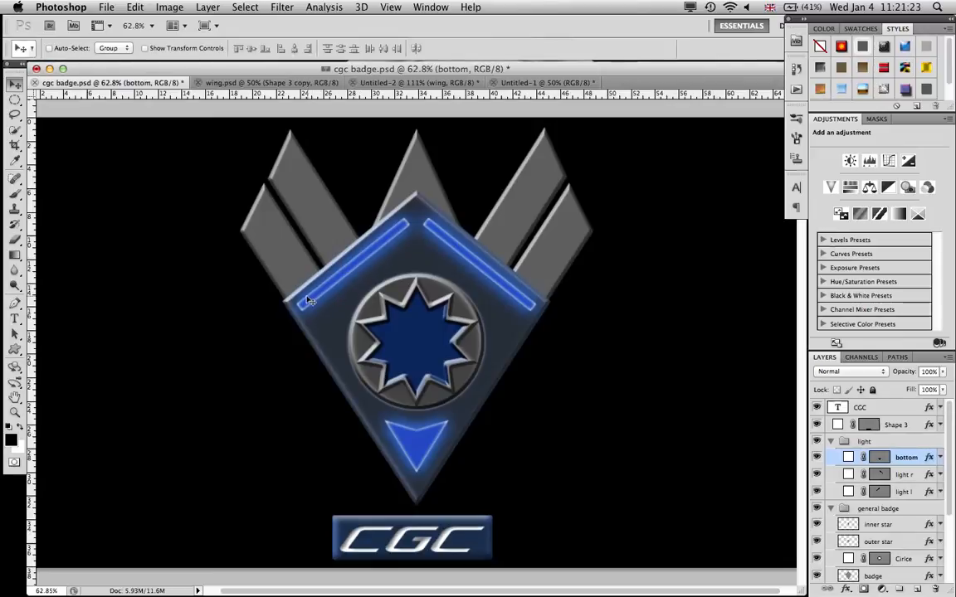
mouse_move(340, 343)
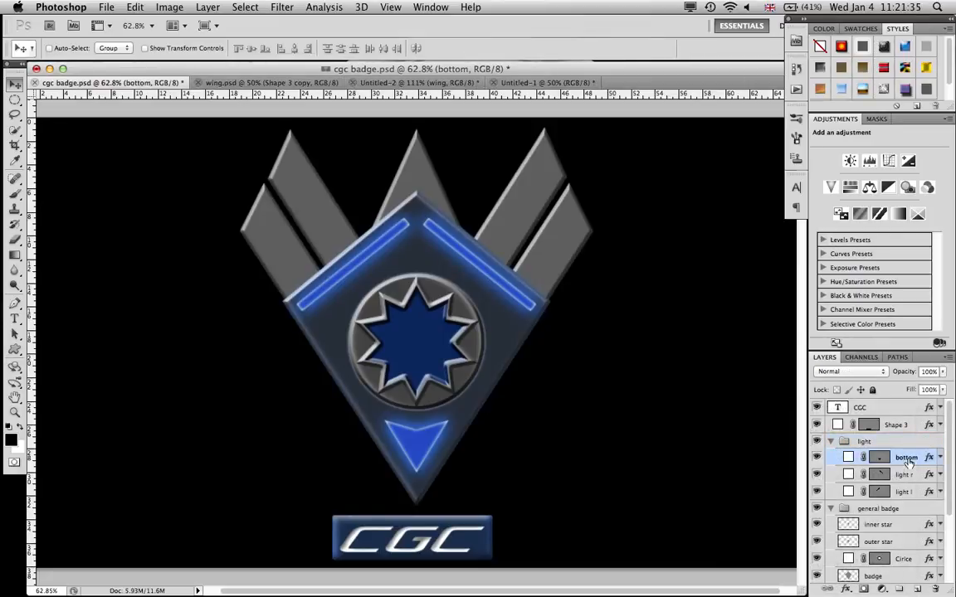
right_click(906, 457)
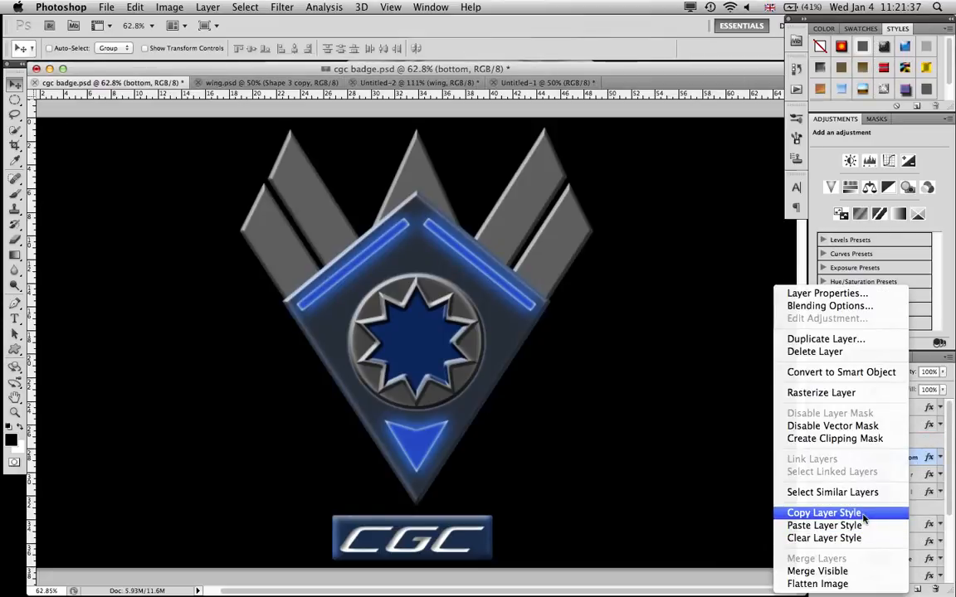
click(823, 513)
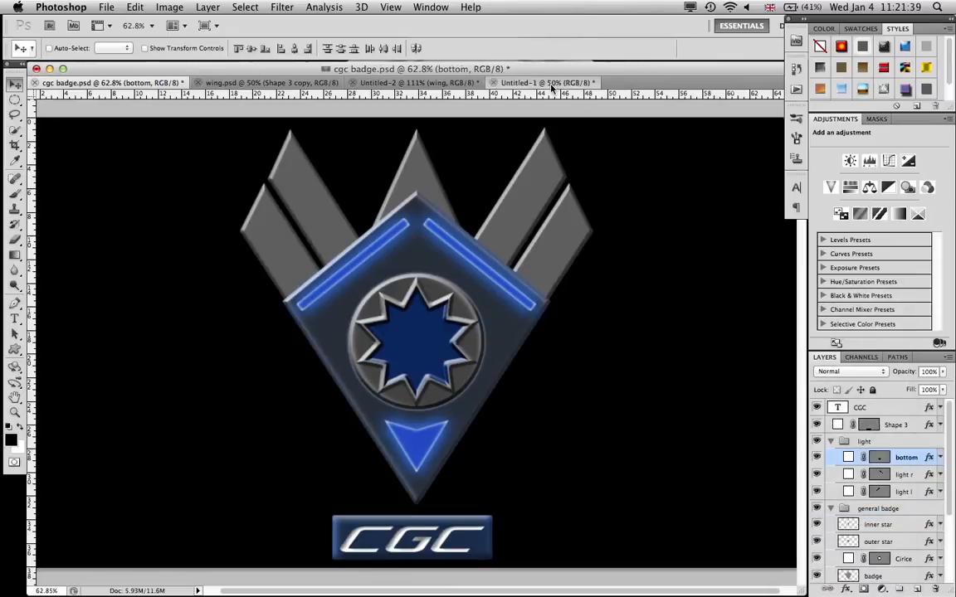
click(544, 82)
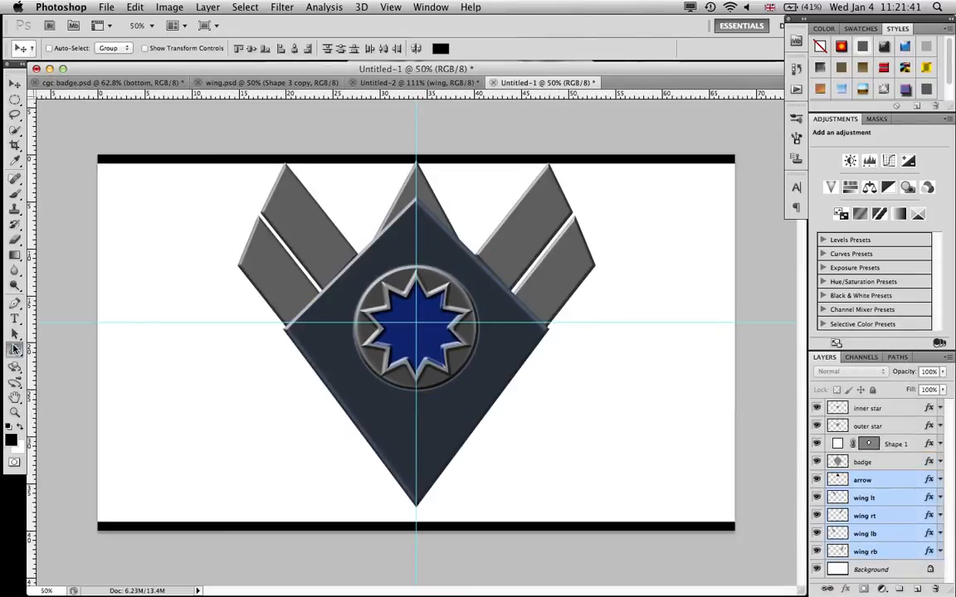
- Draw a red rounded-rectangle bar, rename the shape layer 'circle', and fit the bar along the upper-left edge
click(15, 349)
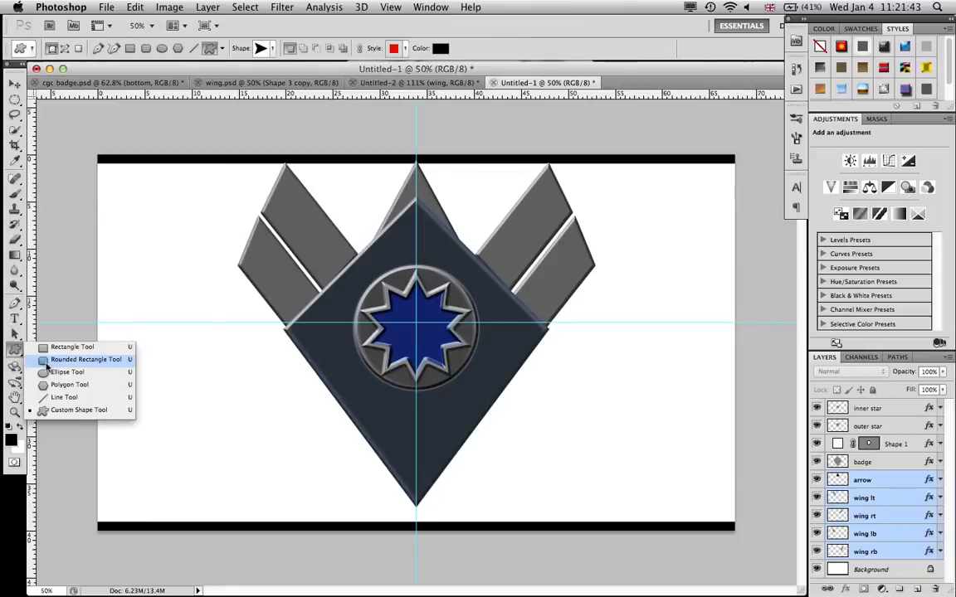
click(85, 360)
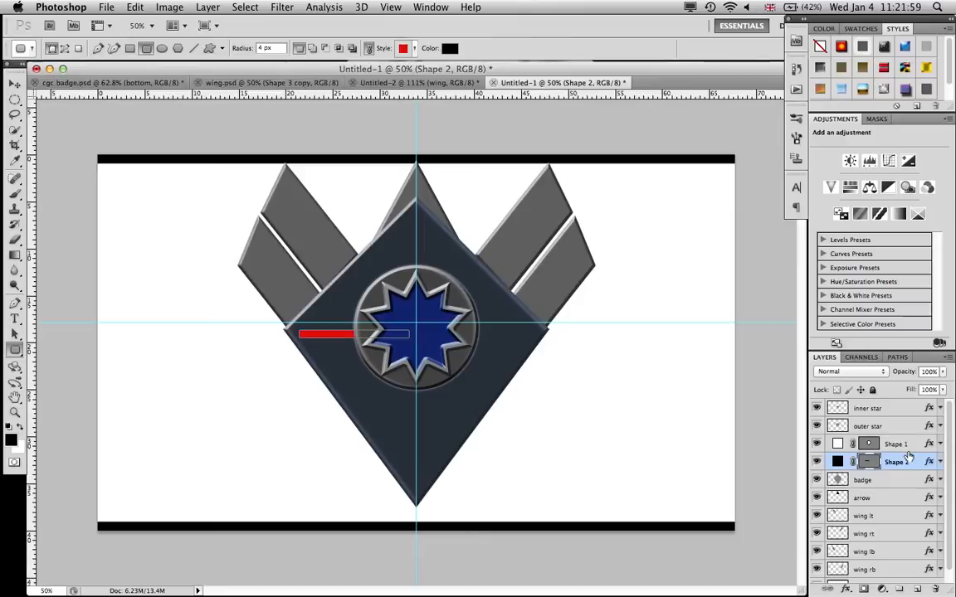
click(896, 444)
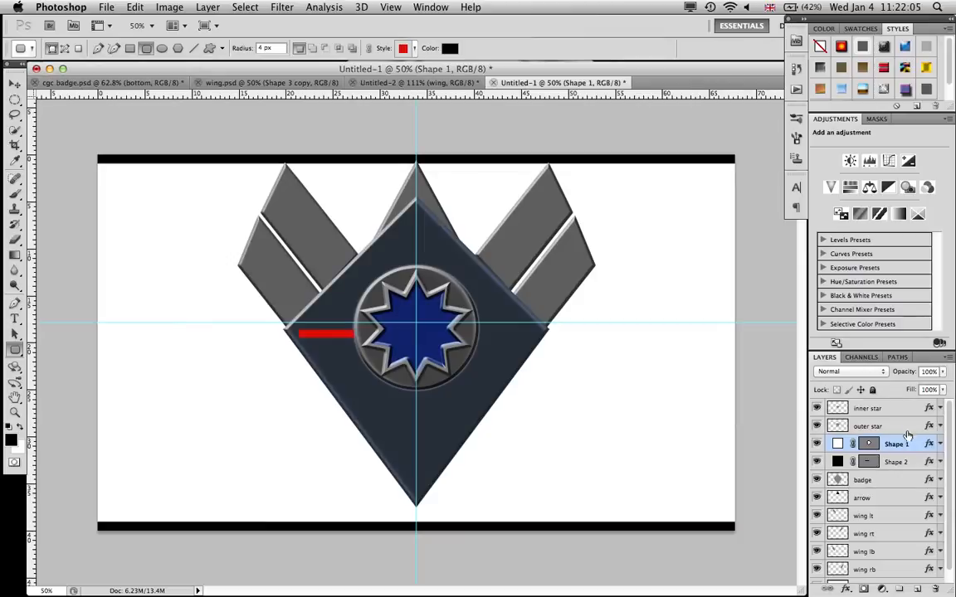
double_click(897, 443)
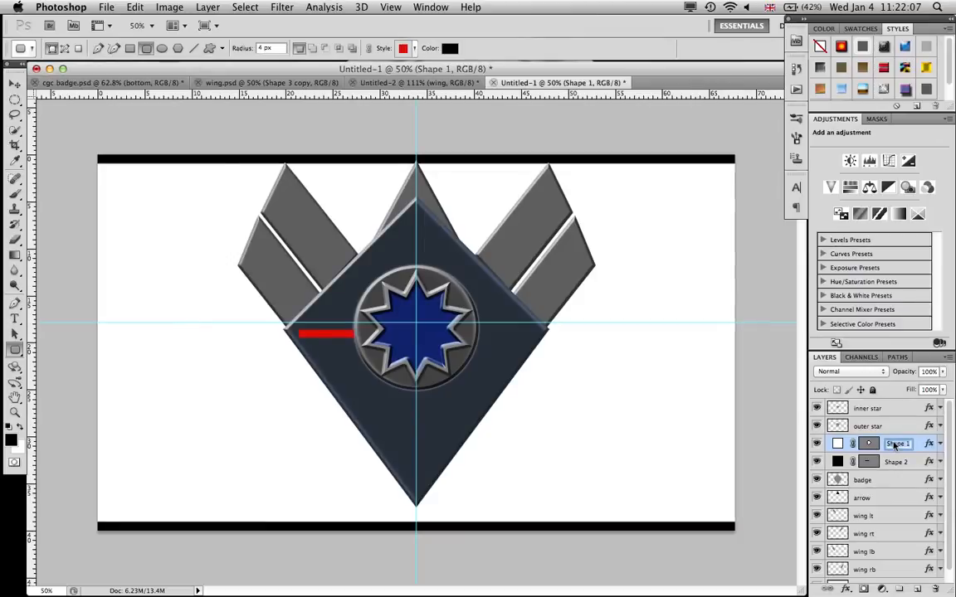
text(circle)
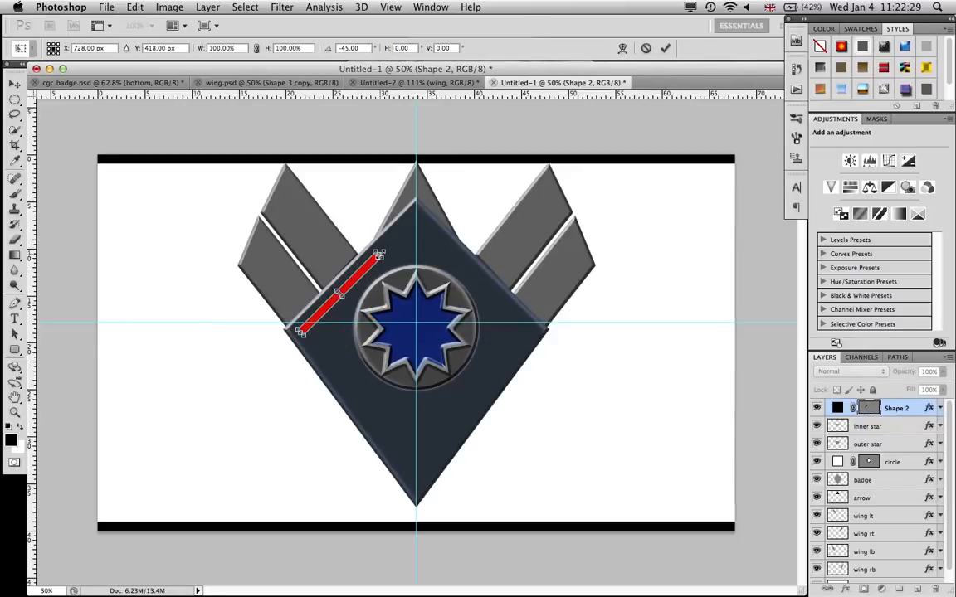
drag(380, 255, 407, 220)
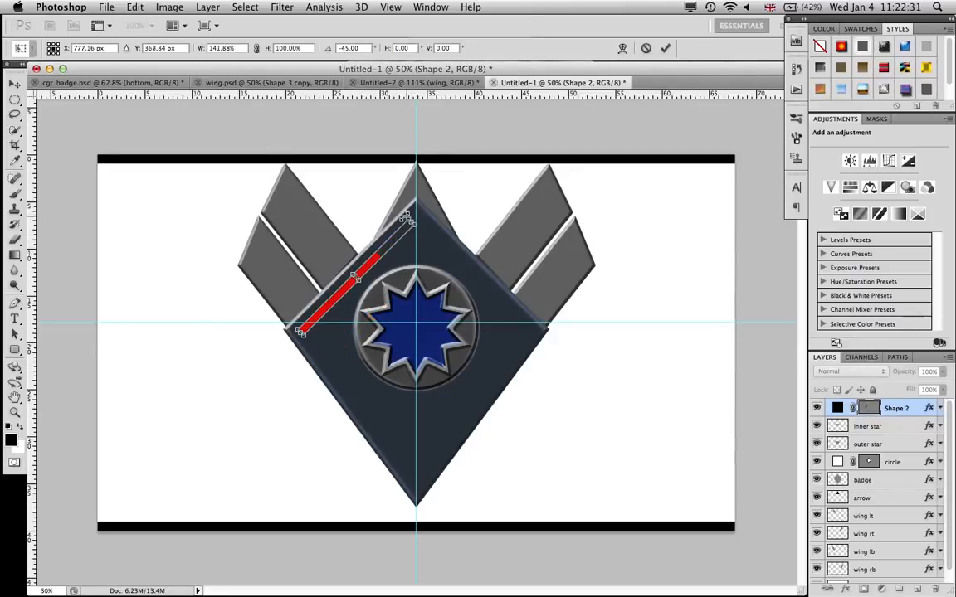
drag(407, 215, 407, 230)
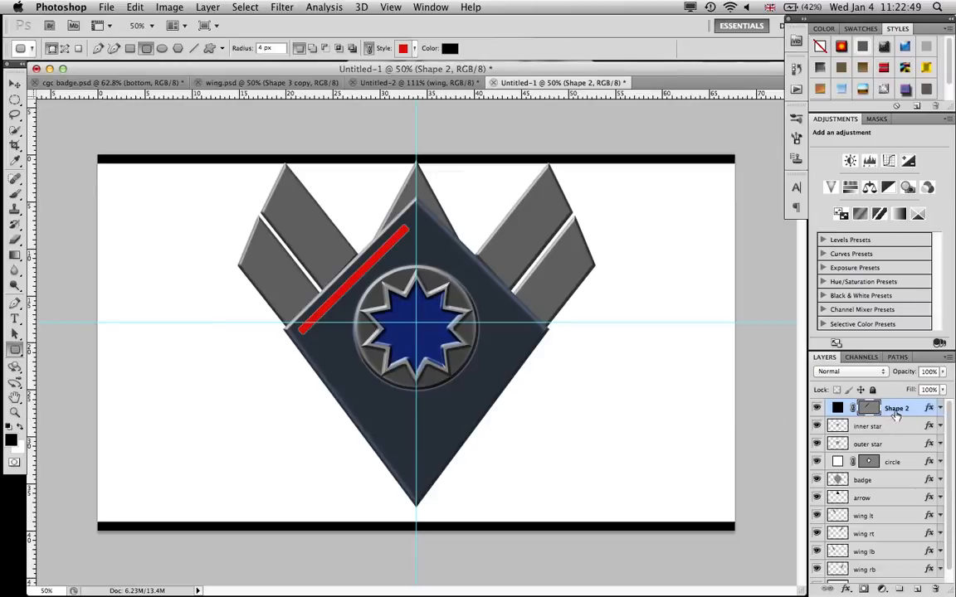
- Name the bar layers 'light l' and 'light r', flipping the copy horizontally
double_click(897, 408)
text(light r)
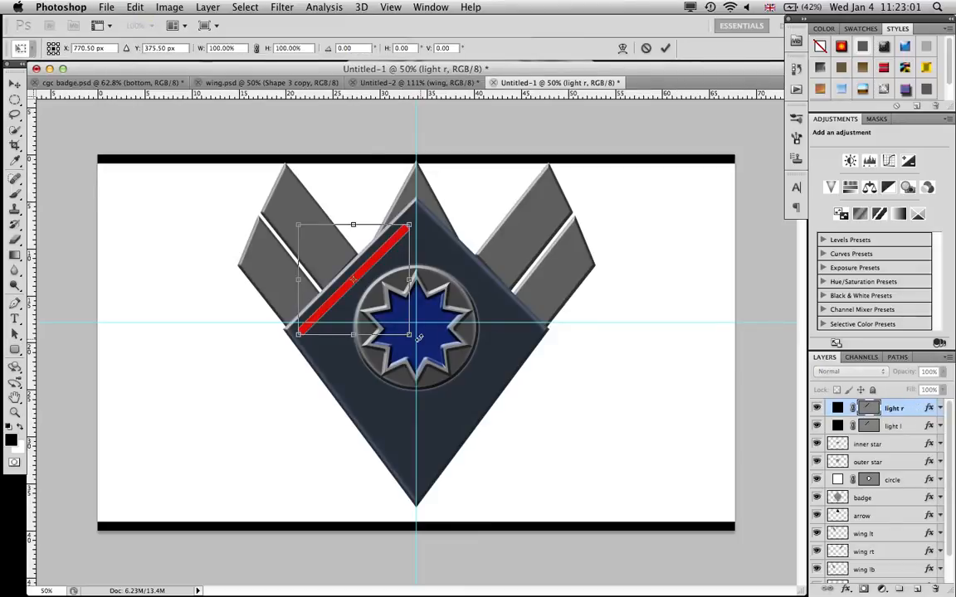
right_click(352, 282)
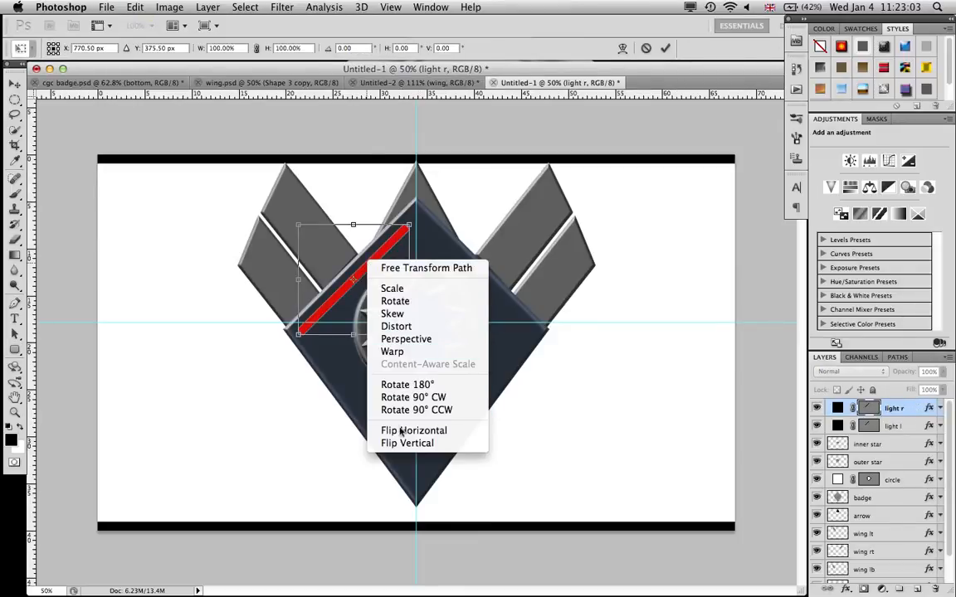
click(413, 430)
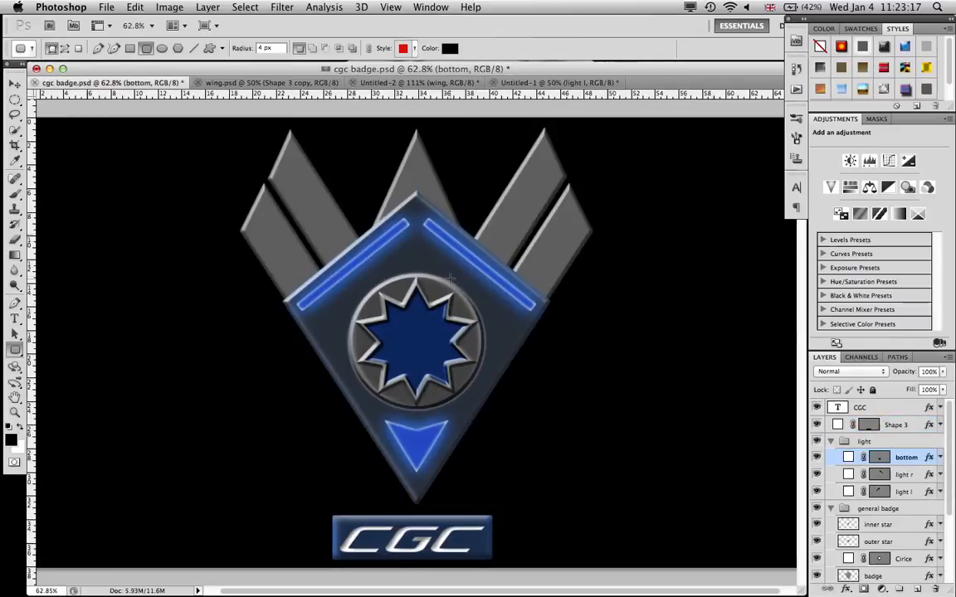
- Draw a red downward triangle with the Custom Shape tool near the badge's lower point, widened
click(553, 82)
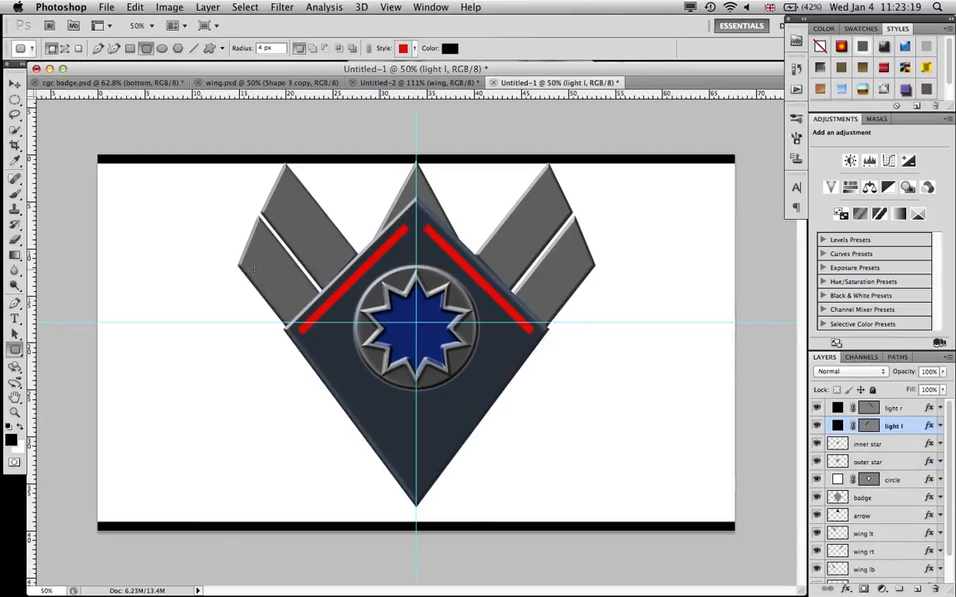
click(15, 350)
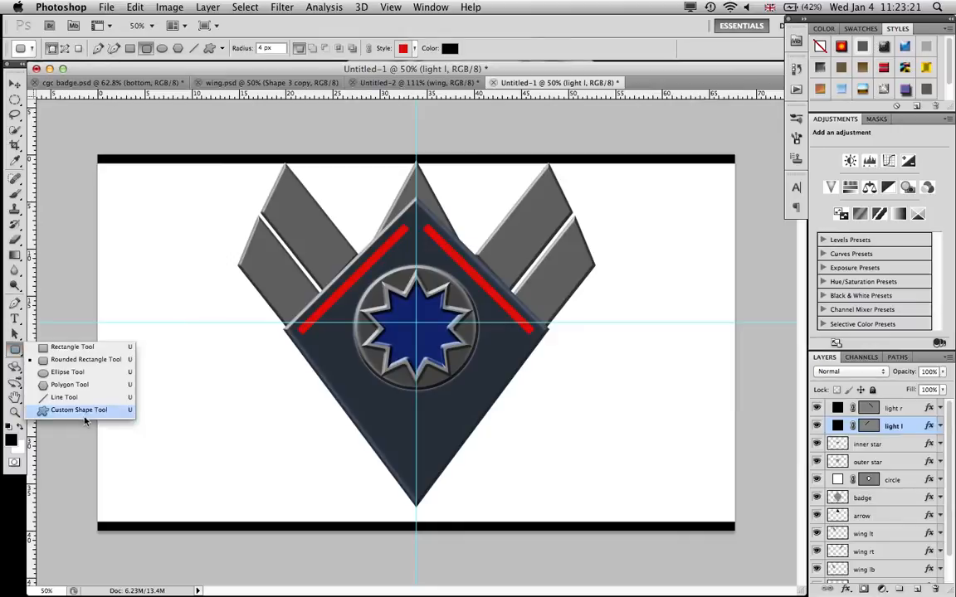
click(79, 410)
text(arrow light)
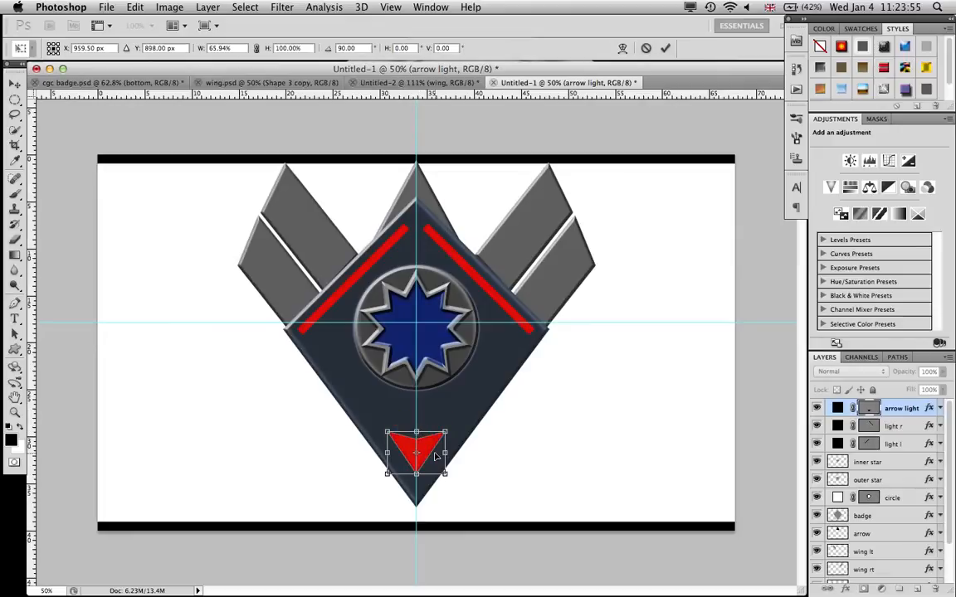
drag(446, 454, 452, 454)
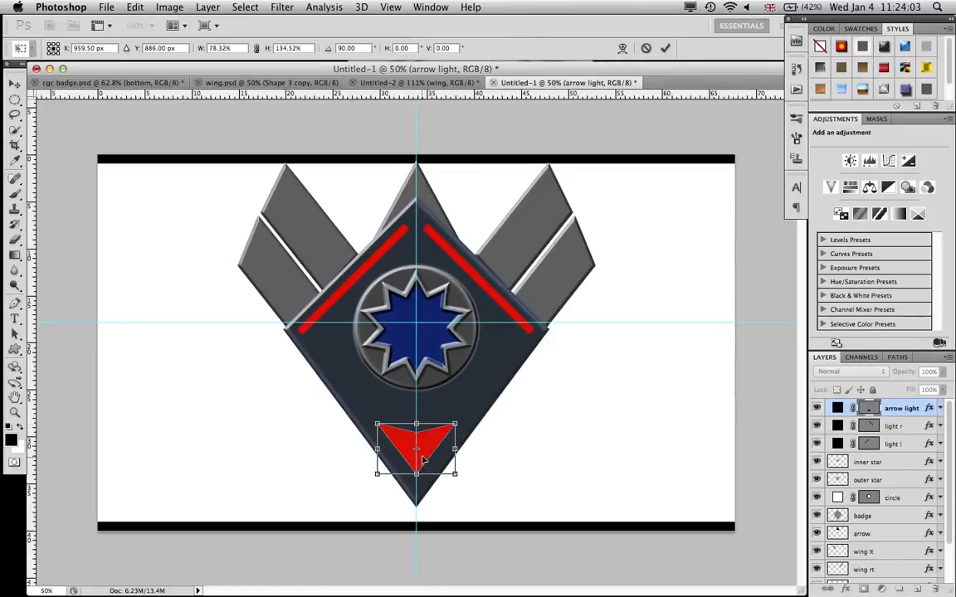
drag(415, 448, 415, 465)
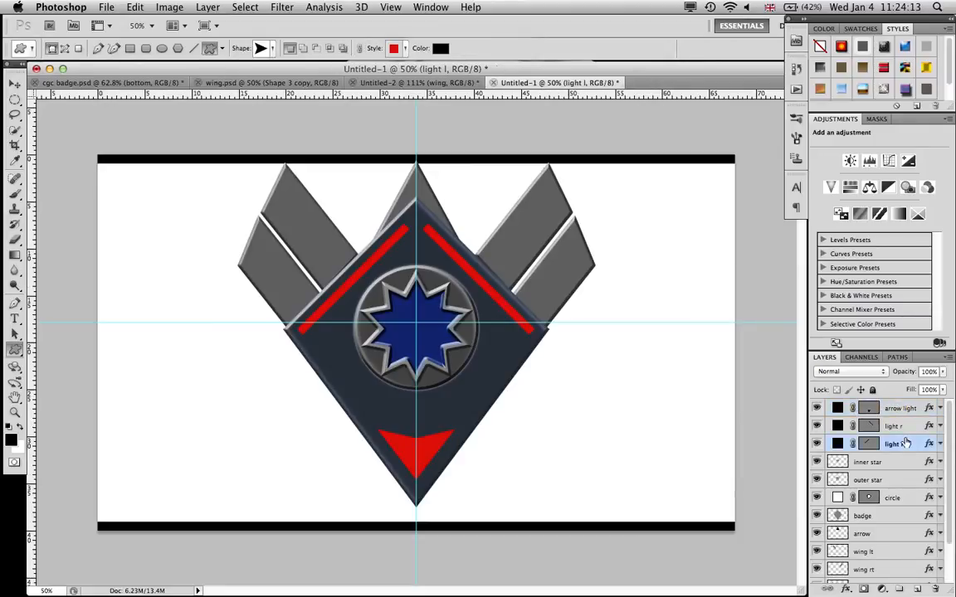
- Give the arrow light layer an Outer Glow coloured 0063ff
right_click(896, 443)
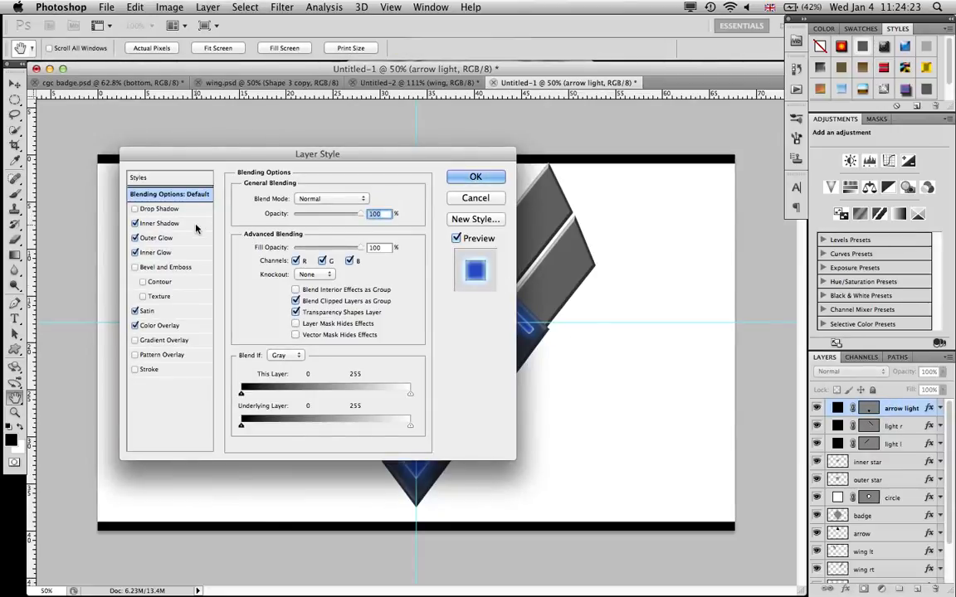
click(161, 223)
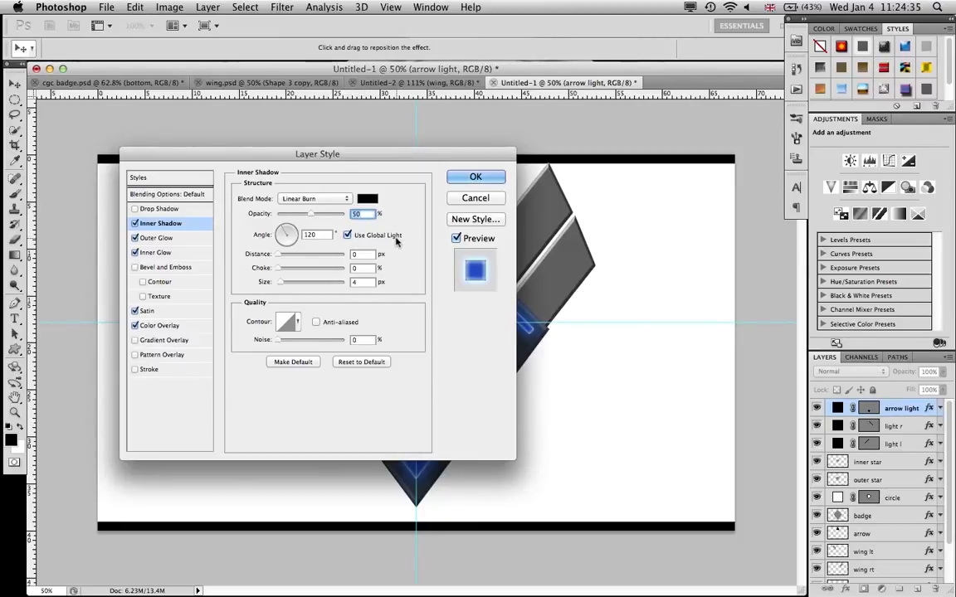
mouse_move(290, 259)
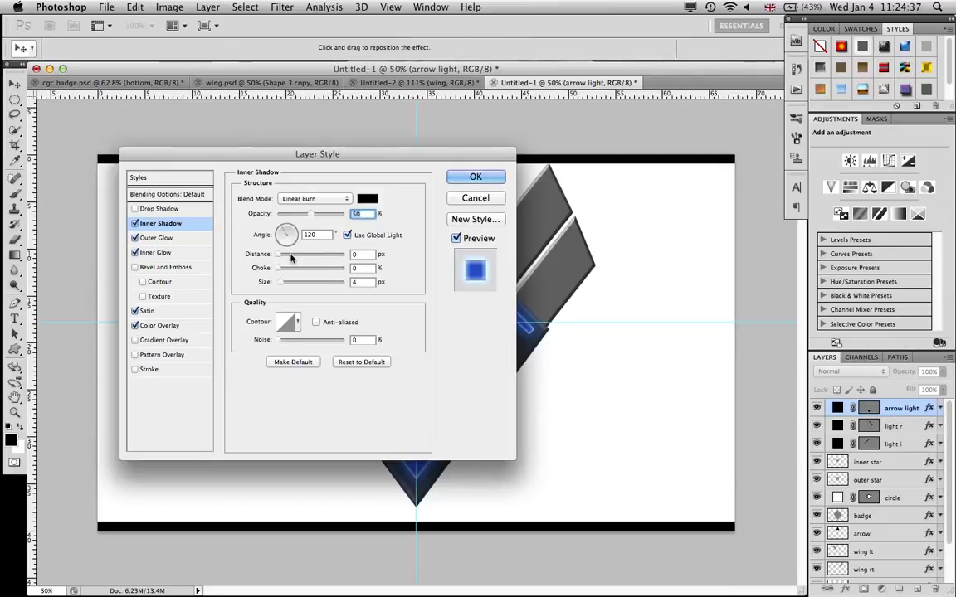
mouse_move(355, 253)
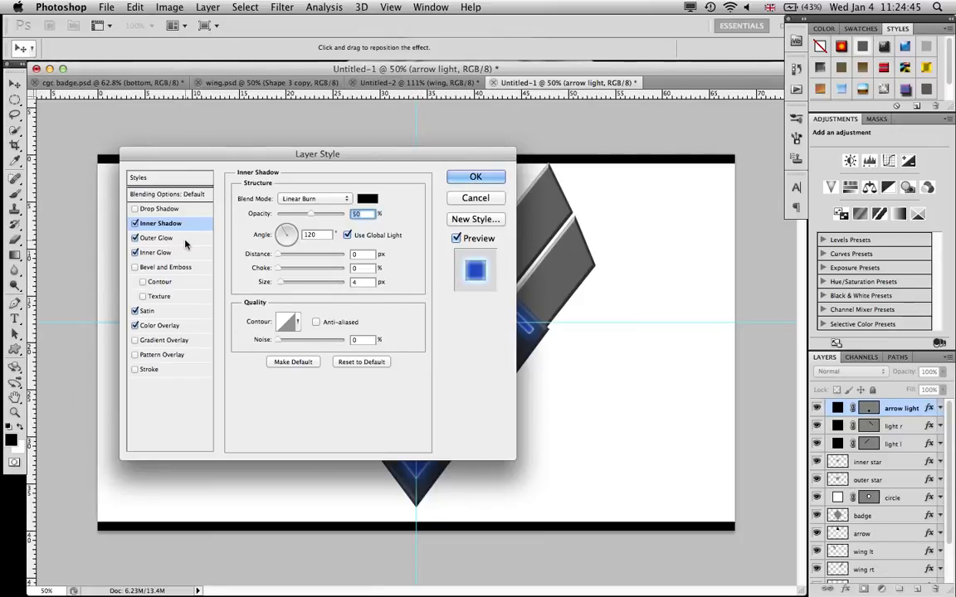
click(156, 238)
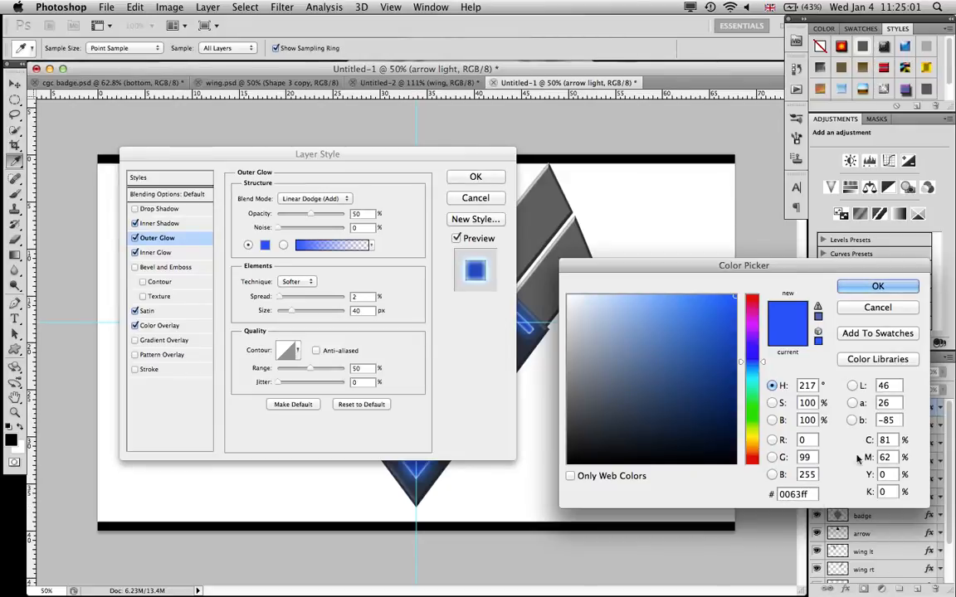
click(877, 285)
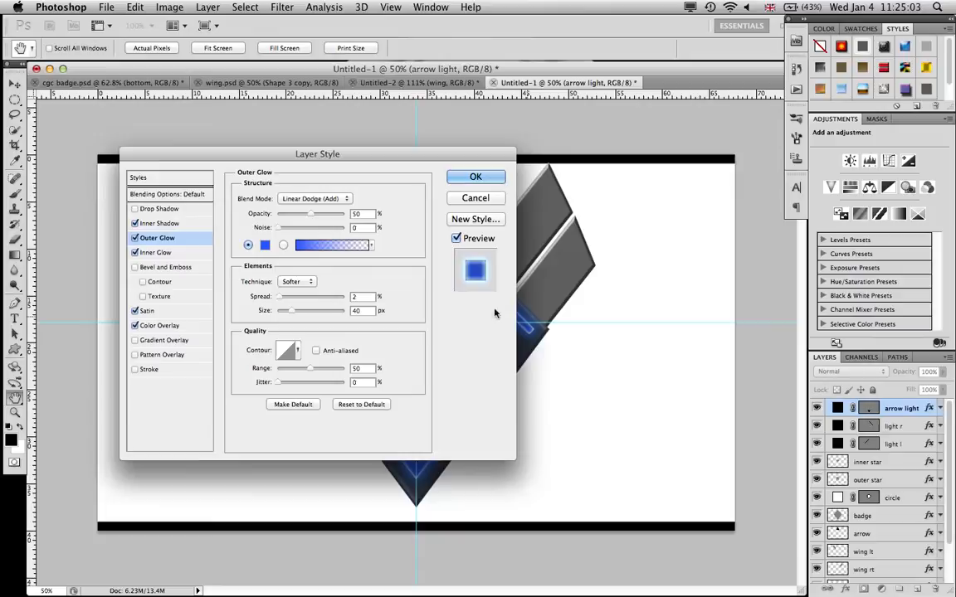
- Make the outer glow a blue-to-transparent gradient by recolouring its left stop
click(332, 245)
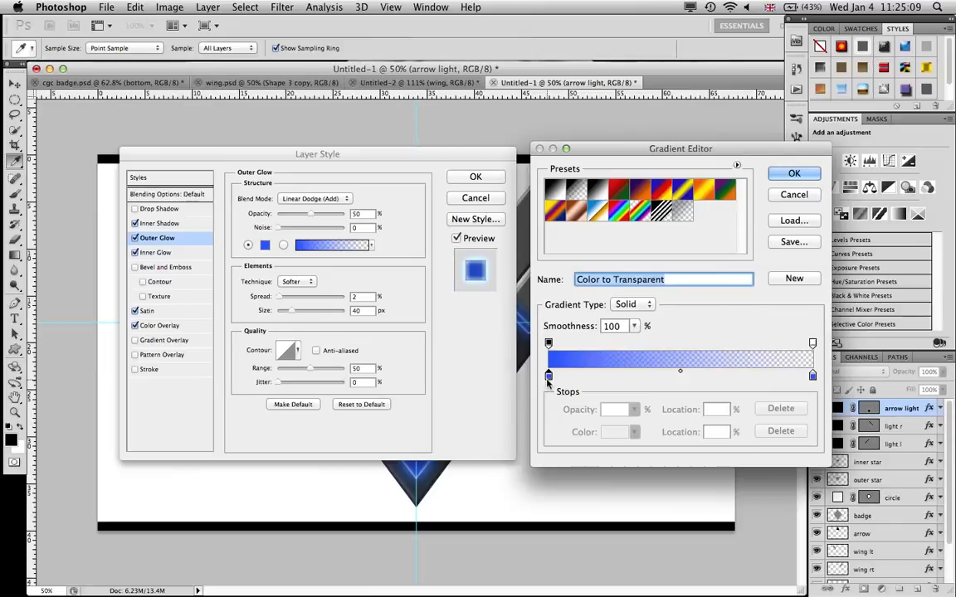
click(549, 376)
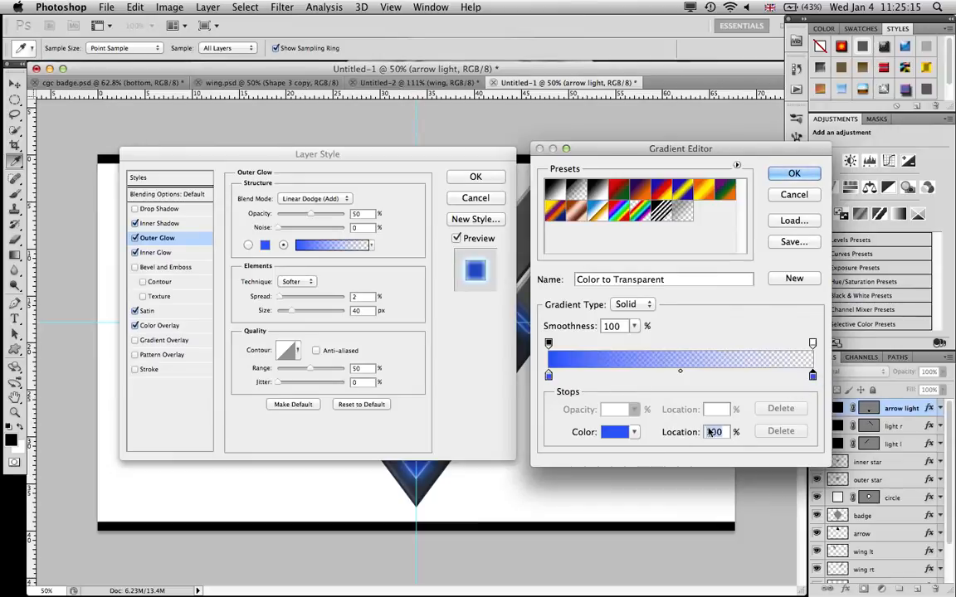
click(615, 432)
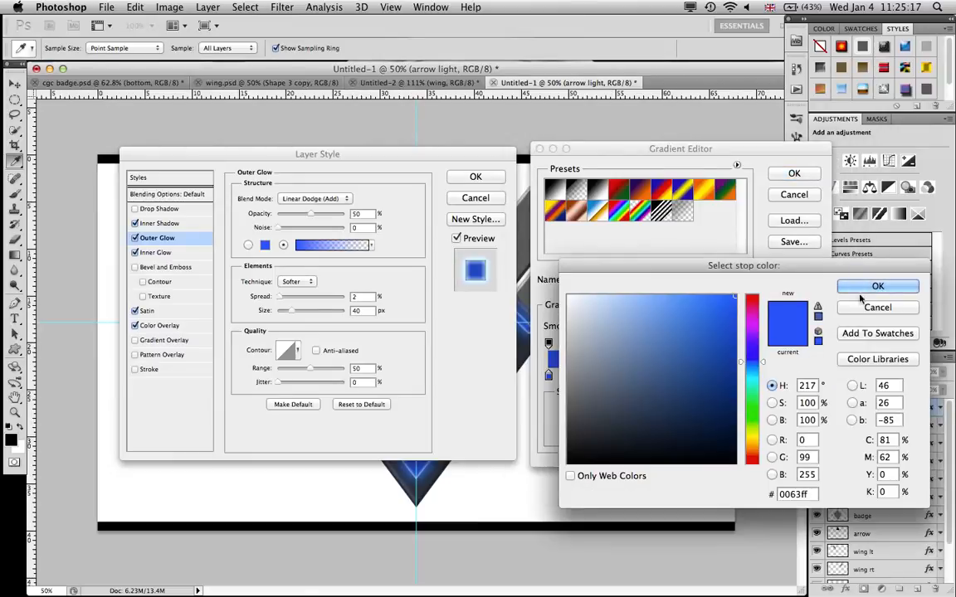
click(878, 287)
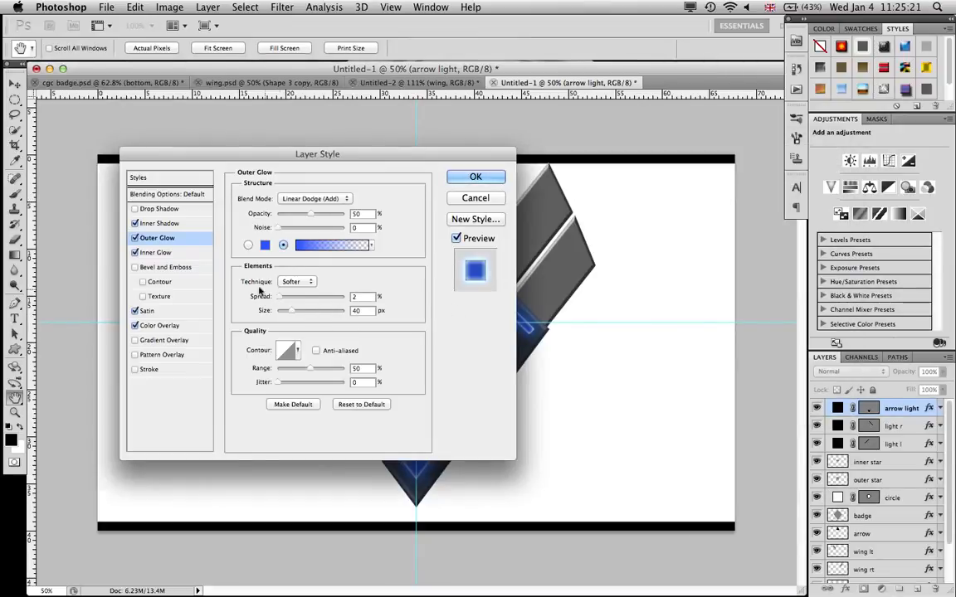
mouse_move(362, 326)
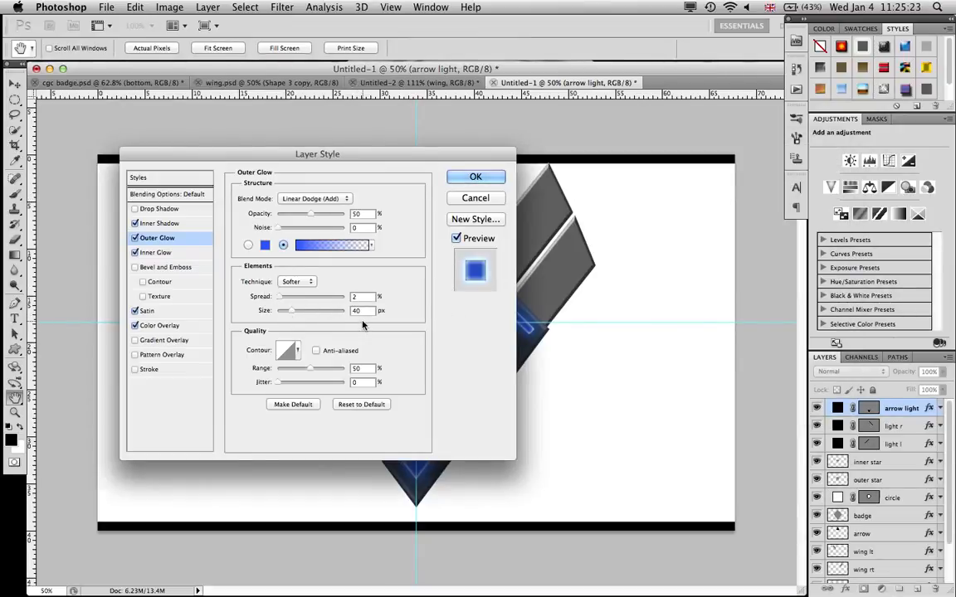
click(156, 253)
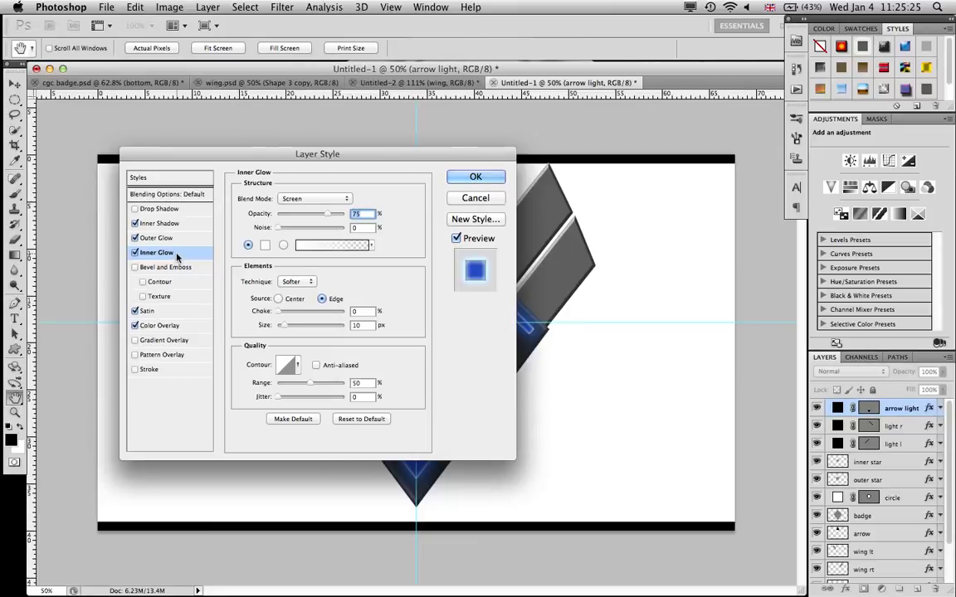
click(157, 238)
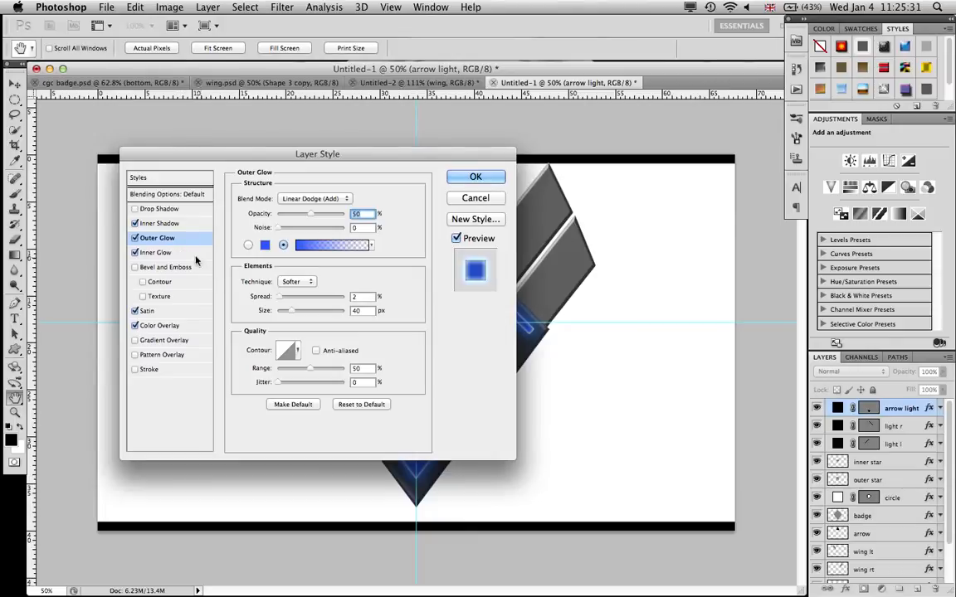
click(156, 252)
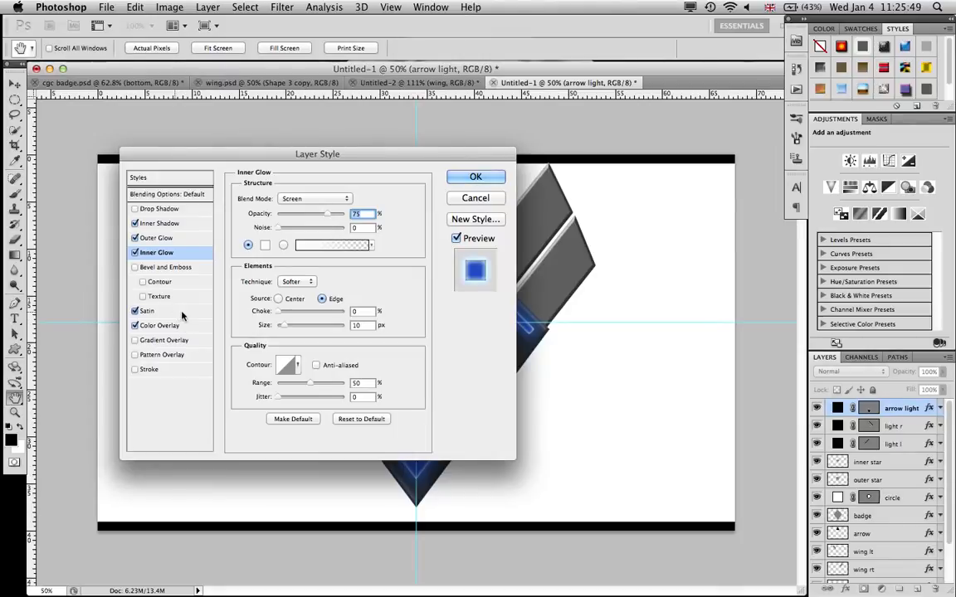
click(147, 310)
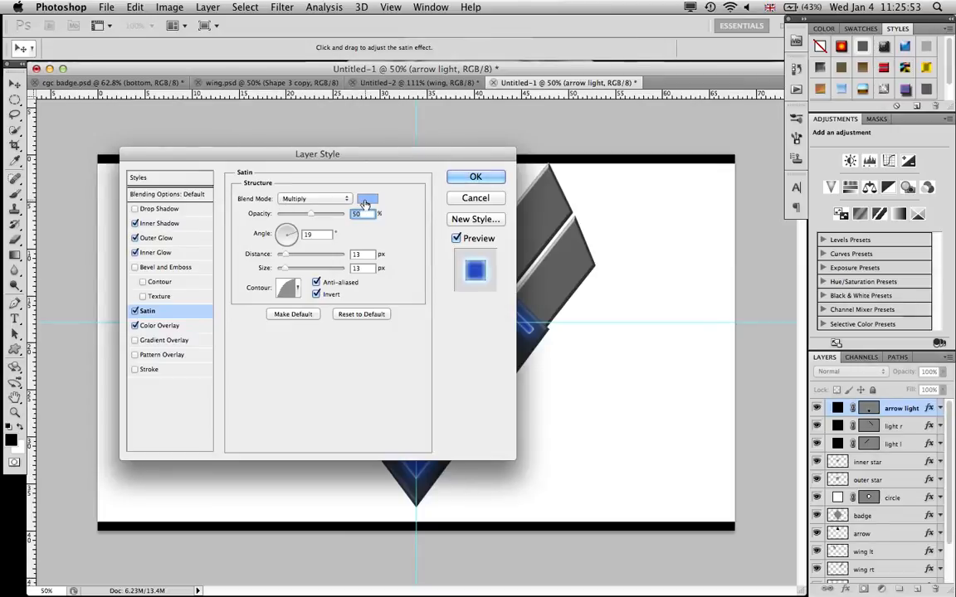
- Confirm the Satin tint 91bcff with Multiply 50%, angle 19°, distance and size 13
click(368, 199)
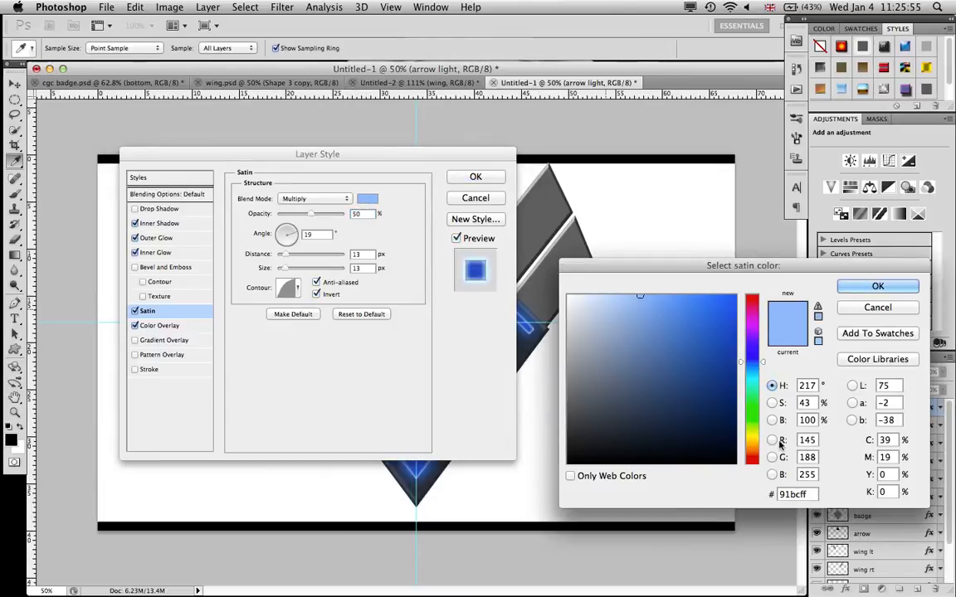
mouse_move(740, 497)
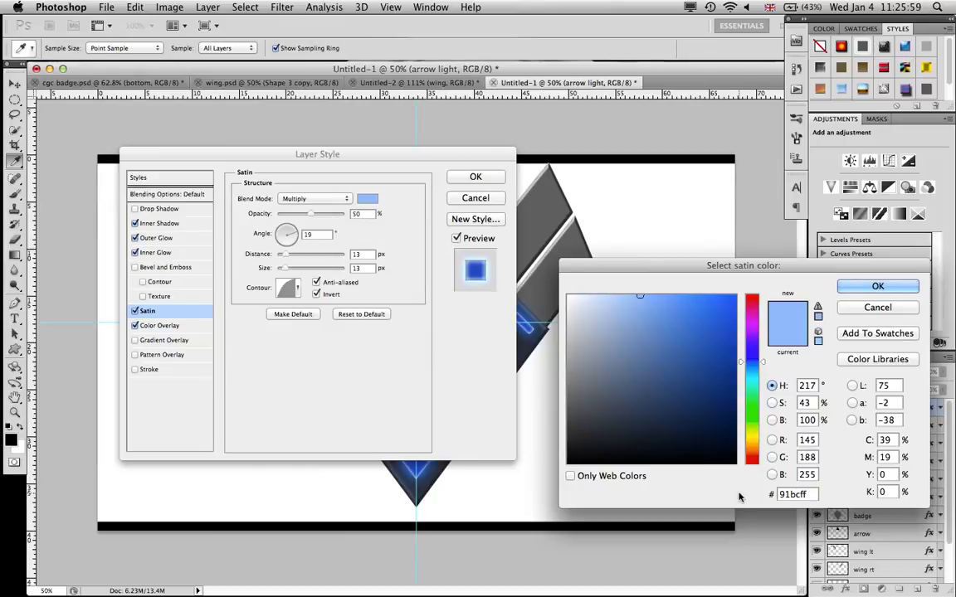
click(877, 286)
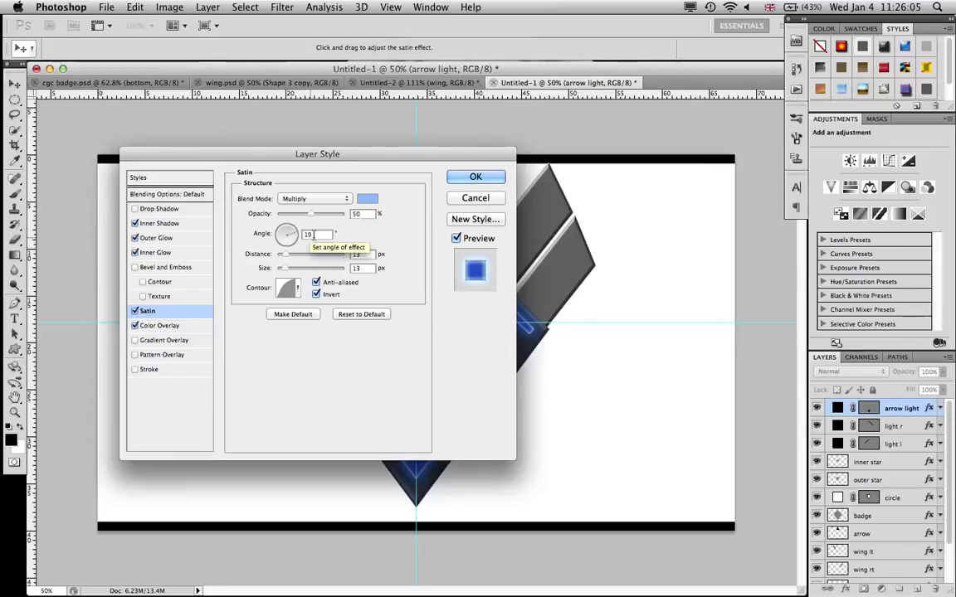
mouse_move(376, 268)
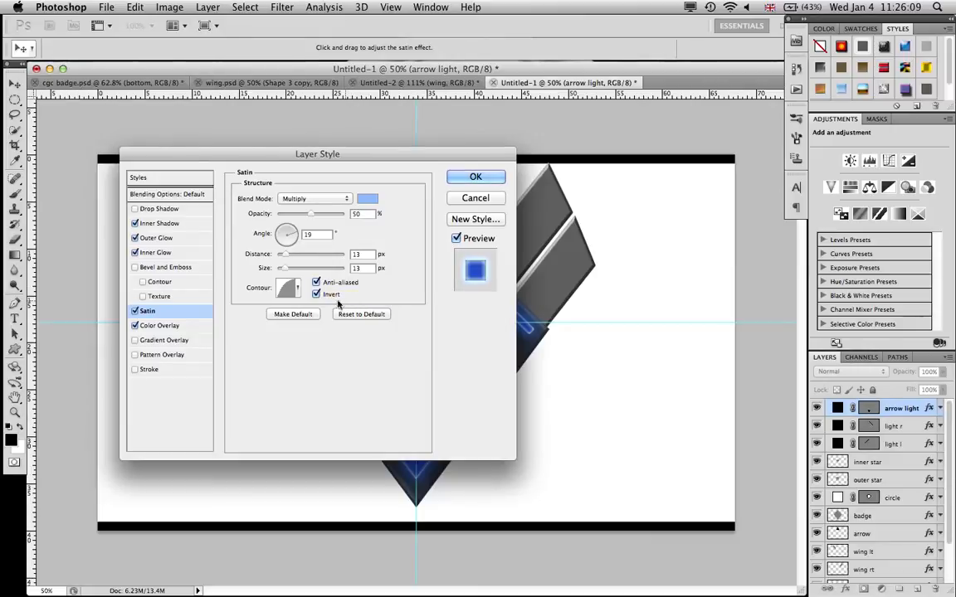
click(288, 288)
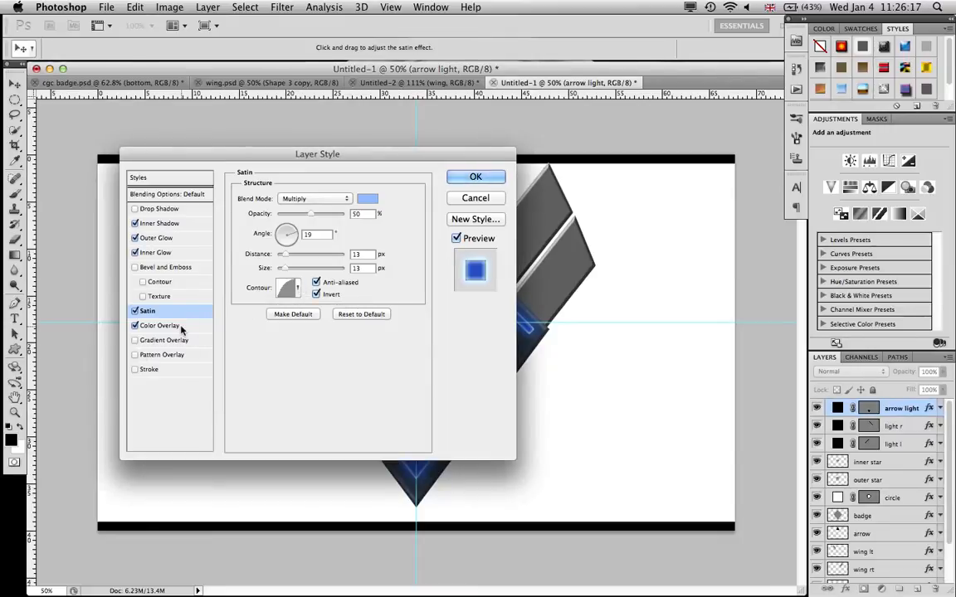
- Keep the 1c5ec5 Color Overlay and apply all the arrow light's layer effects
click(160, 325)
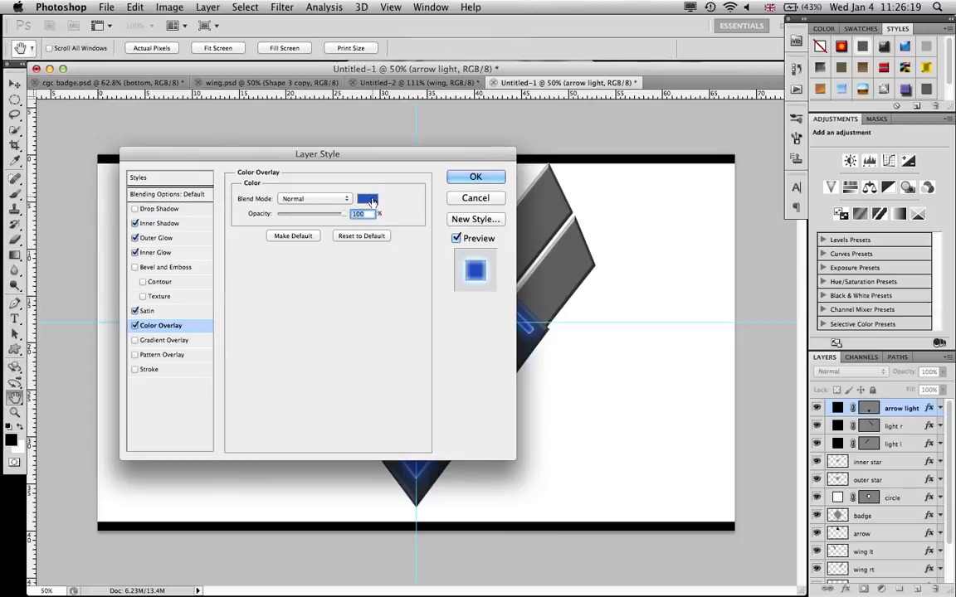
click(367, 198)
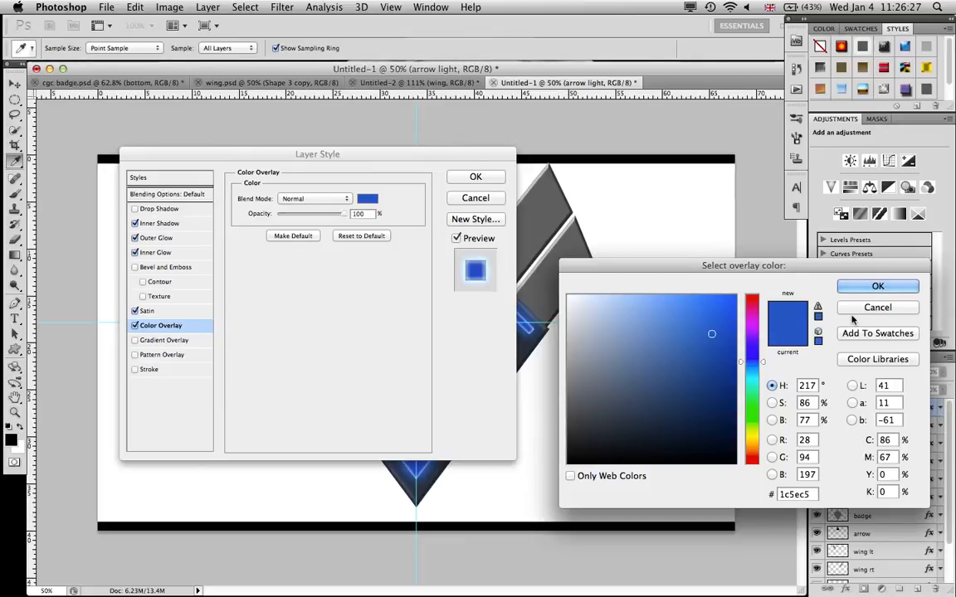
click(877, 286)
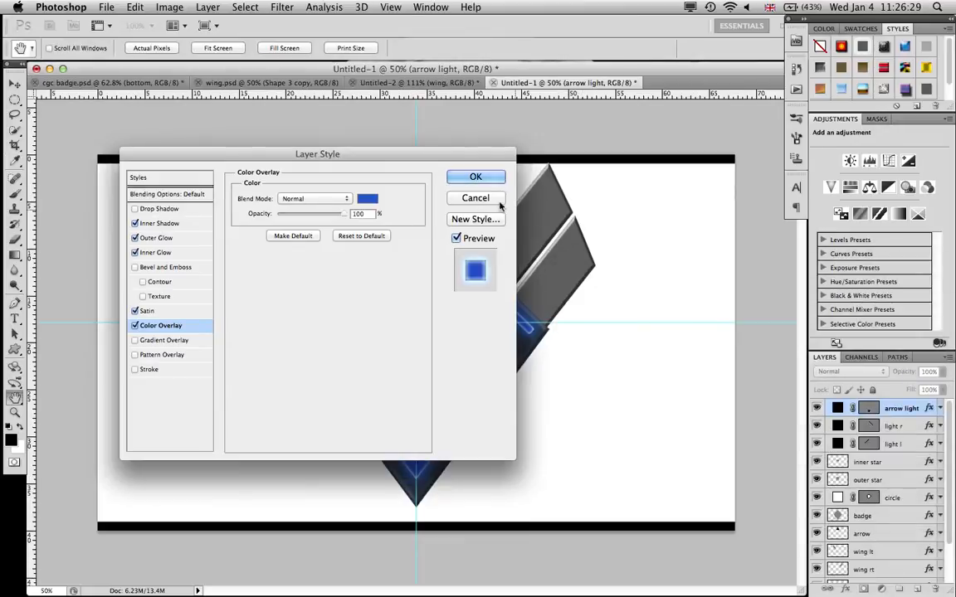
click(476, 177)
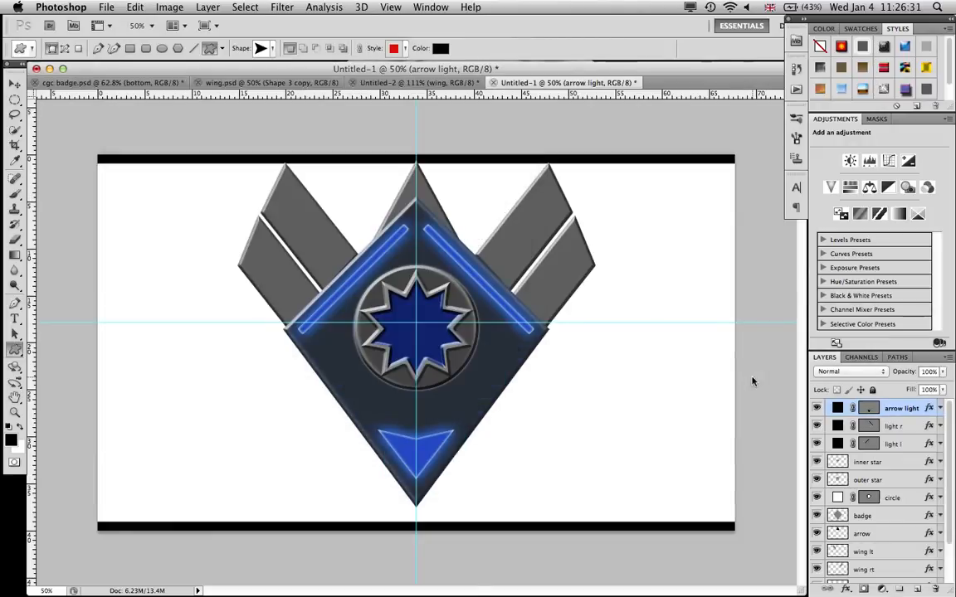
mouse_move(645, 331)
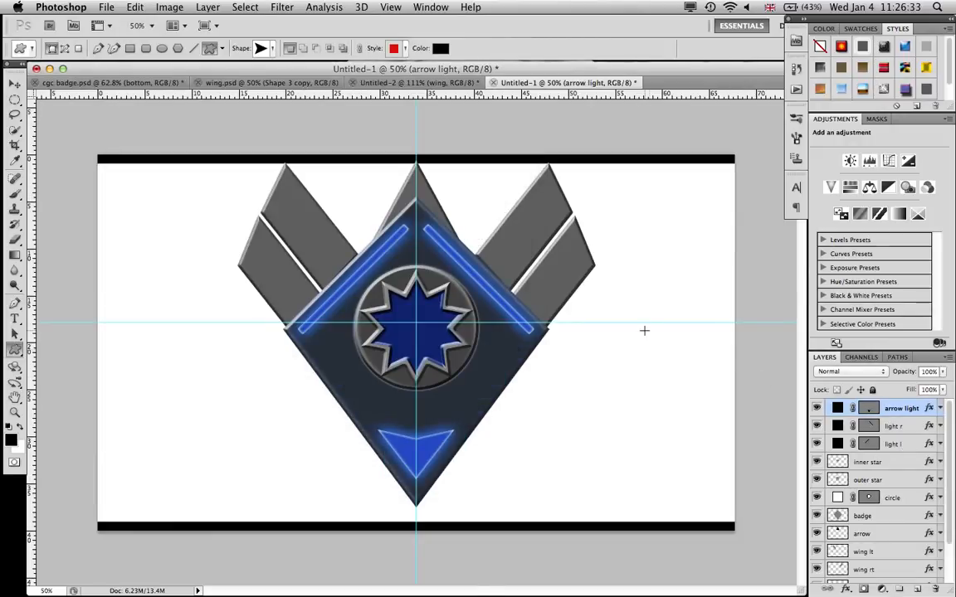
mouse_move(684, 443)
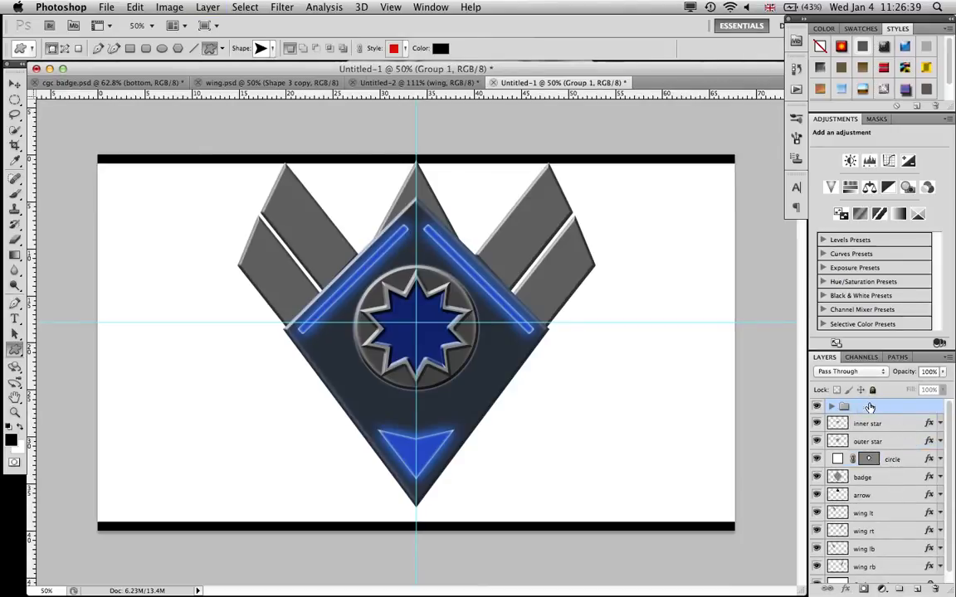
- Rename the light layers' group to 'light' and the remaining badge layers' group to 'badge'
double_click(844, 406)
text(light)
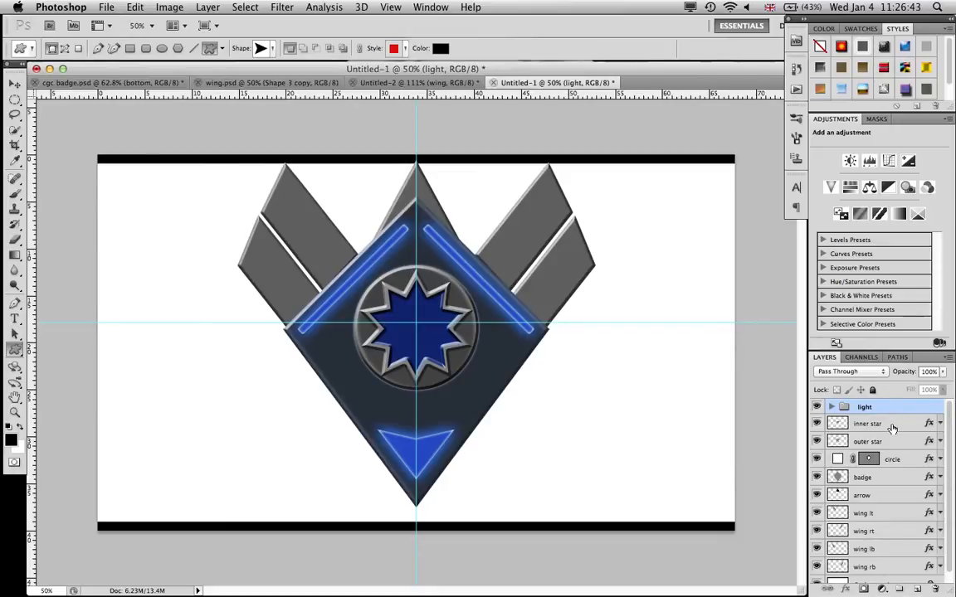
click(868, 424)
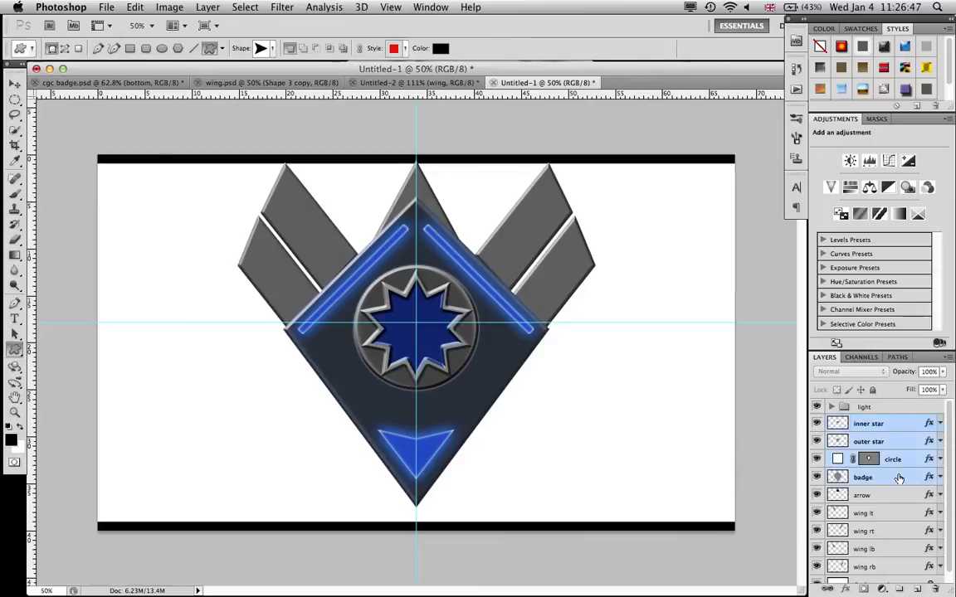
scroll(down, 3)
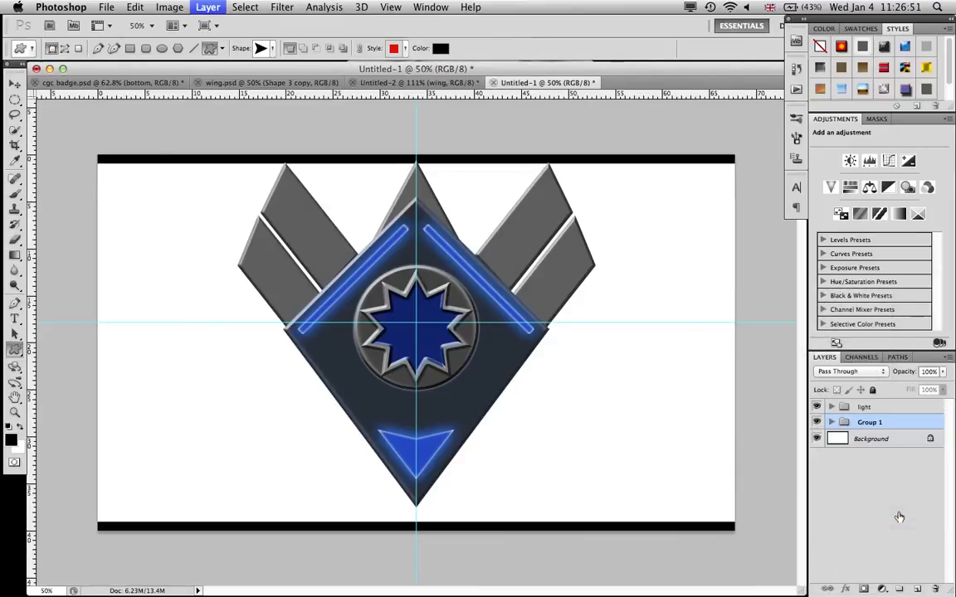
double_click(870, 423)
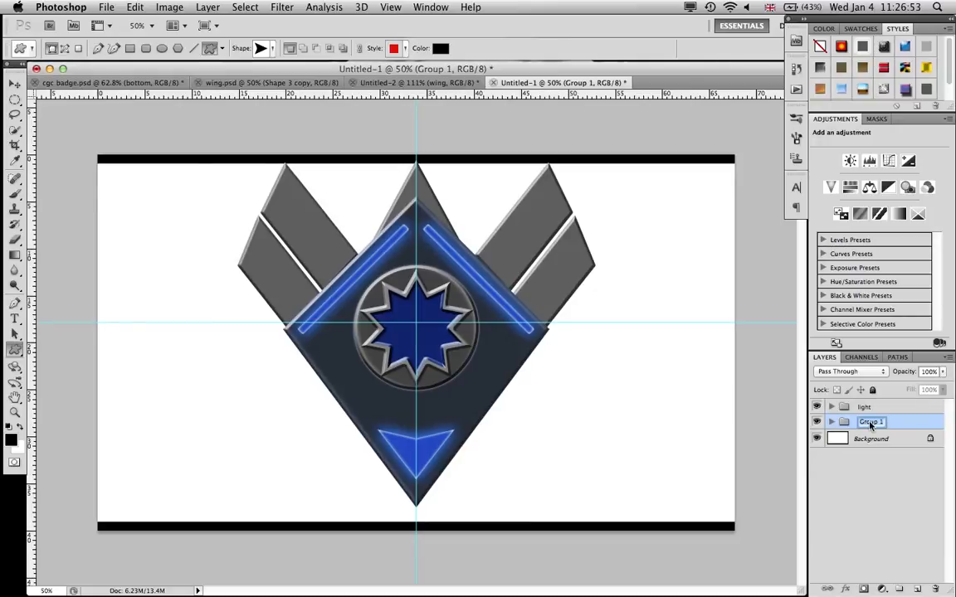
text(badge)
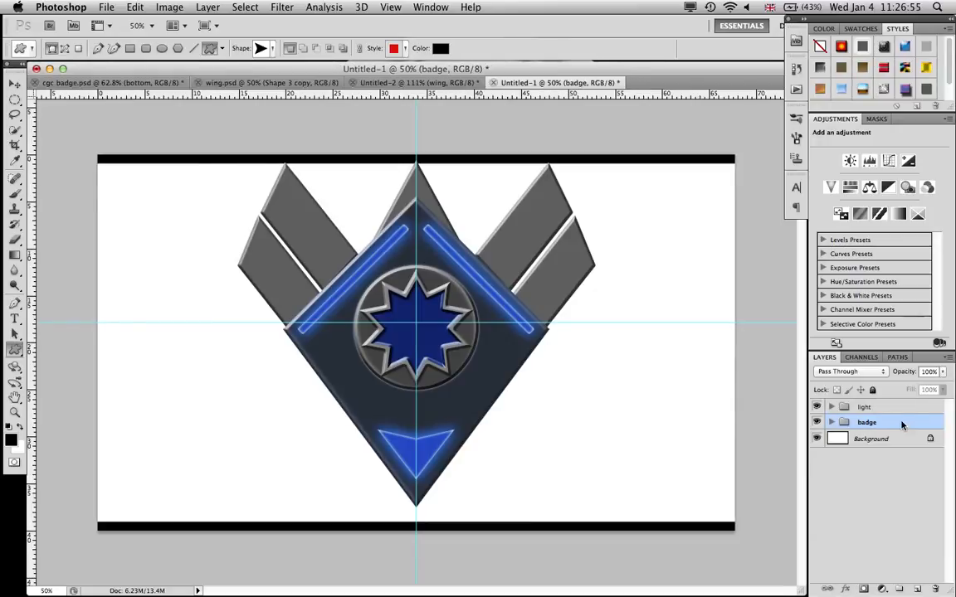
click(864, 407)
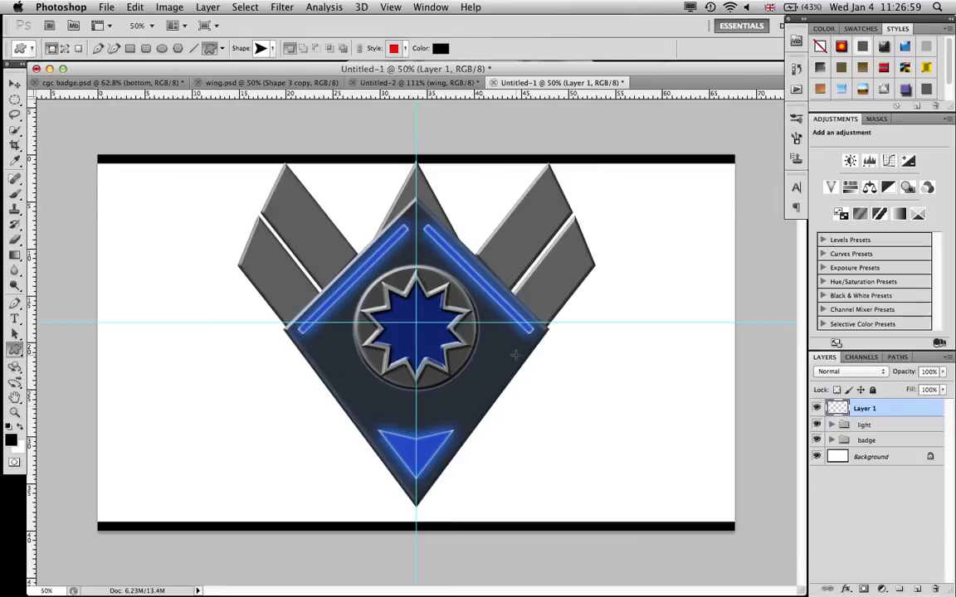
- In Untitled-1, draw a red rounded rectangle below the badge's point and name it 'box'
click(107, 82)
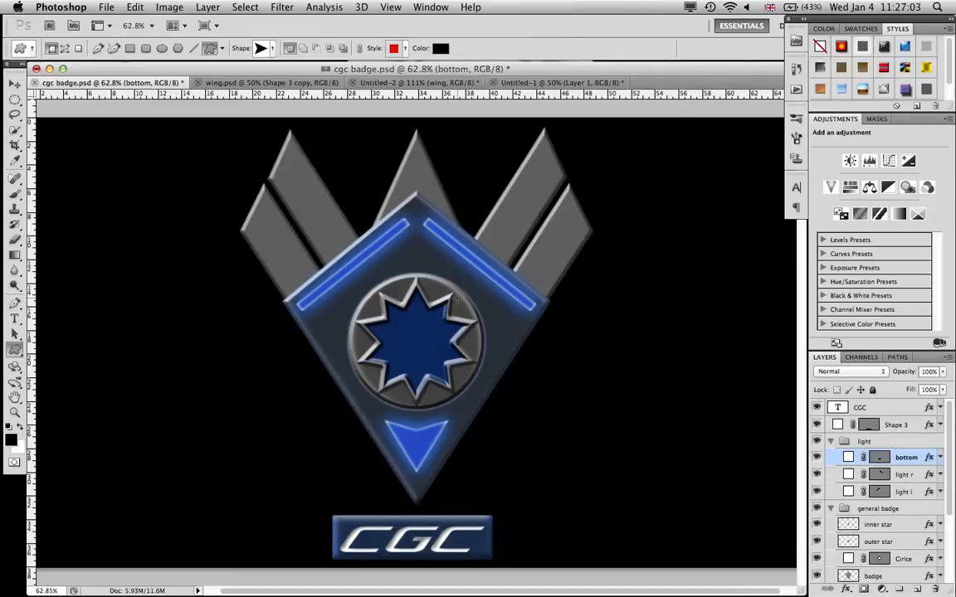
click(556, 82)
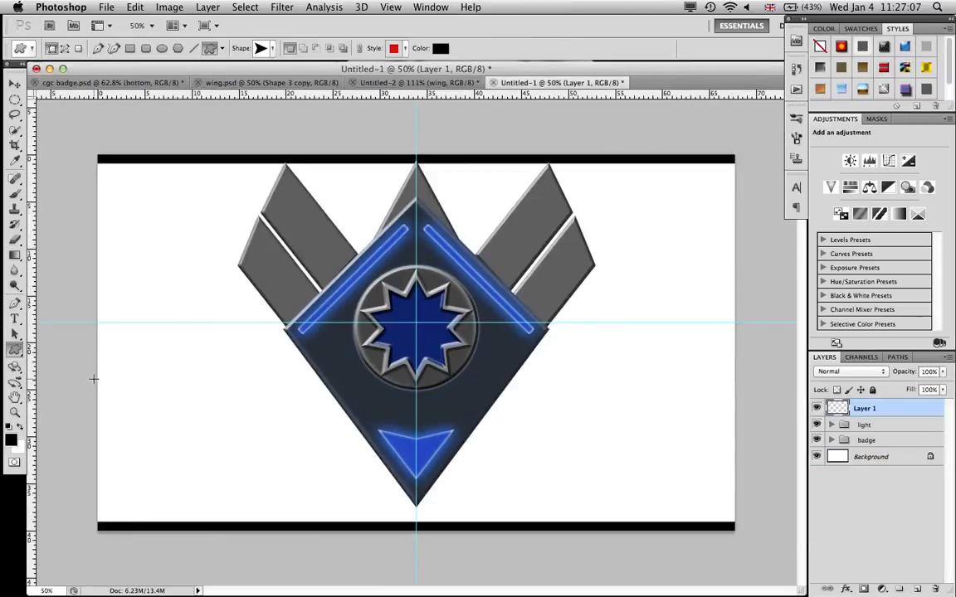
click(15, 350)
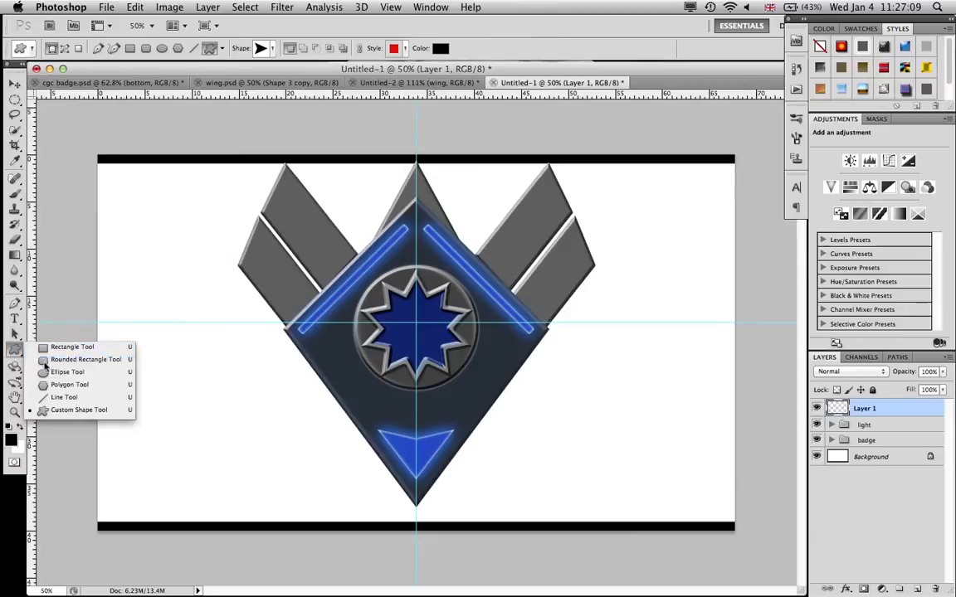
click(86, 360)
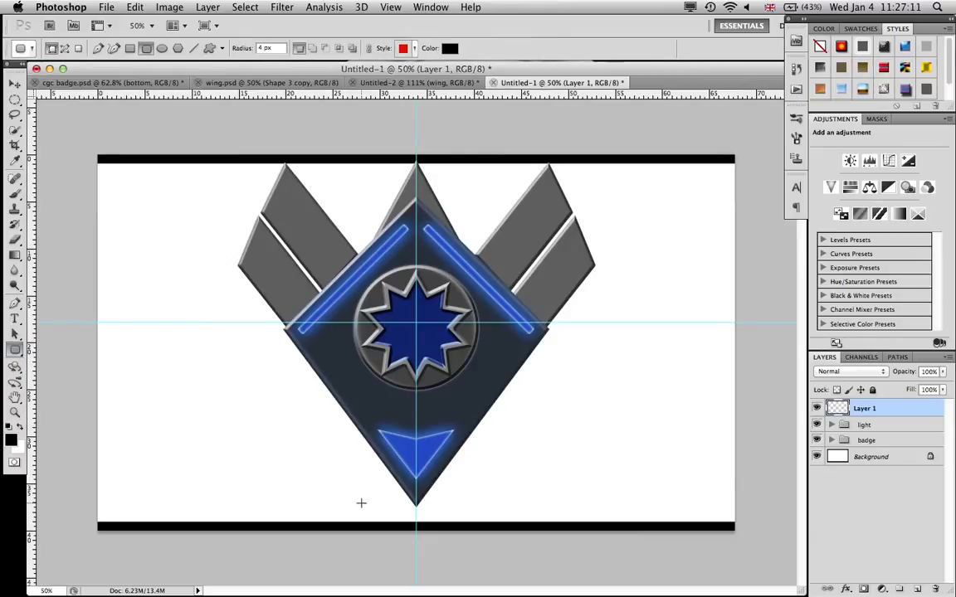
drag(361, 504, 507, 528)
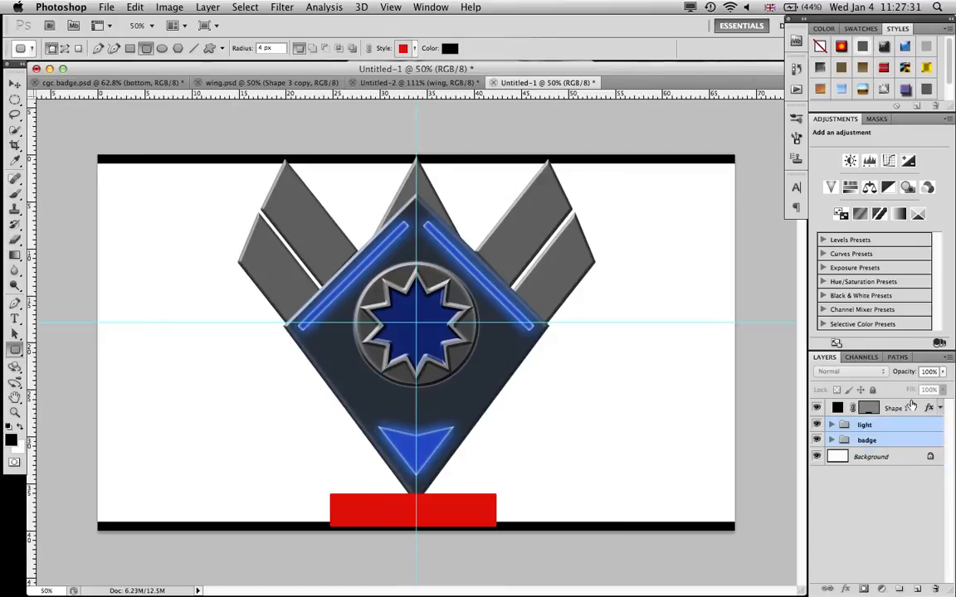
double_click(897, 408)
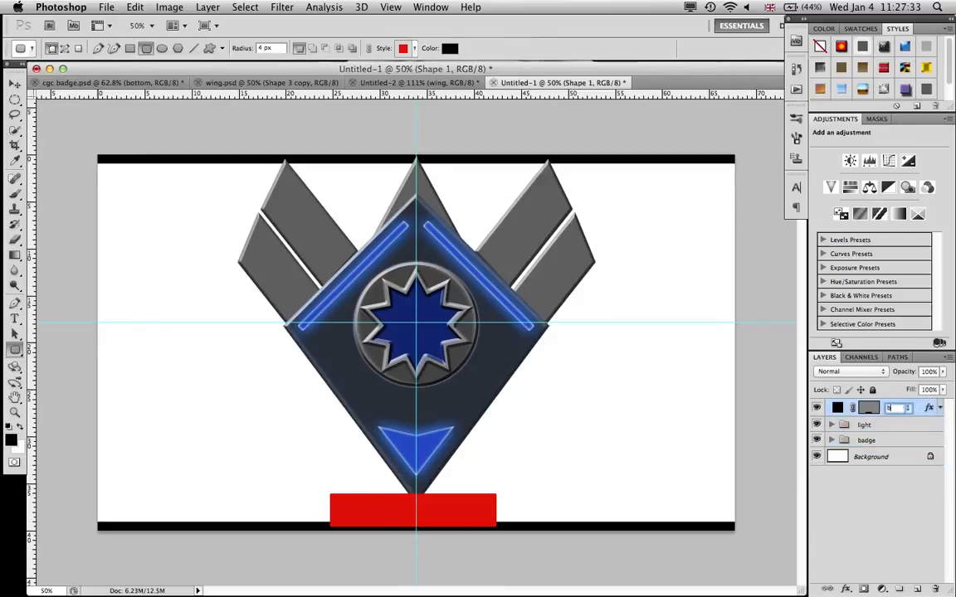
text(box)
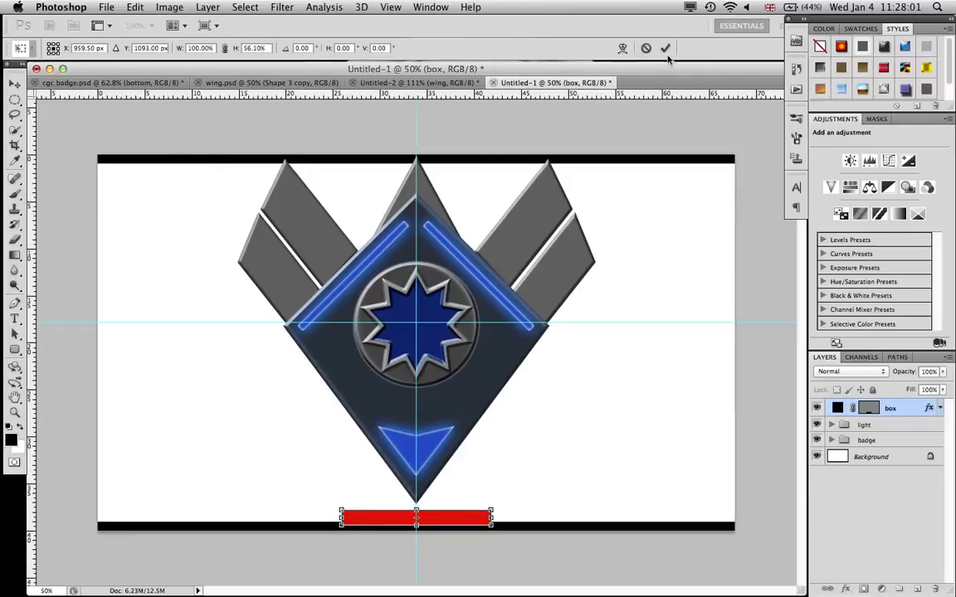
- Commit the box's squashed height, set canvas height to 50 cm, and stretch the box taller
click(169, 6)
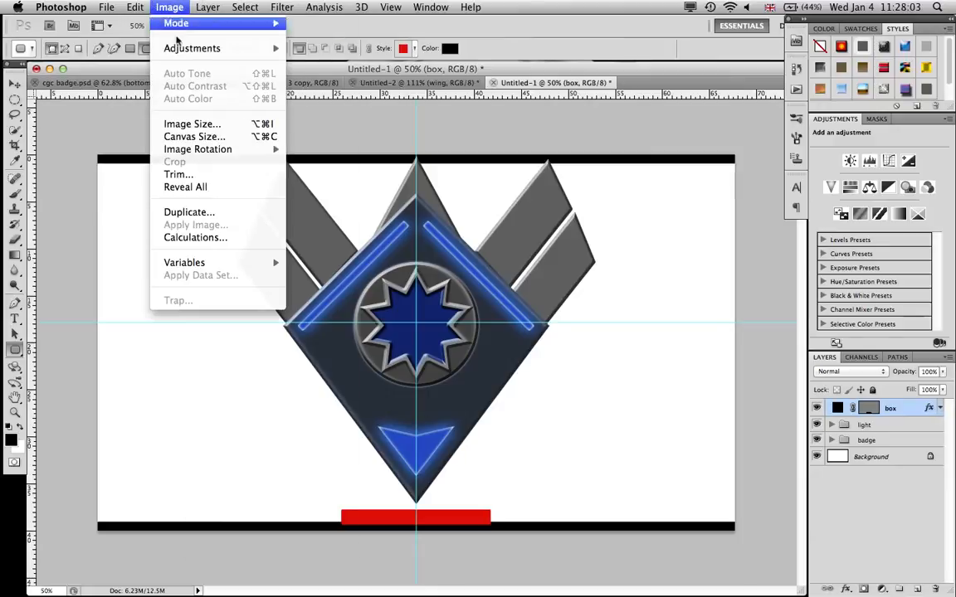
mouse_move(199, 125)
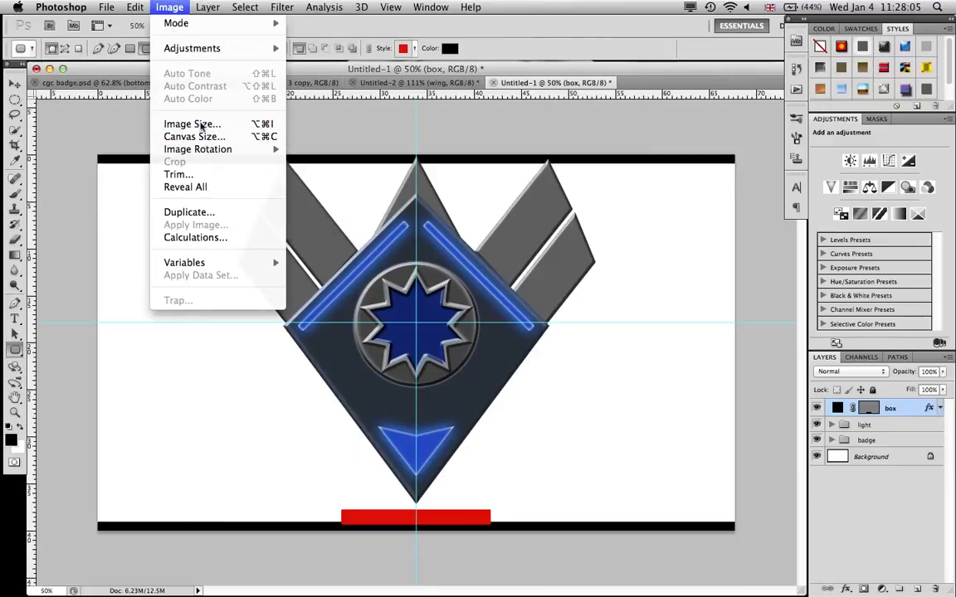
mouse_move(194, 136)
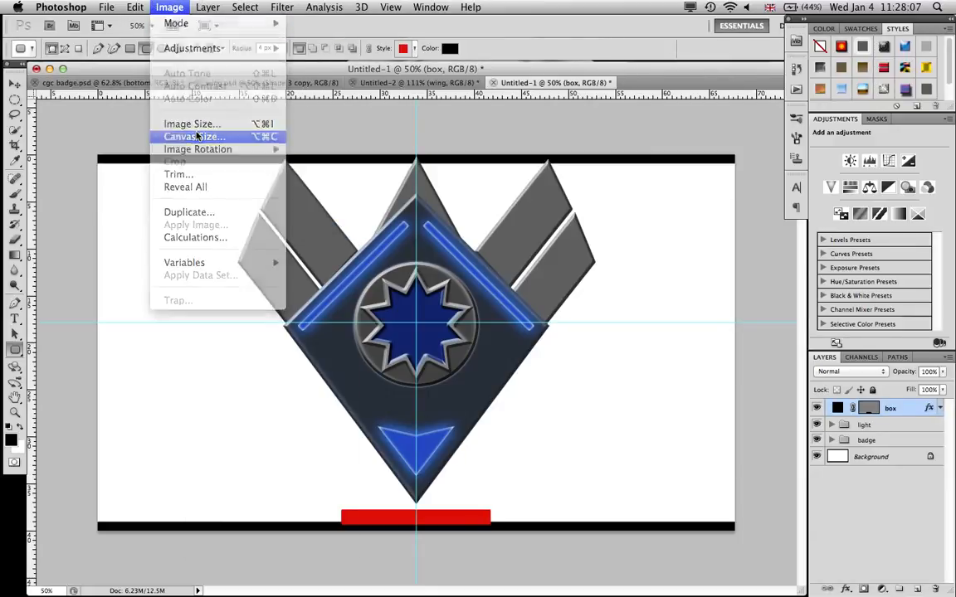
click(193, 136)
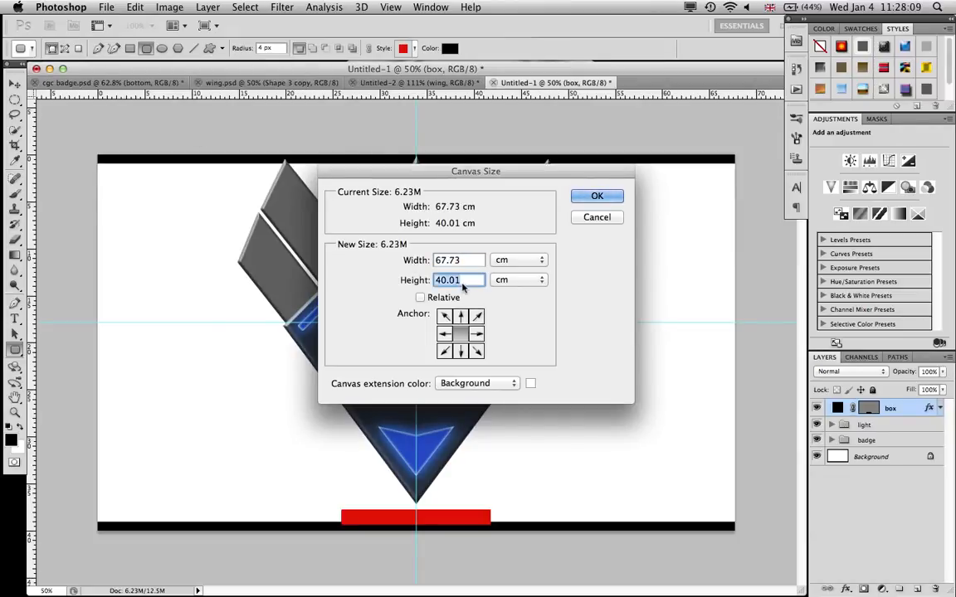
text(50)
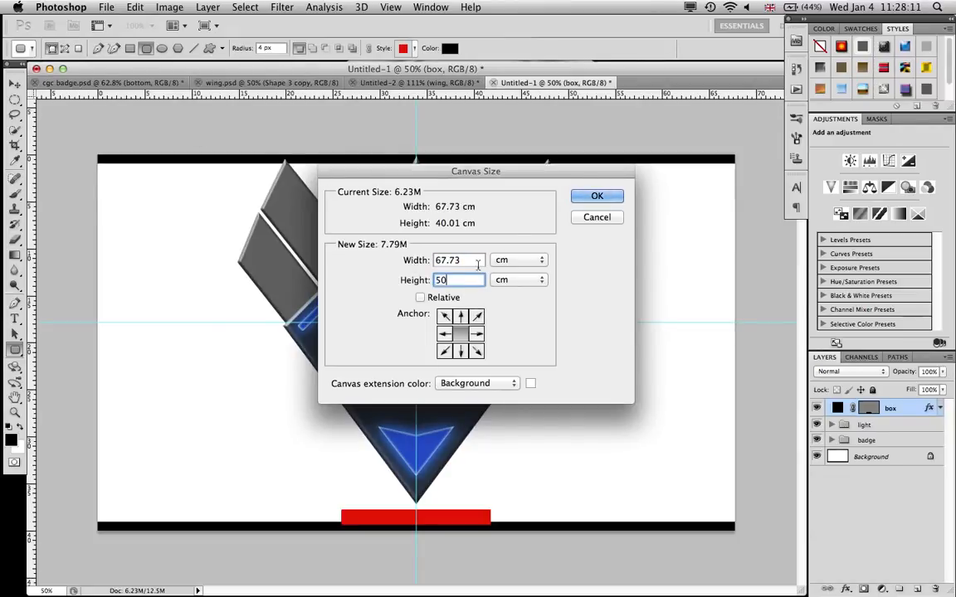
click(597, 196)
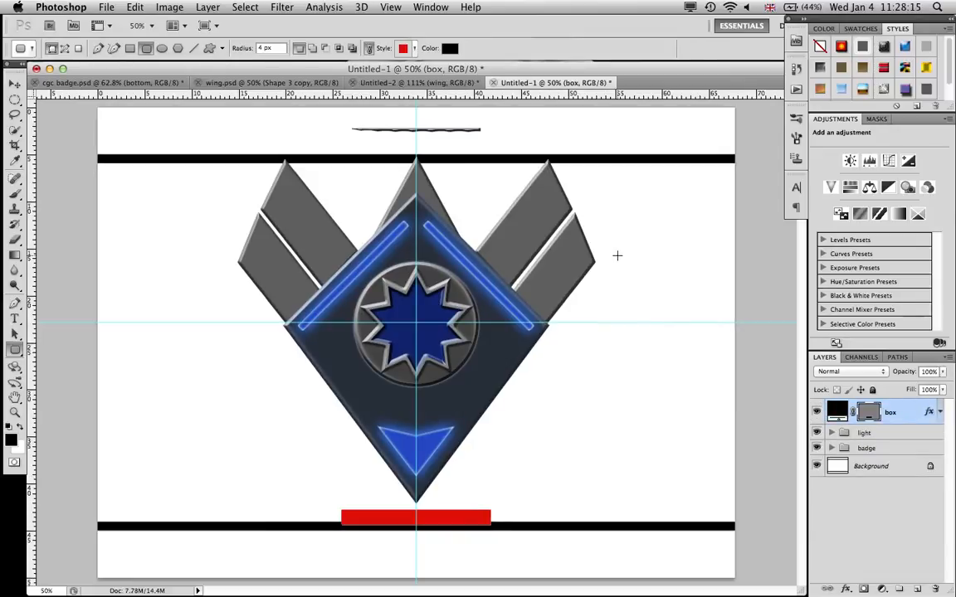
mouse_move(439, 161)
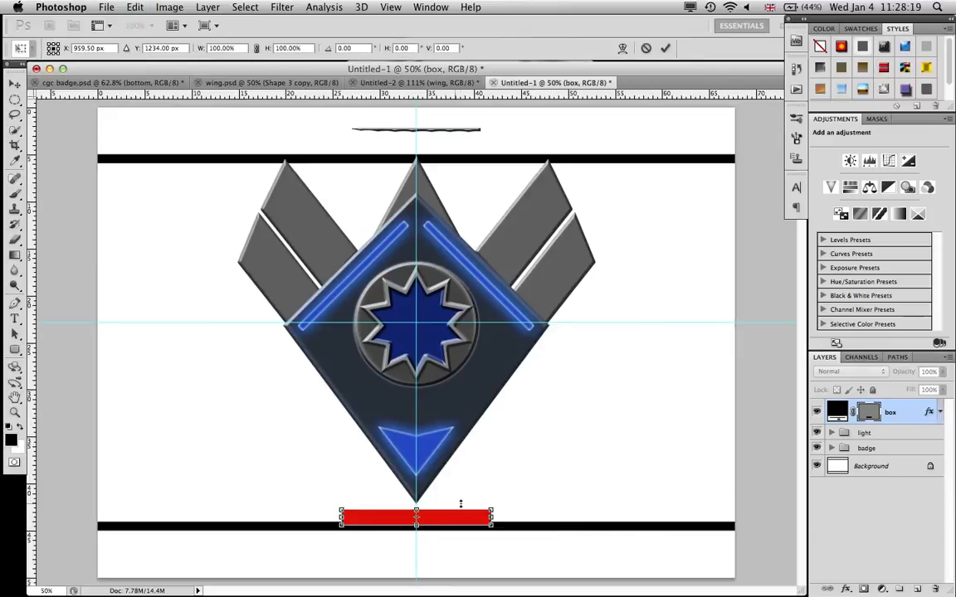
drag(416, 517, 416, 538)
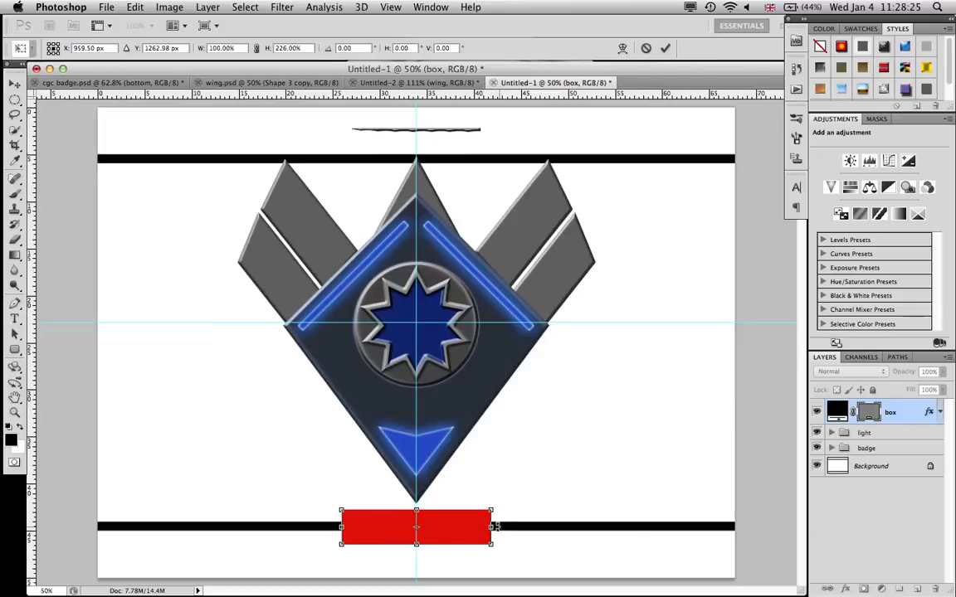
- Widen the red box slightly beneath the badge
drag(490, 527, 498, 527)
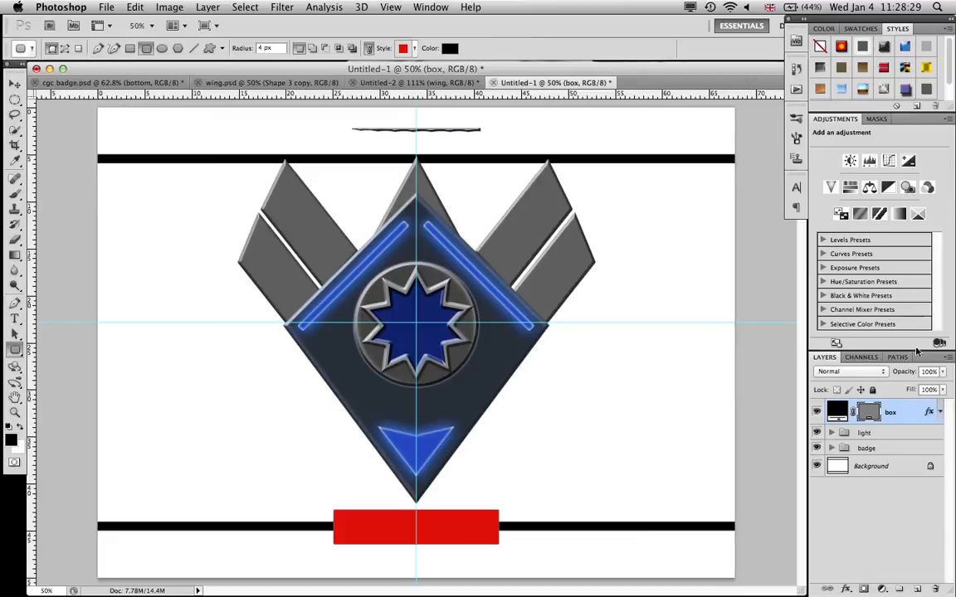
double_click(891, 412)
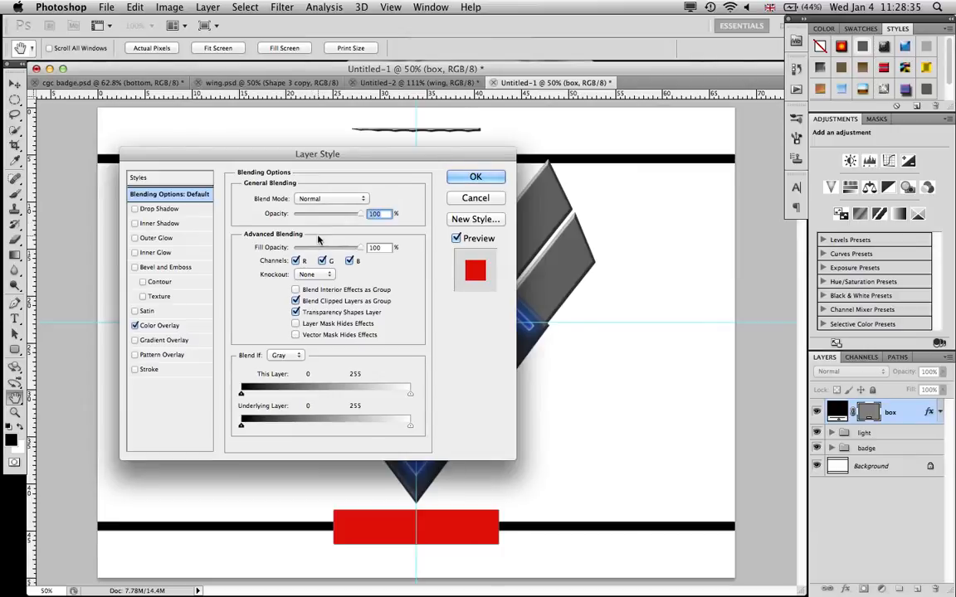
mouse_move(280, 227)
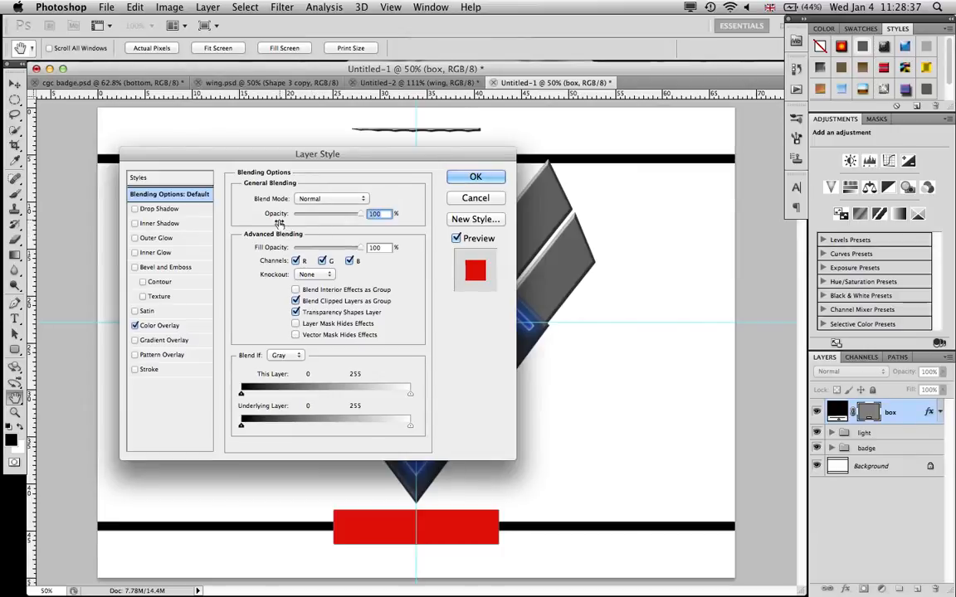
mouse_move(186, 331)
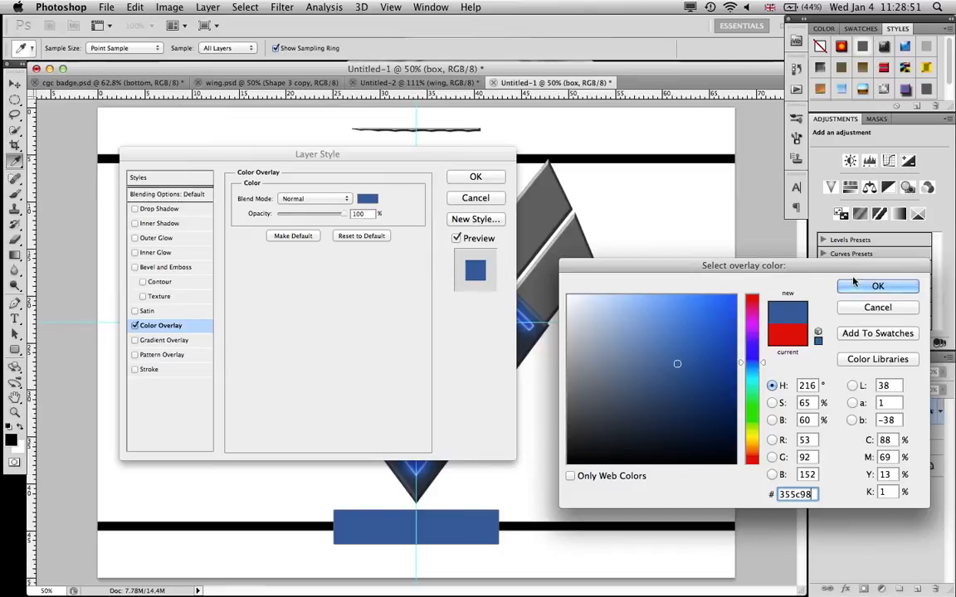
- Give the box a #355c98 colour overlay, satin shading, and a depth 1000, size 5 bevel
click(878, 286)
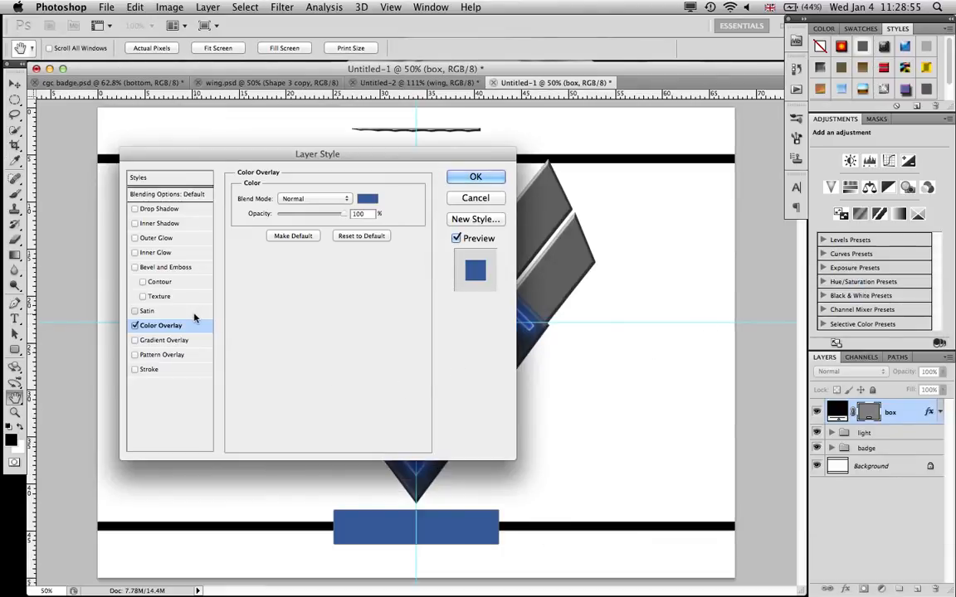
click(146, 310)
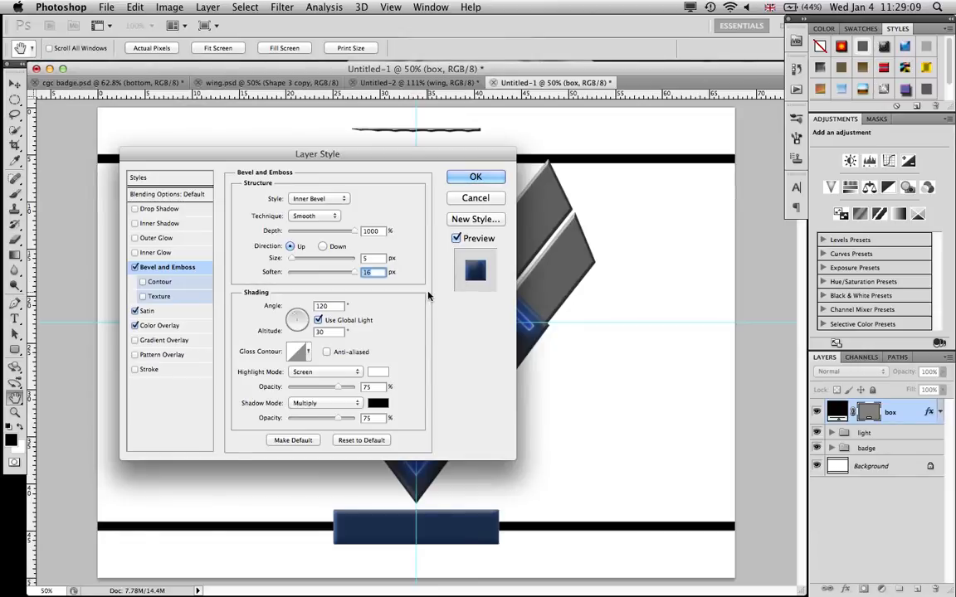
mouse_move(359, 418)
text(50)
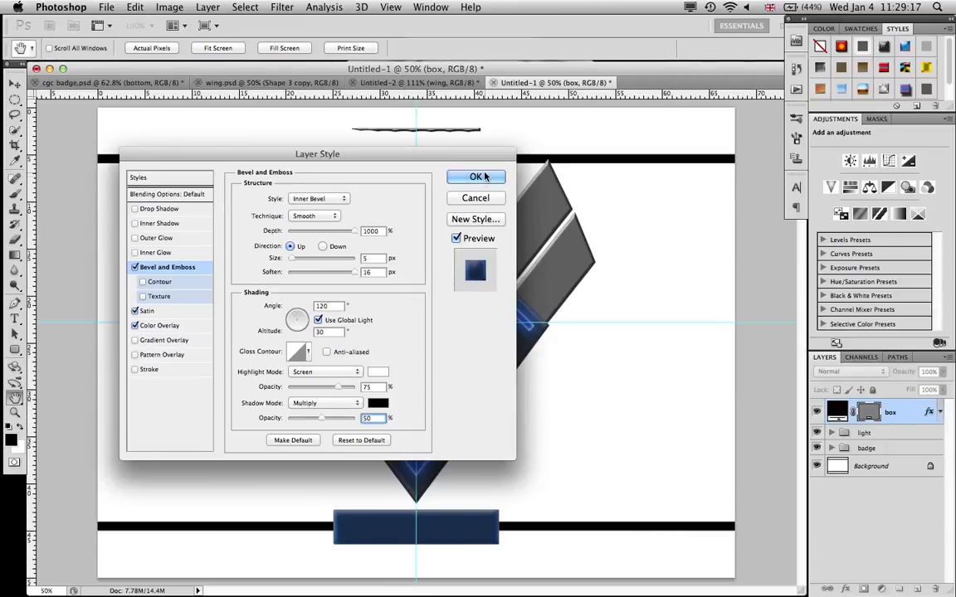
click(475, 176)
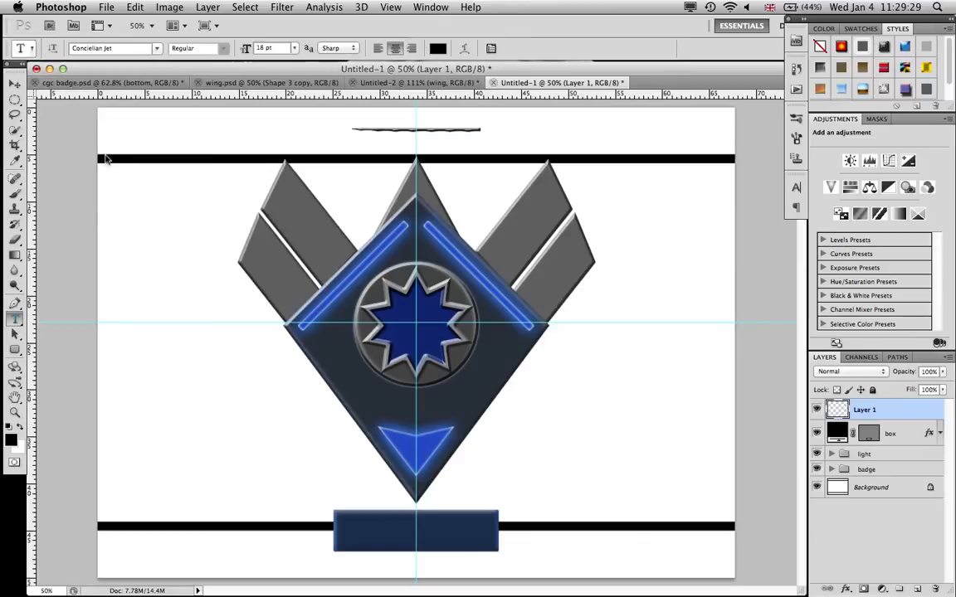
- Type 'CGC' in 100 pt black Concielian Jet over the blue box and position it
click(114, 47)
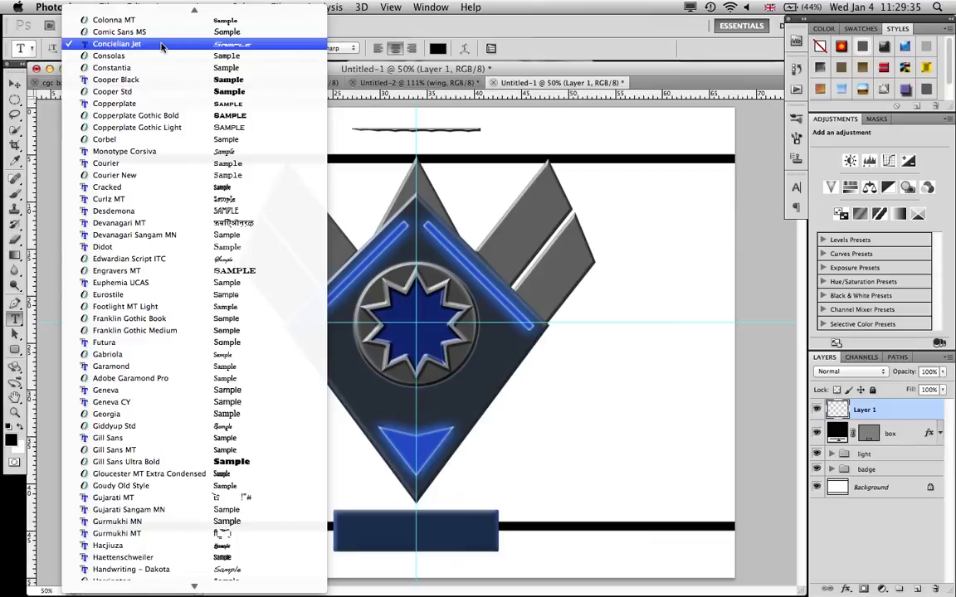
click(116, 43)
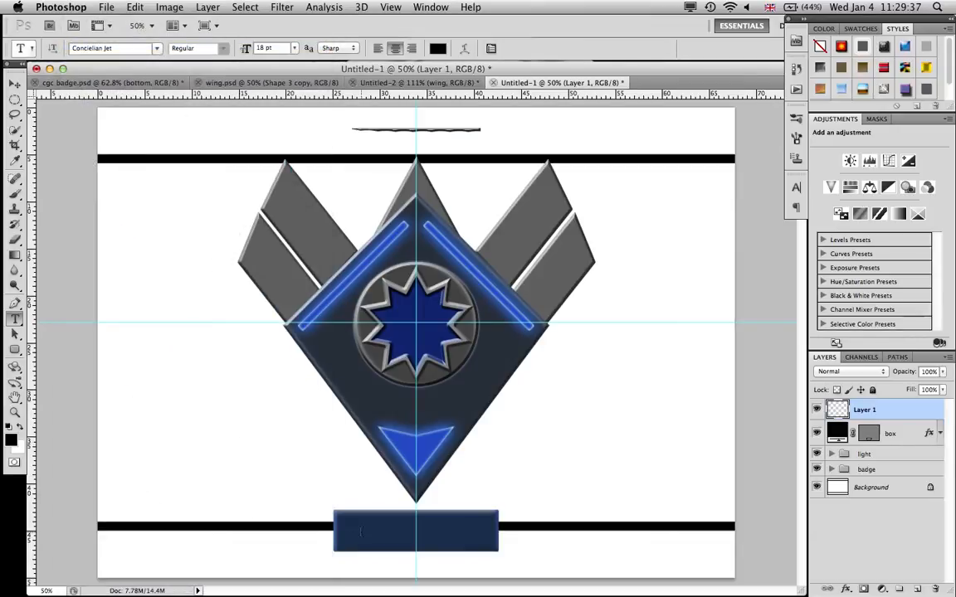
click(360, 531)
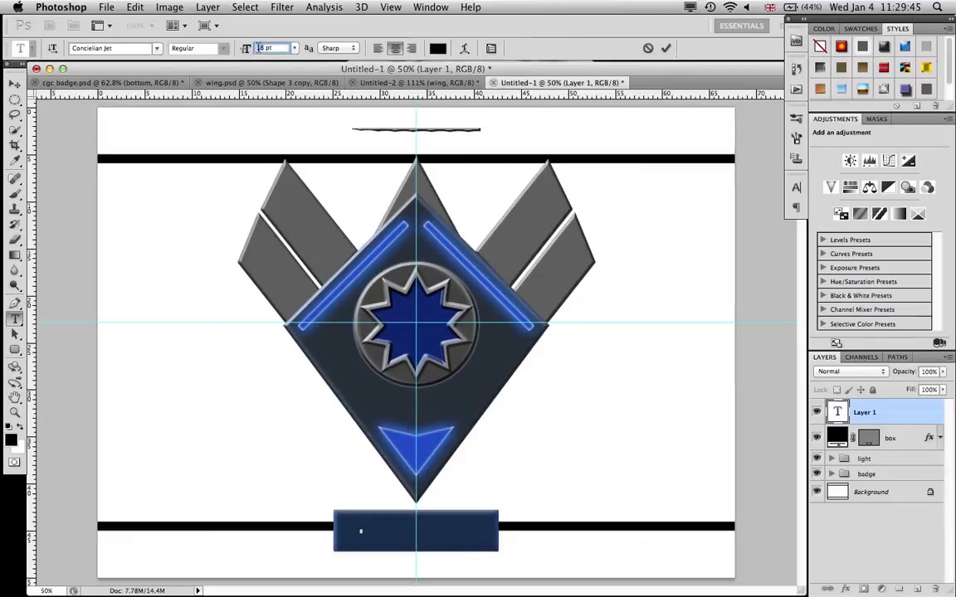
text(100)
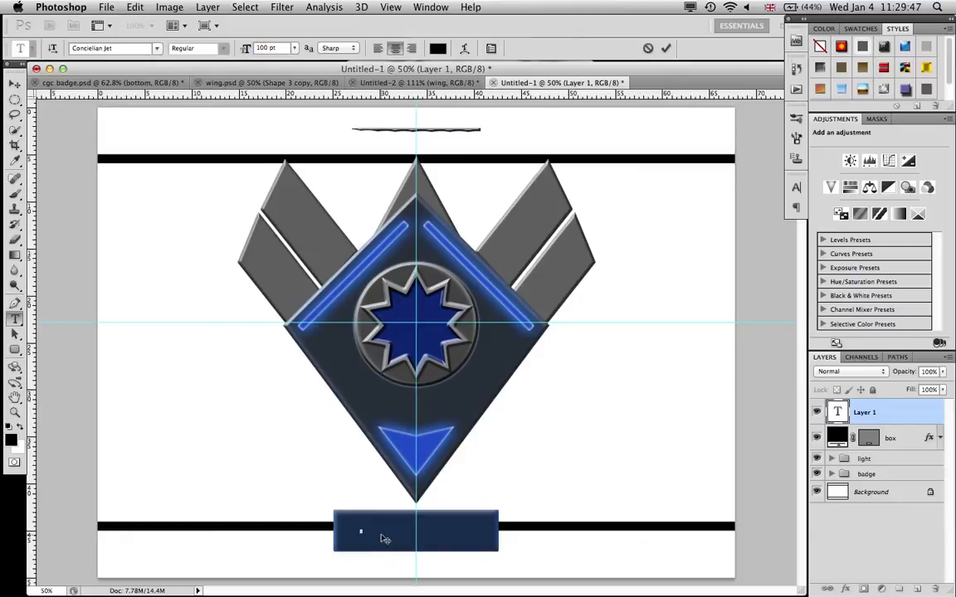
text(CGC)
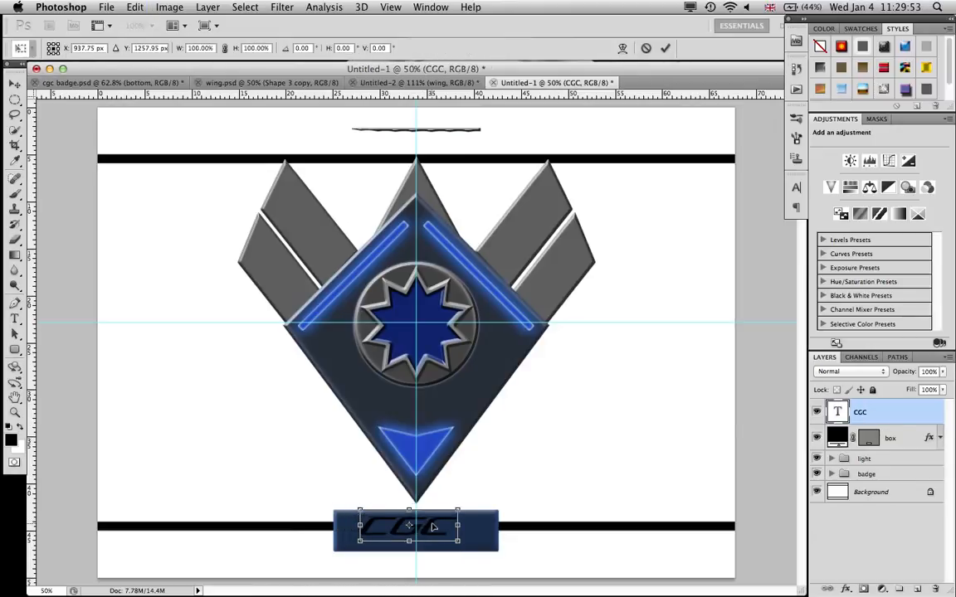
drag(415, 529, 426, 533)
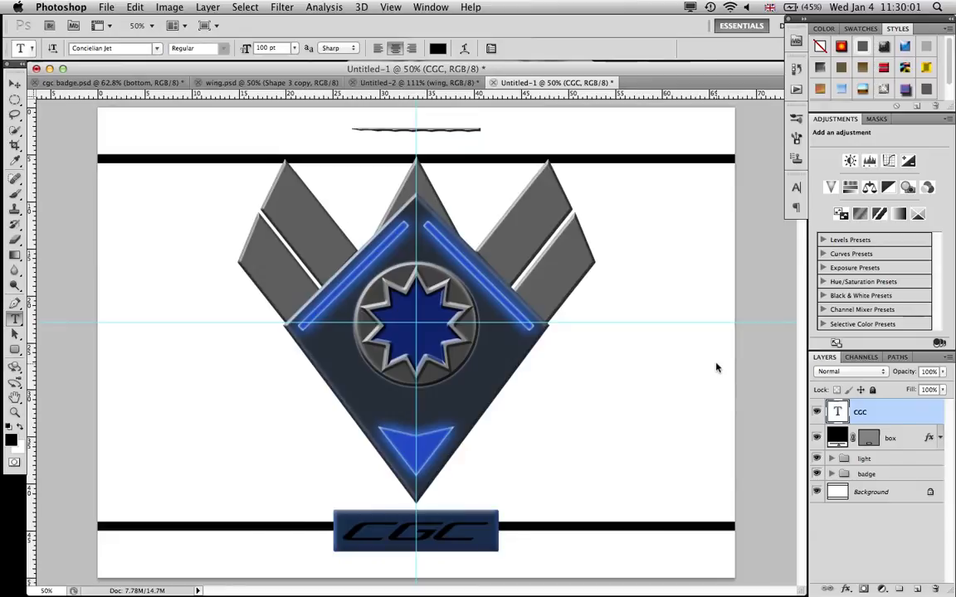
mouse_move(891, 414)
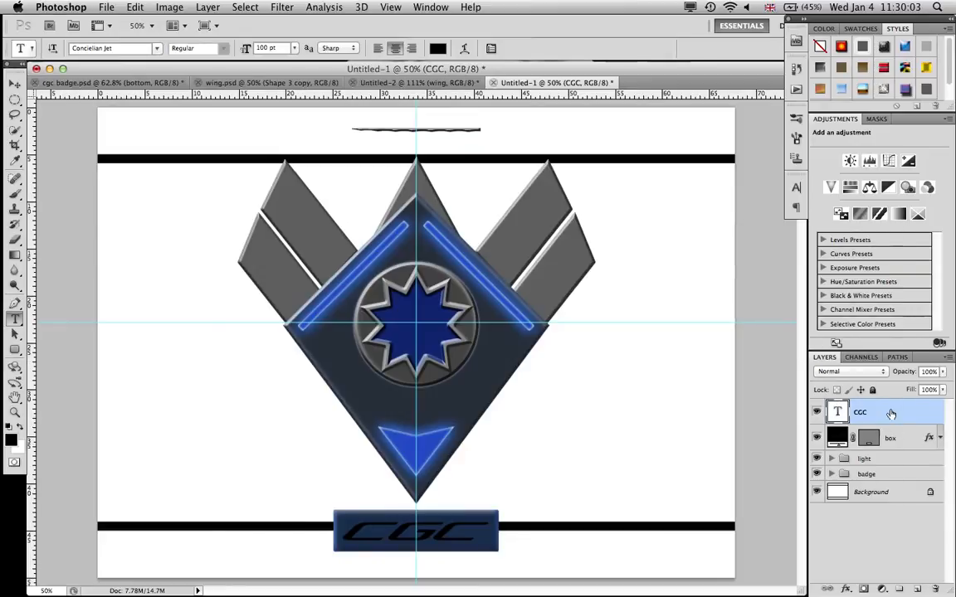
- Give the CGC text a Down bevel (depth 1000, soften 16, shadow 50%) and white overlay
double_click(860, 413)
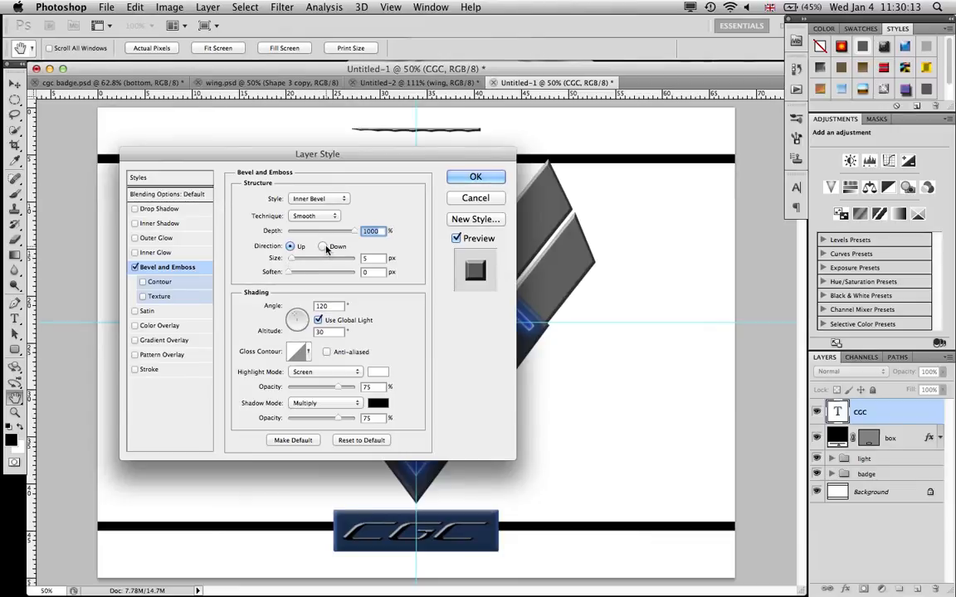
click(322, 247)
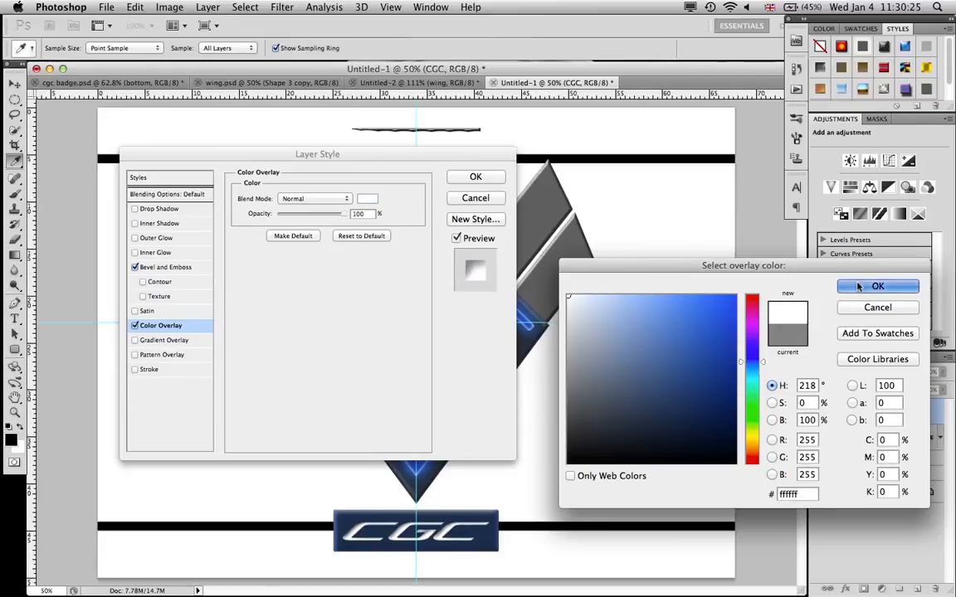
click(878, 286)
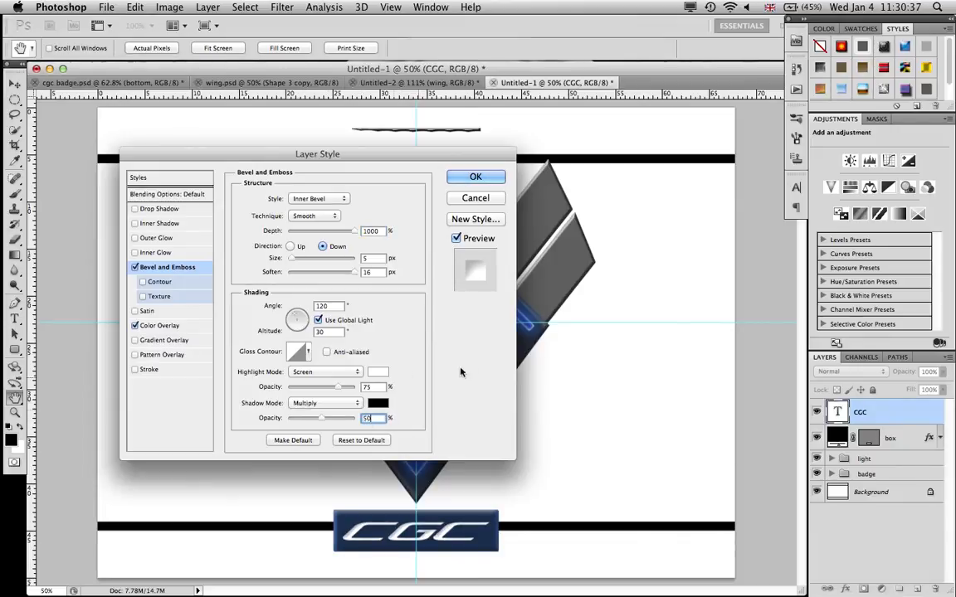
click(475, 176)
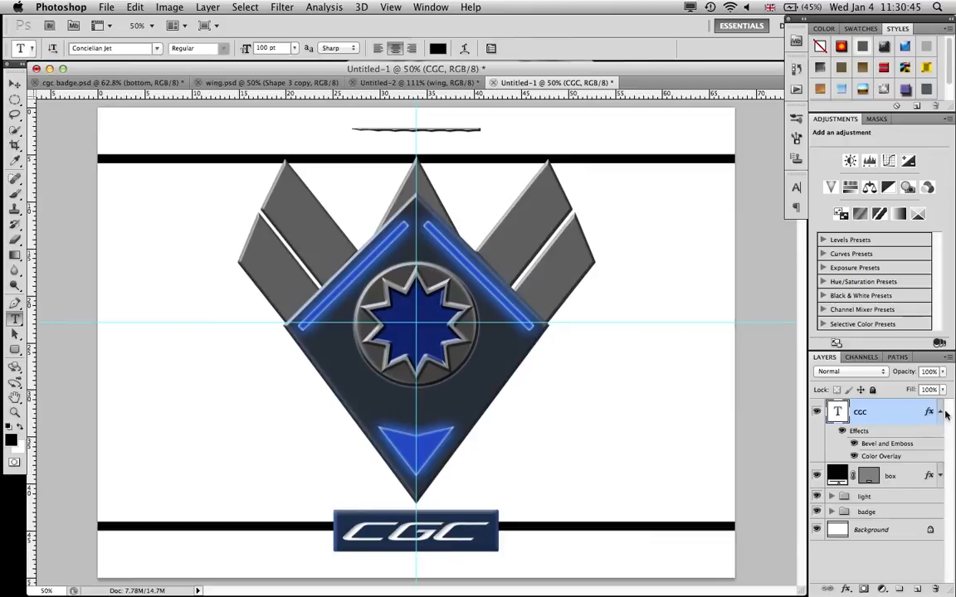
click(940, 412)
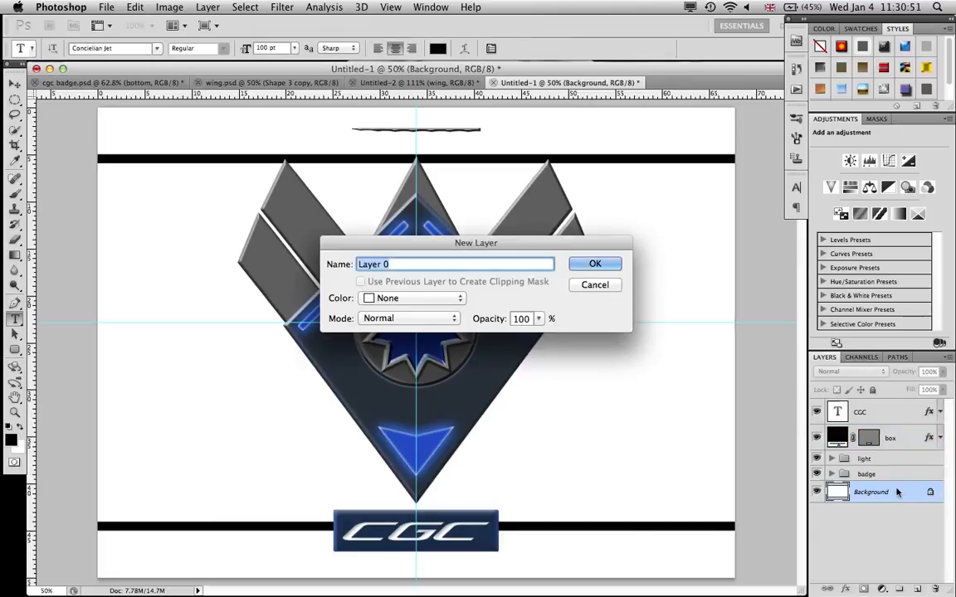
- Convert Background into a regular layer named 'bg' and fill it with black
click(594, 264)
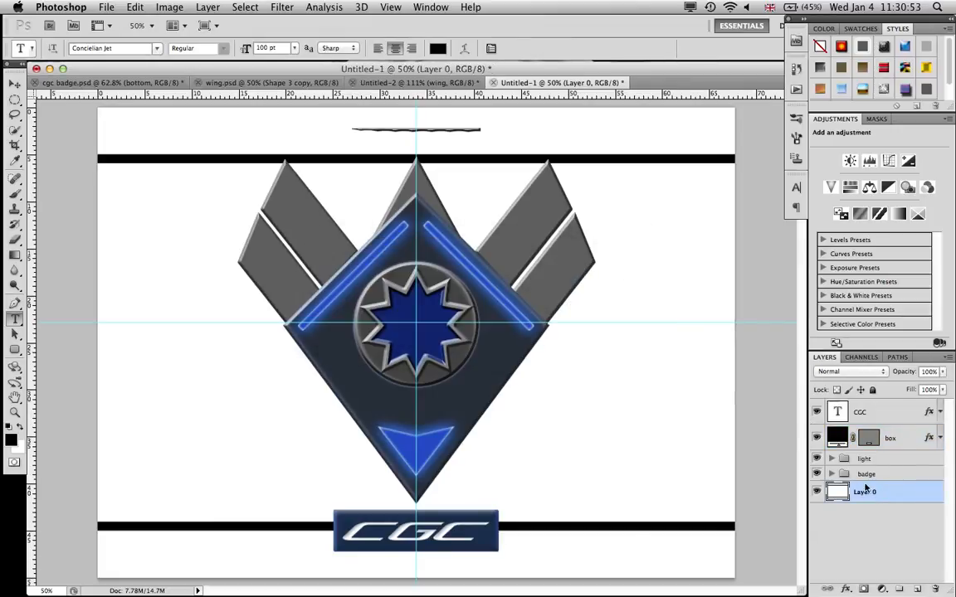
double_click(865, 492)
text(bg)
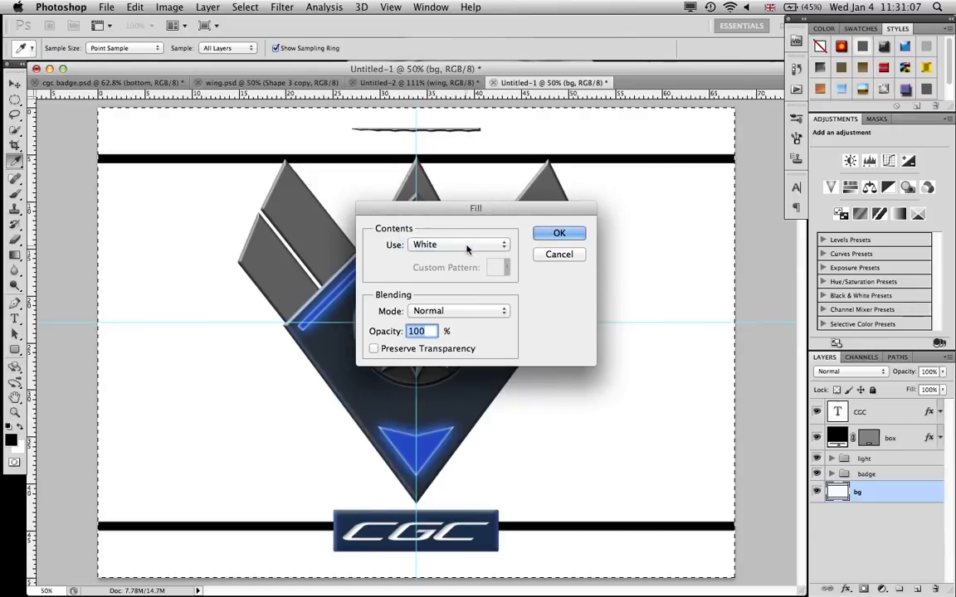
click(456, 244)
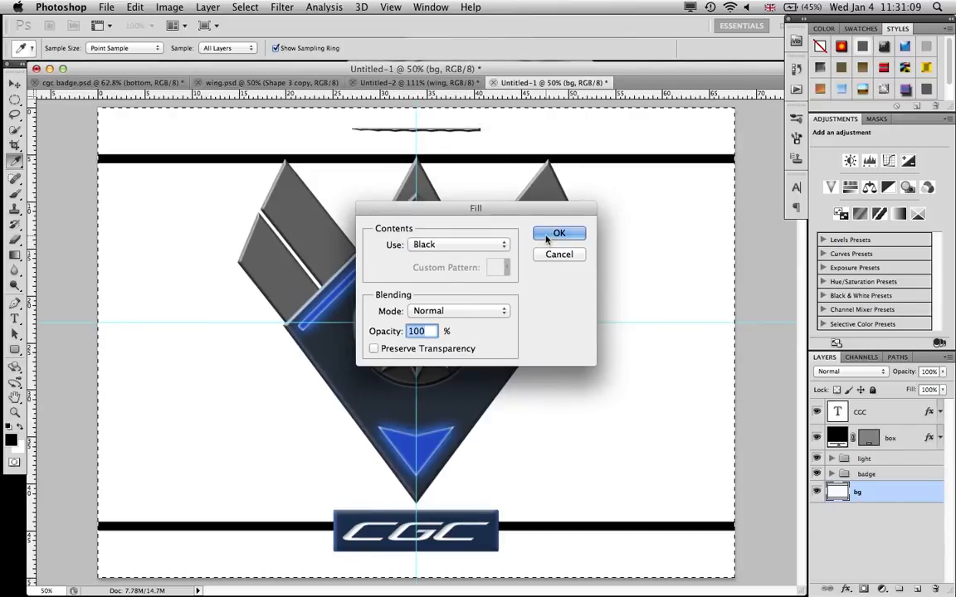
click(559, 233)
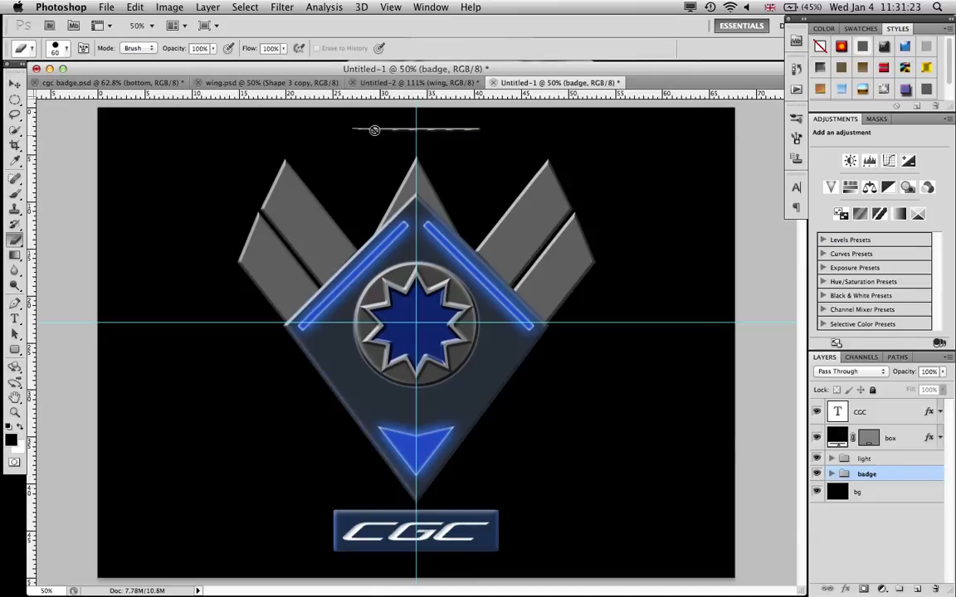
mouse_move(632, 343)
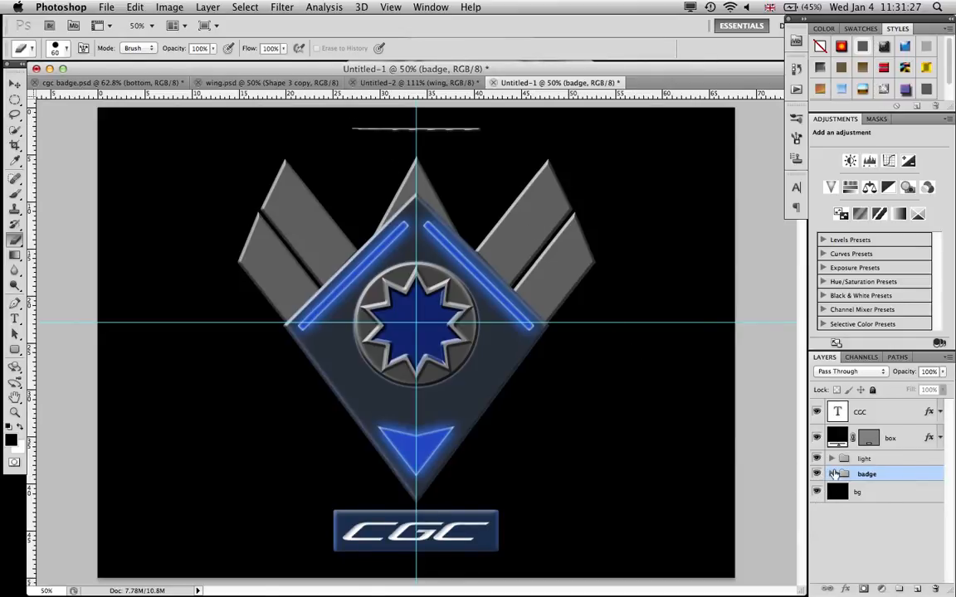
- In Untitled-1, expand the badge group, select the wing rb and arrow layers, and pick Move
click(832, 474)
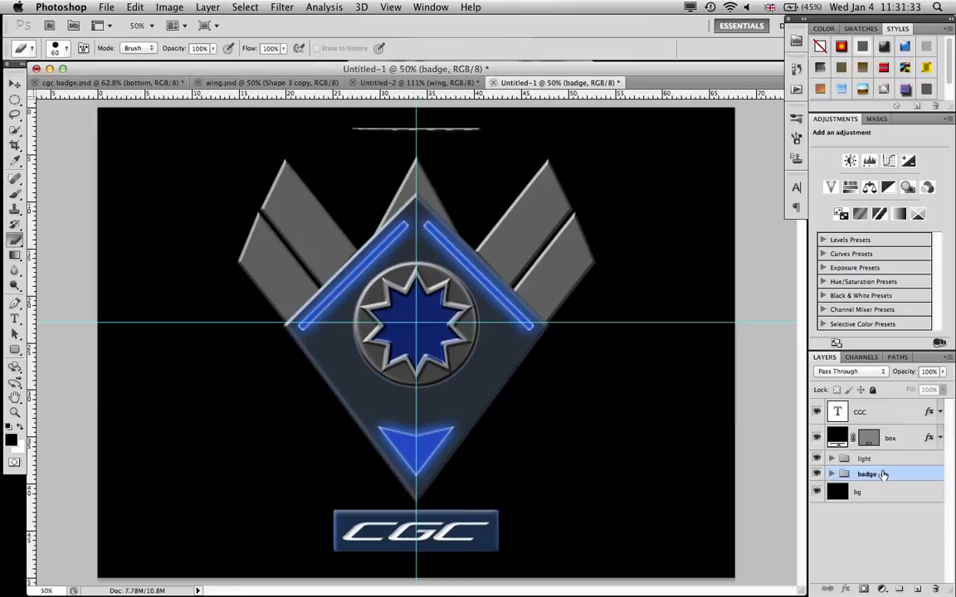
mouse_move(664, 336)
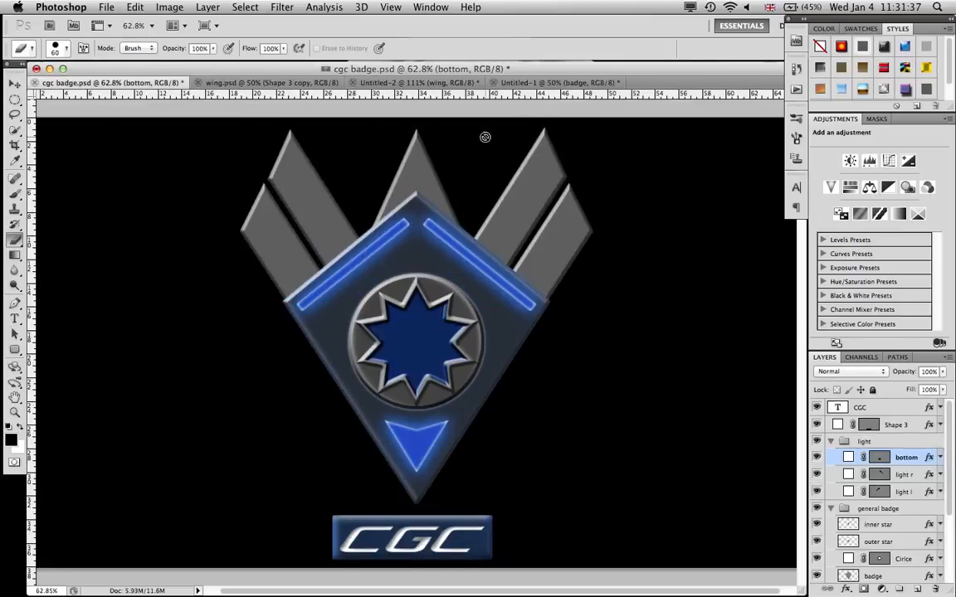
click(556, 82)
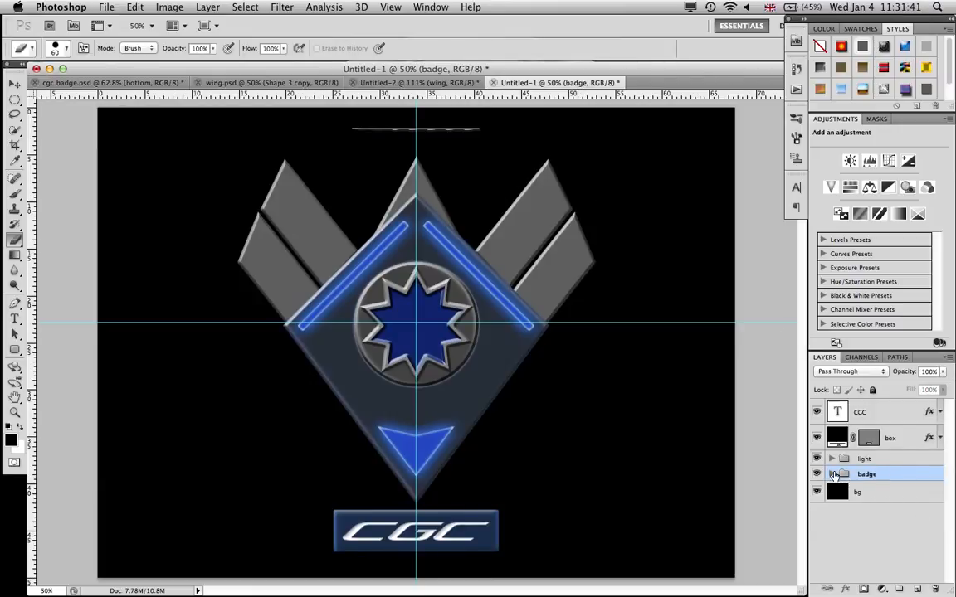
click(831, 458)
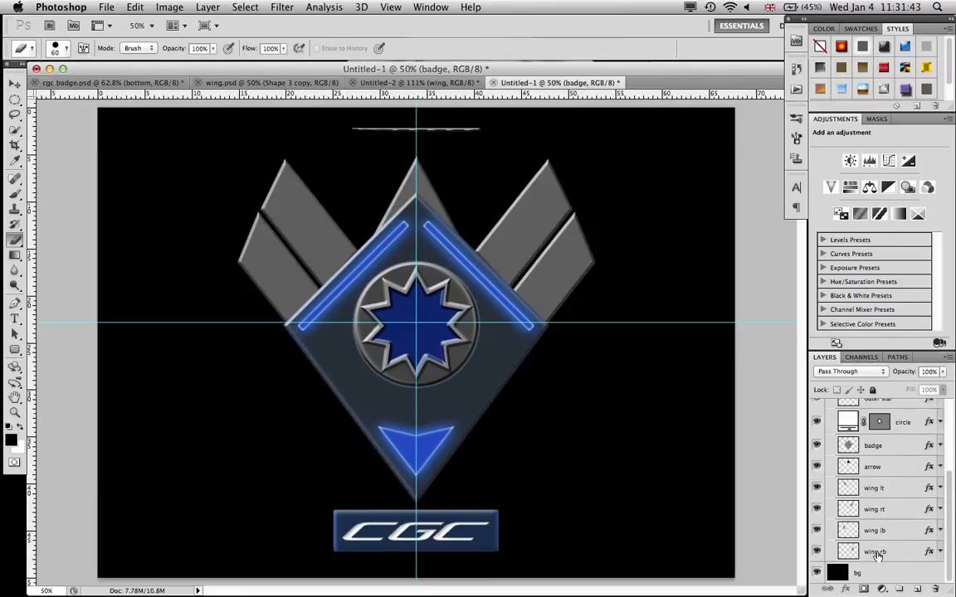
click(875, 551)
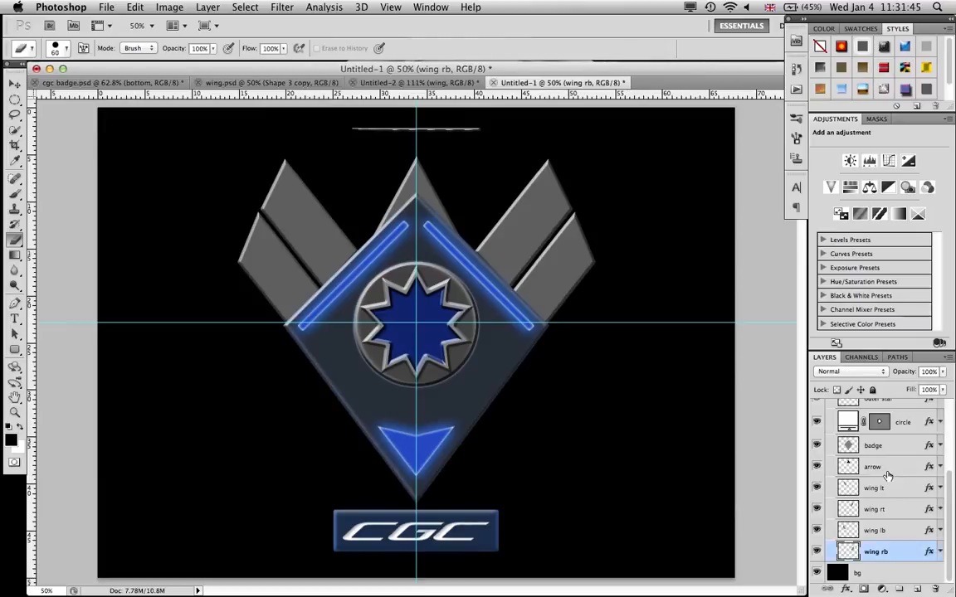
click(873, 466)
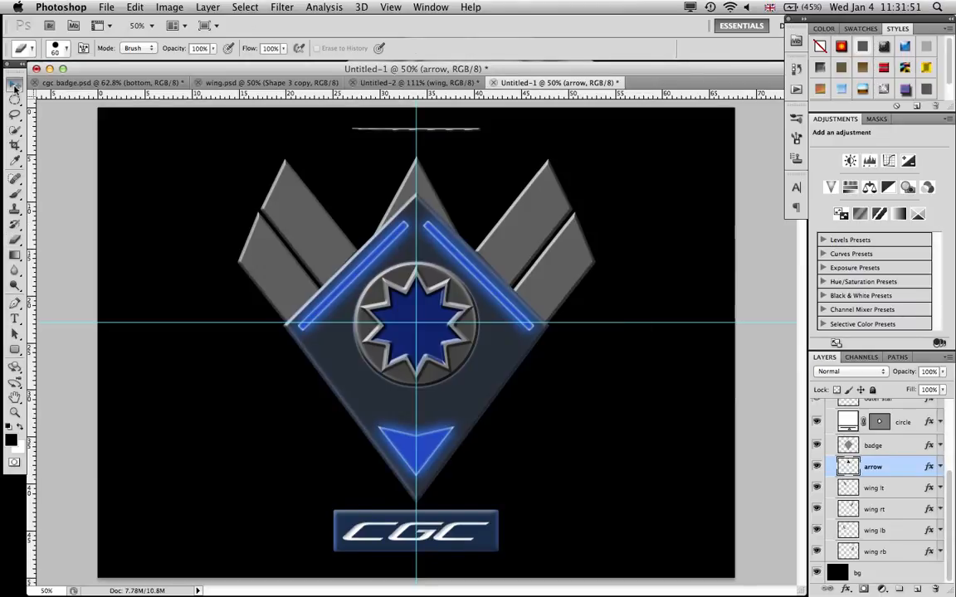
click(14, 83)
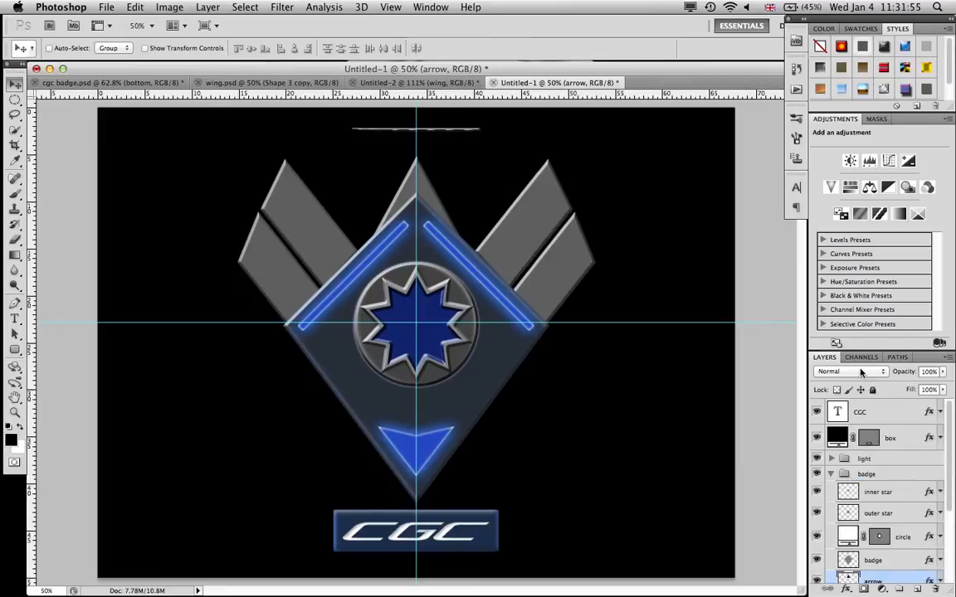
mouse_move(539, 217)
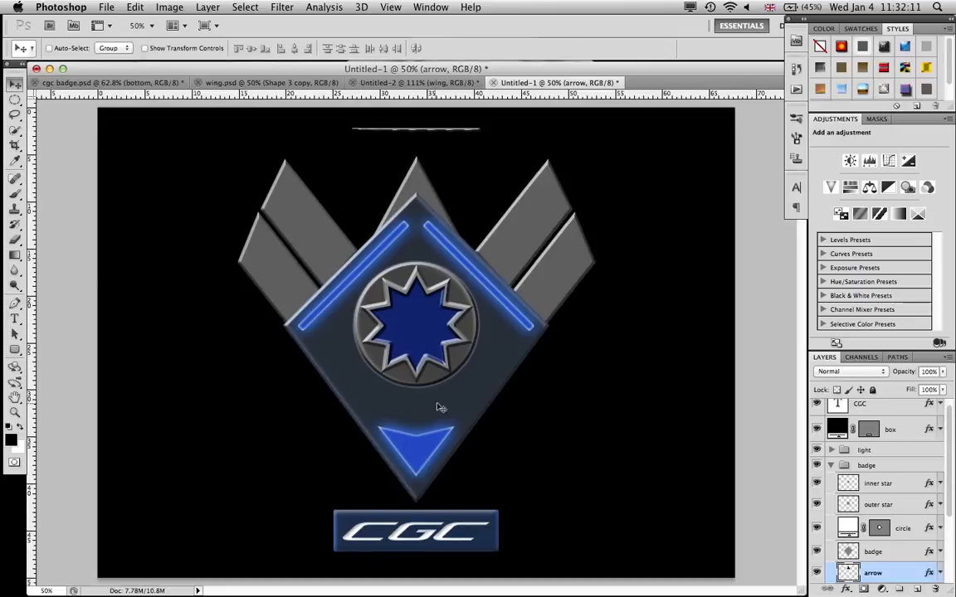
mouse_move(385, 436)
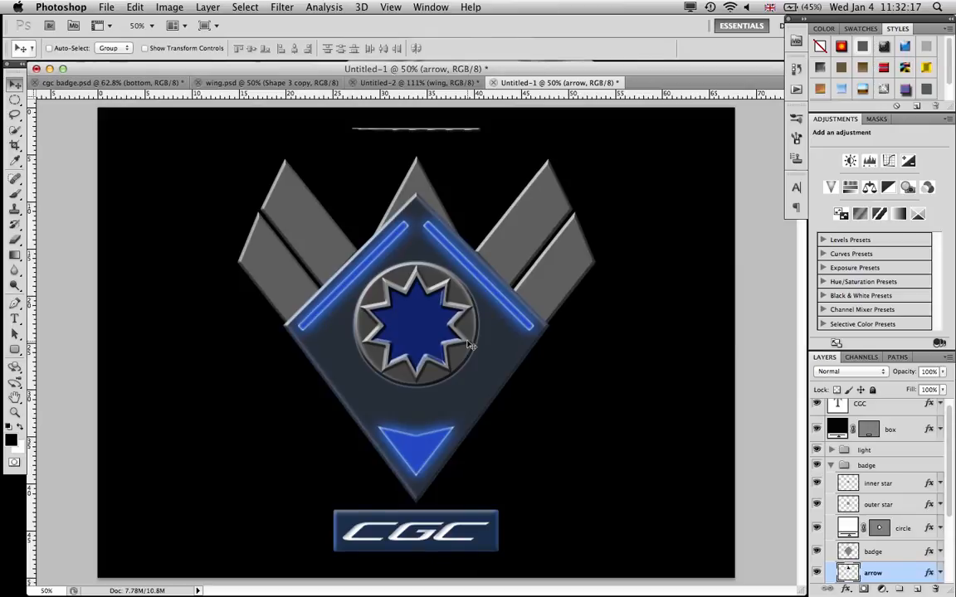
mouse_move(414, 360)
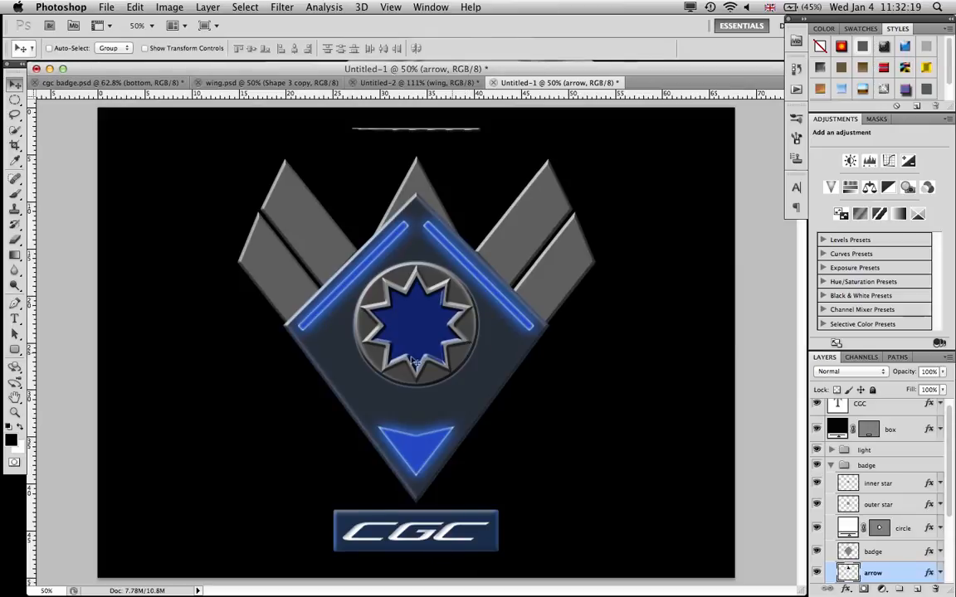
mouse_move(291, 149)
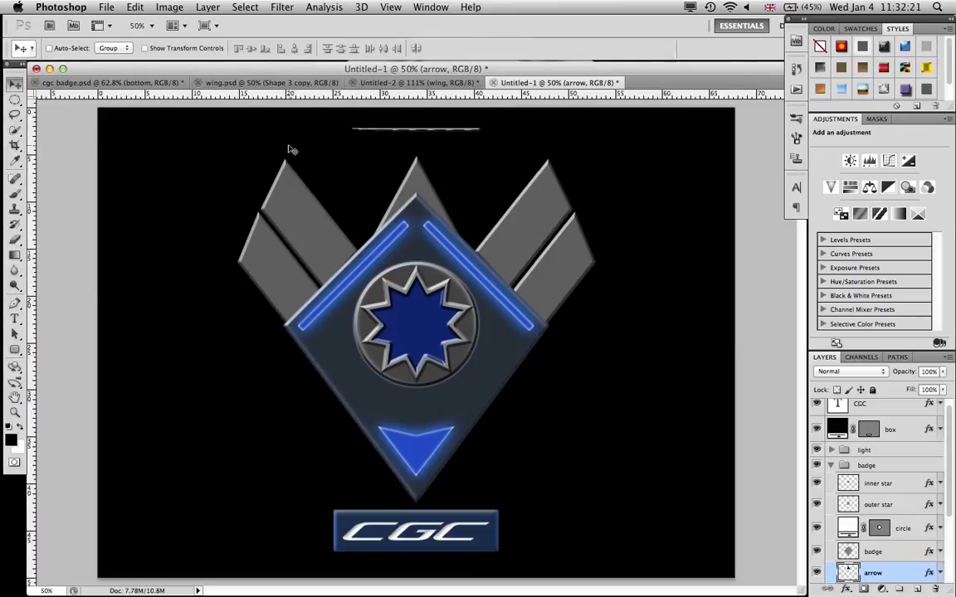
mouse_move(147, 187)
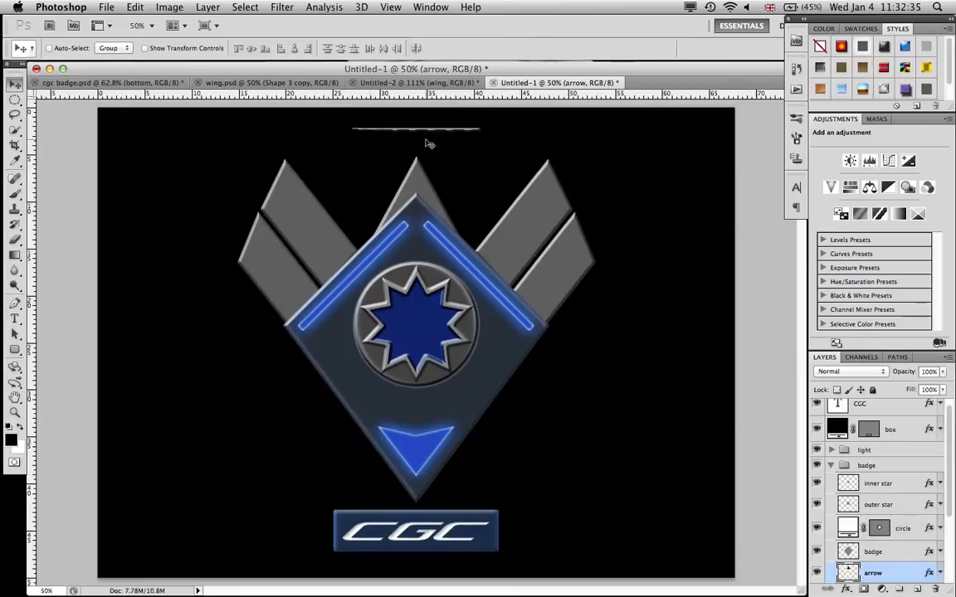
mouse_move(428, 137)
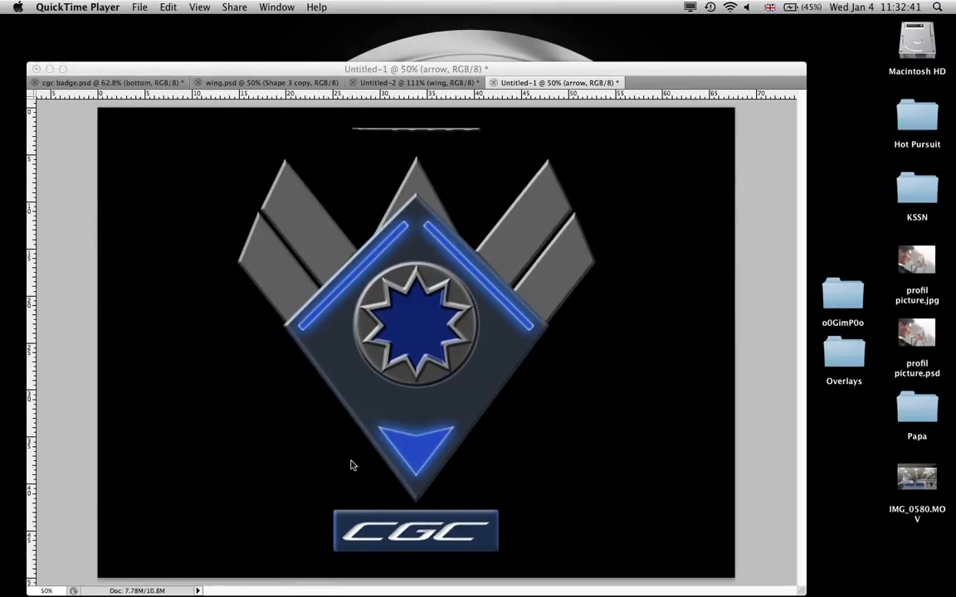
mouse_move(354, 467)
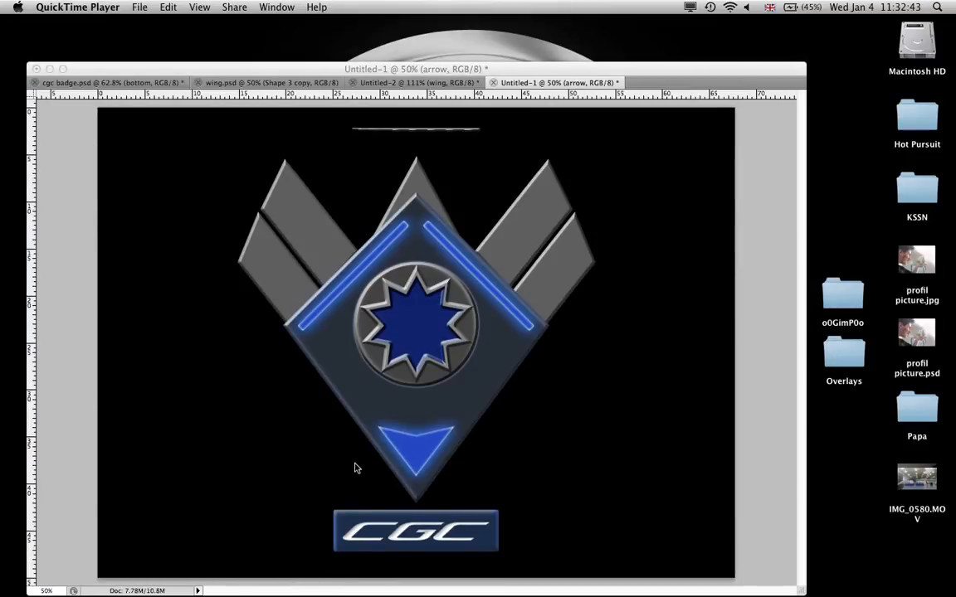